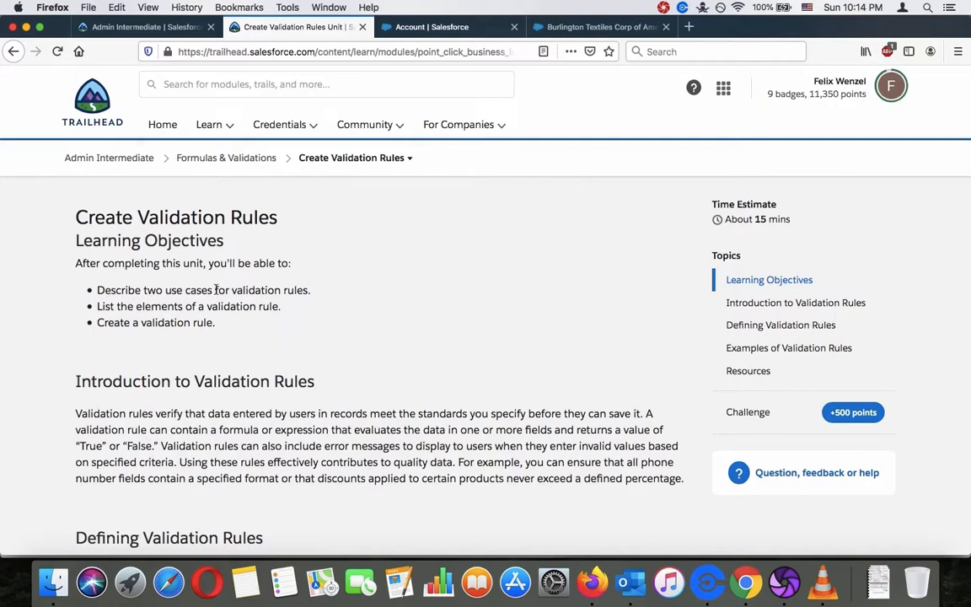
mouse_move(192, 306)
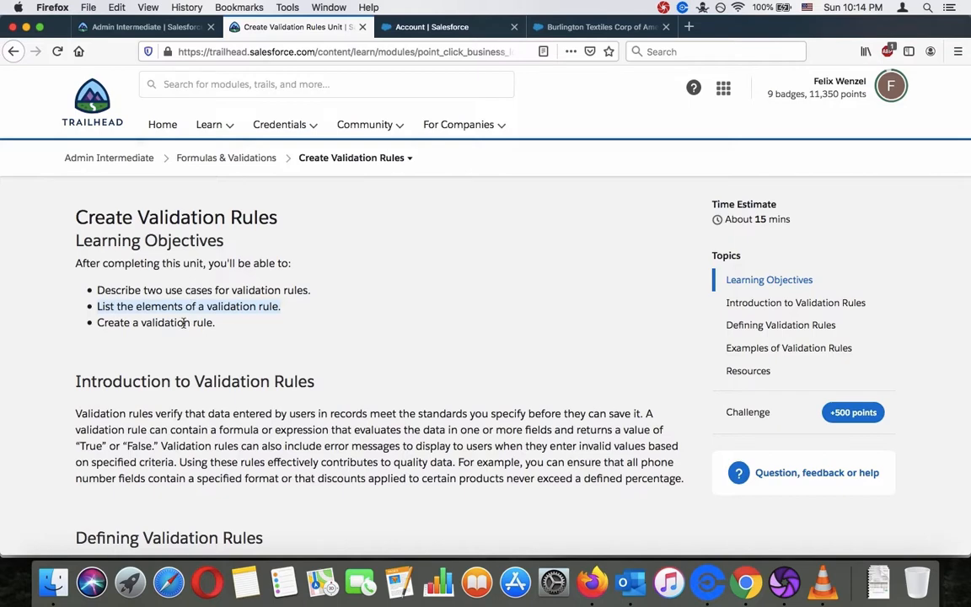
Scroll through the Account object's Setup page to its empty Validation Rules list.
scroll("down", 3)
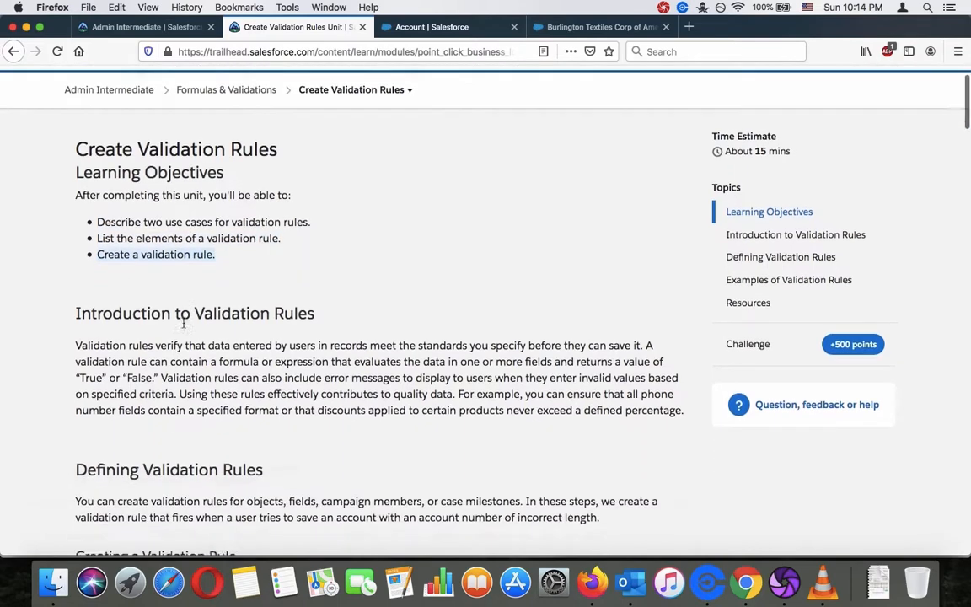
scroll("down", 3)
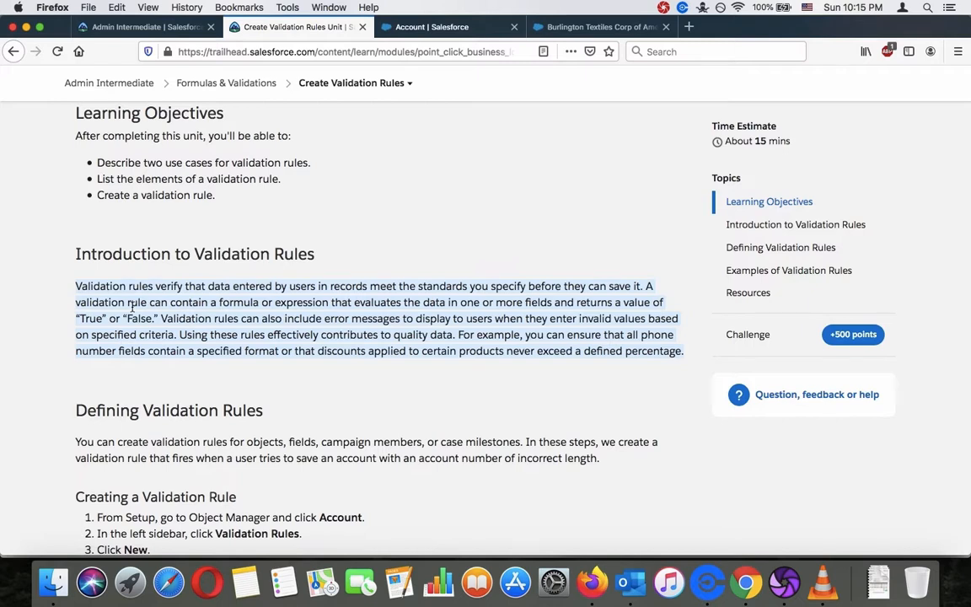
scroll("down", 3)
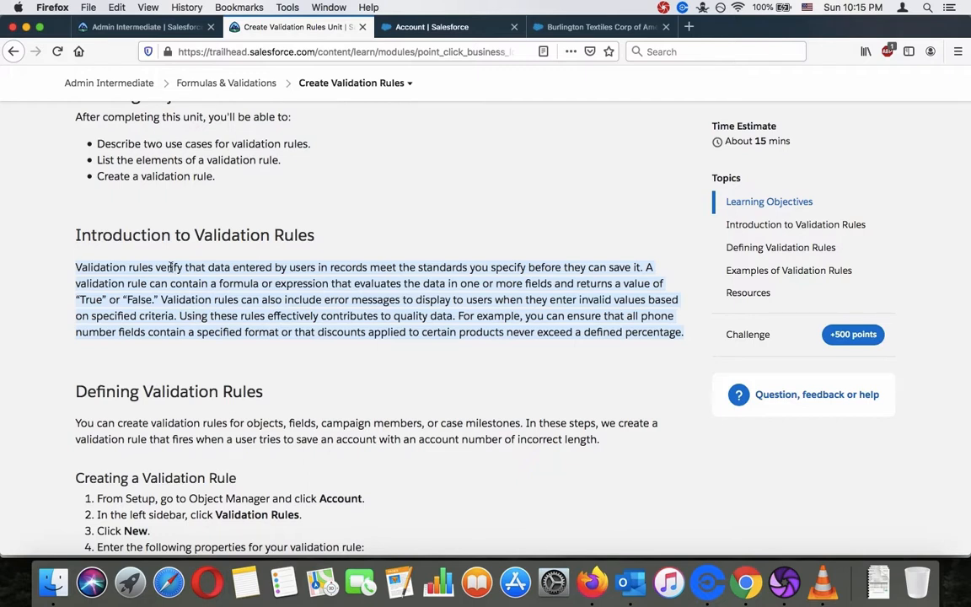
scroll("down", 3)
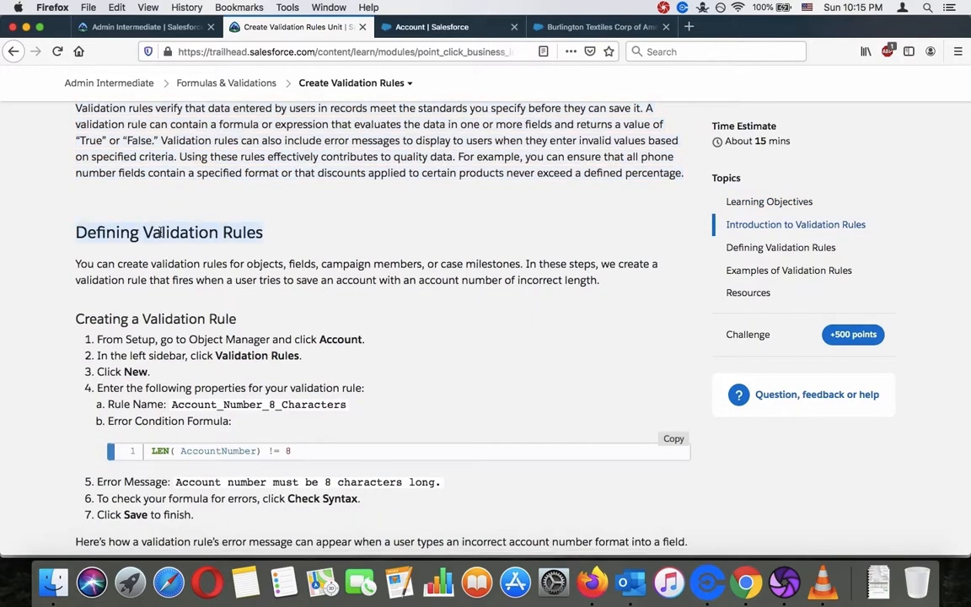
scroll("down", 3)
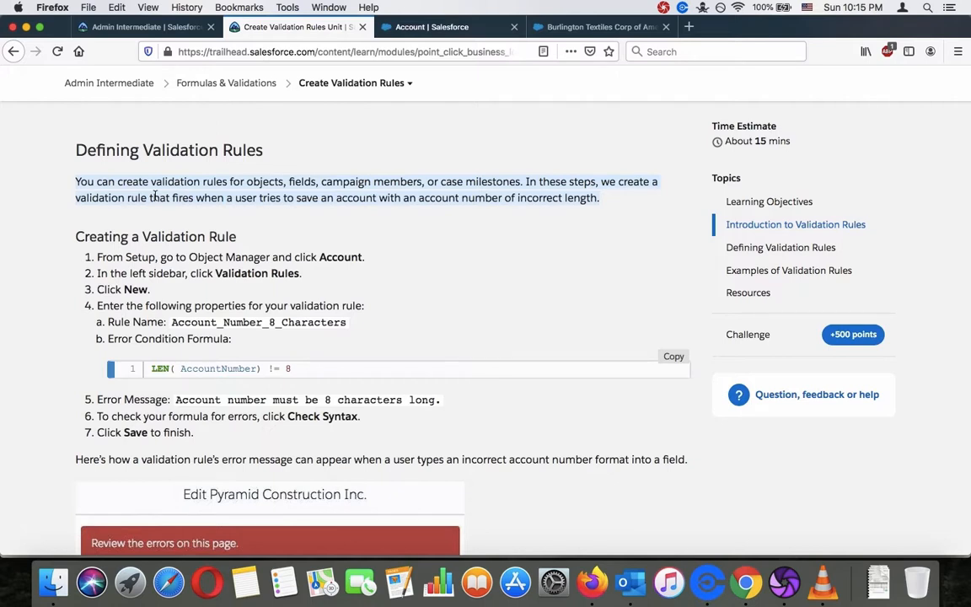
mouse_move(210, 213)
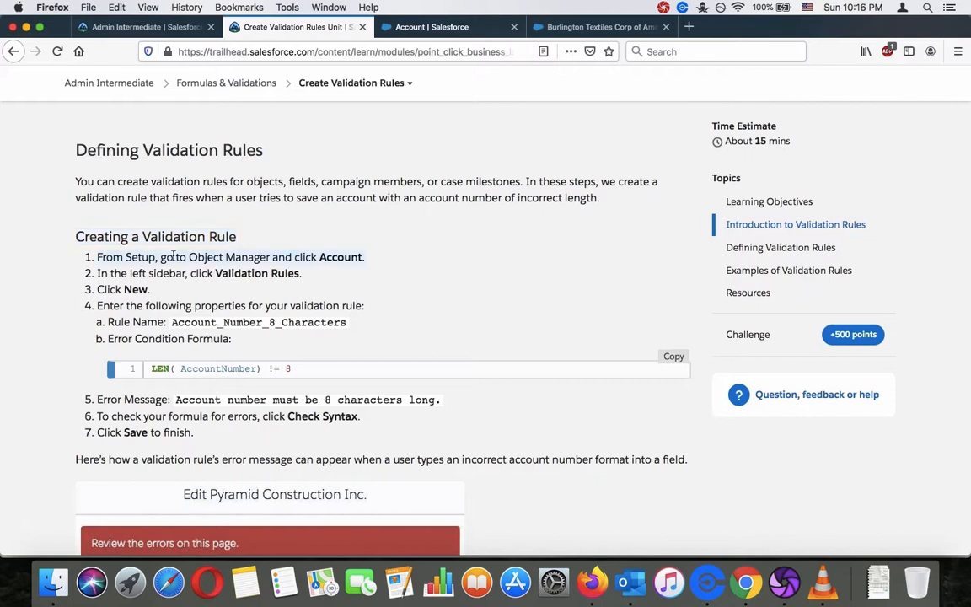
mouse_move(501, 265)
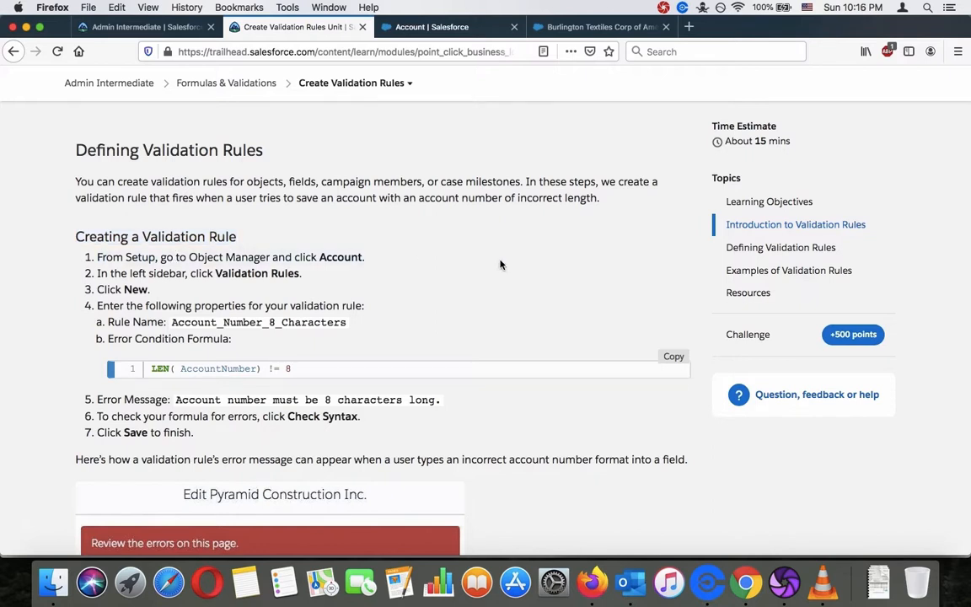
mouse_move(556, 275)
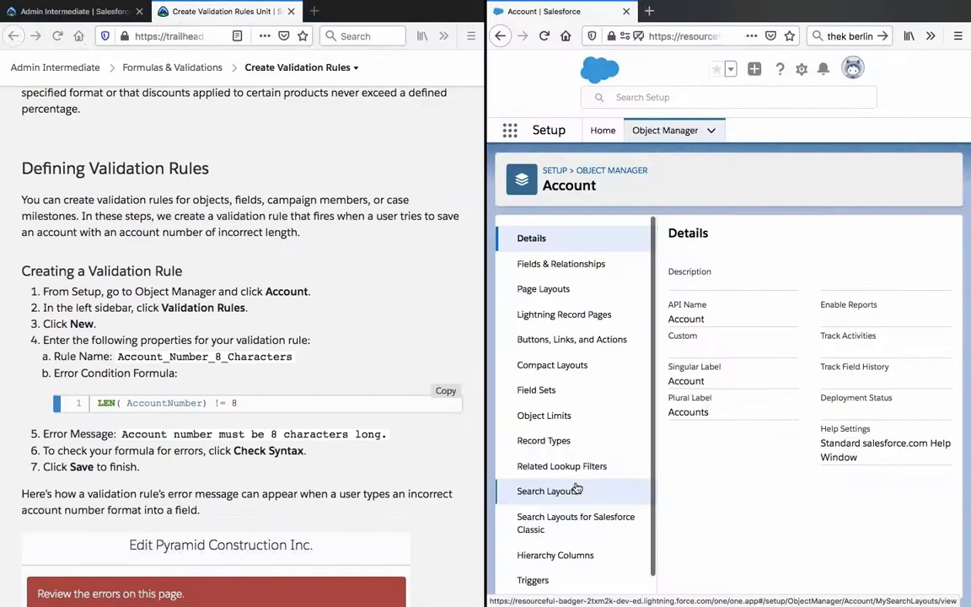
mouse_move(441, 353)
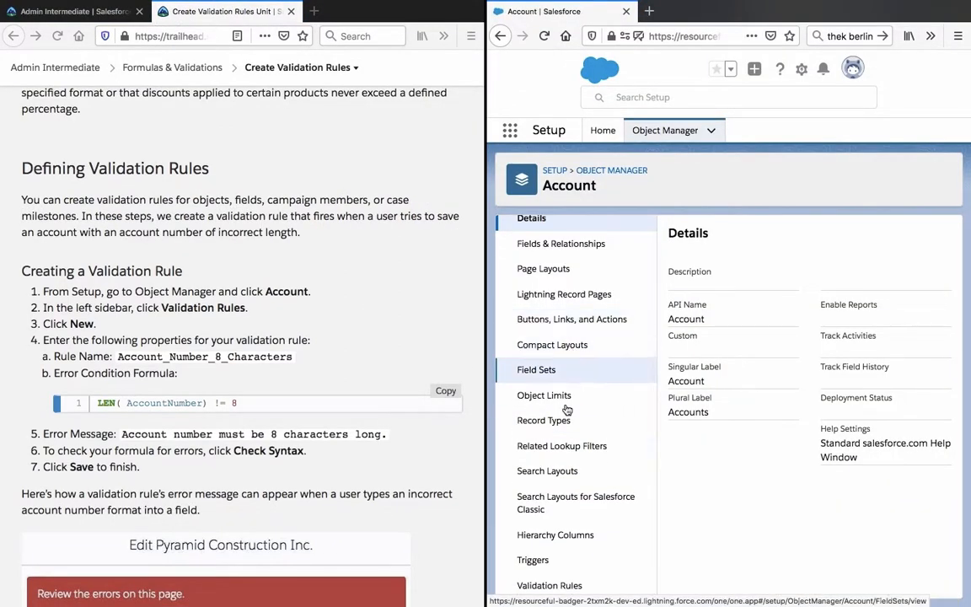
mouse_move(794, 107)
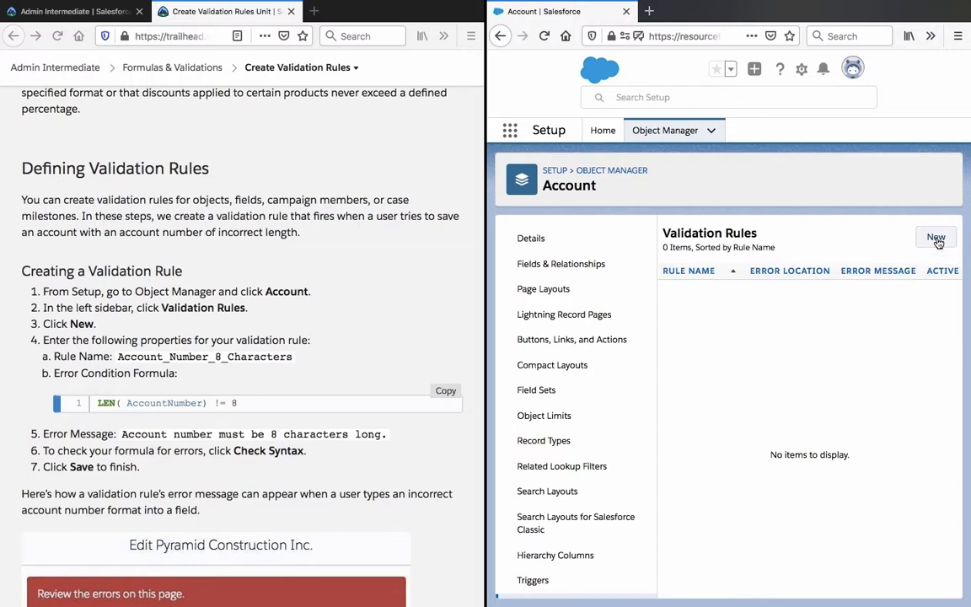
Create a new Account rule named Account_Number_8_Characters with formula LEN( AccountNumber) != 8.
left_click(935, 238)
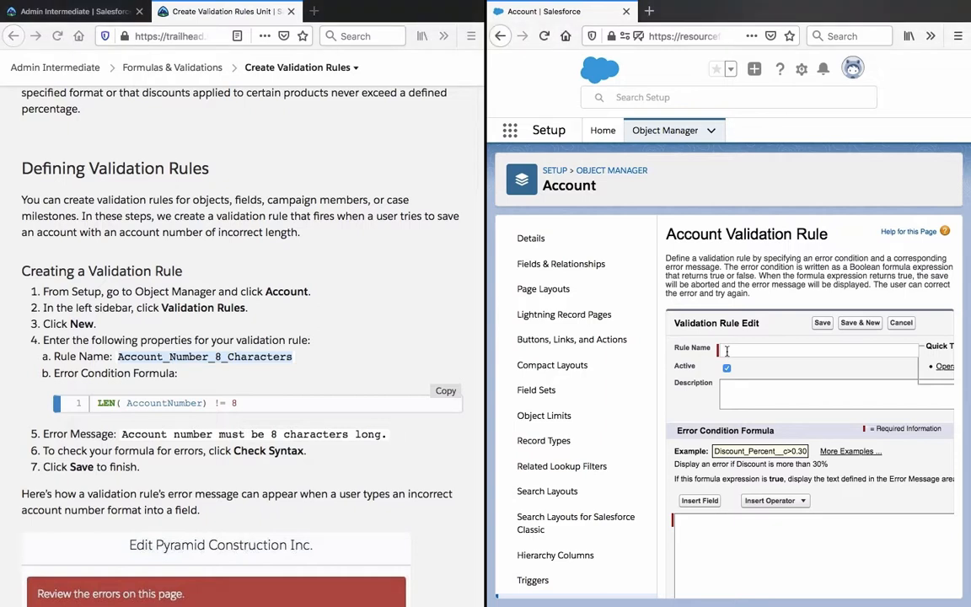
type("Account_Number_8_Characters")
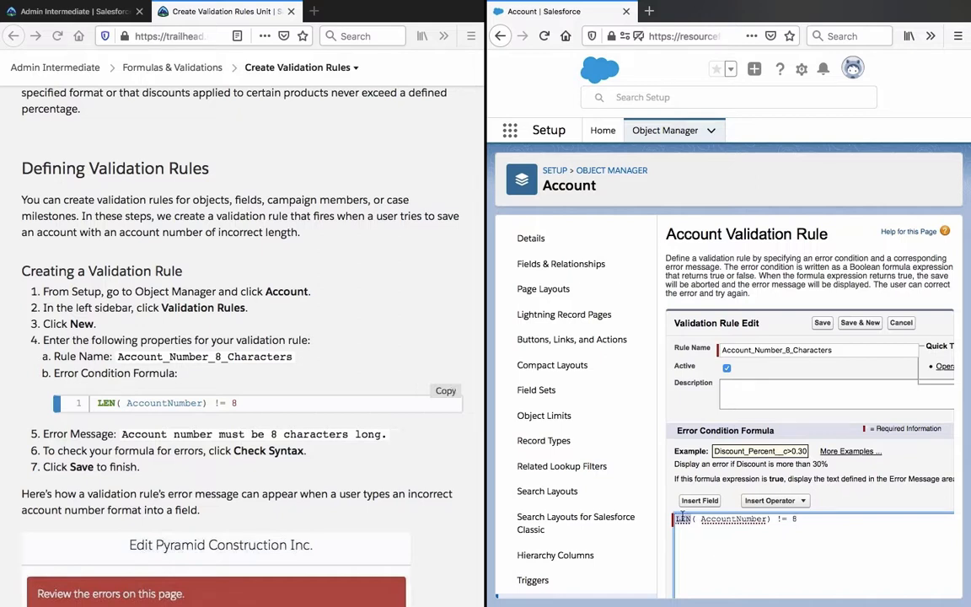
scroll("down", 3)
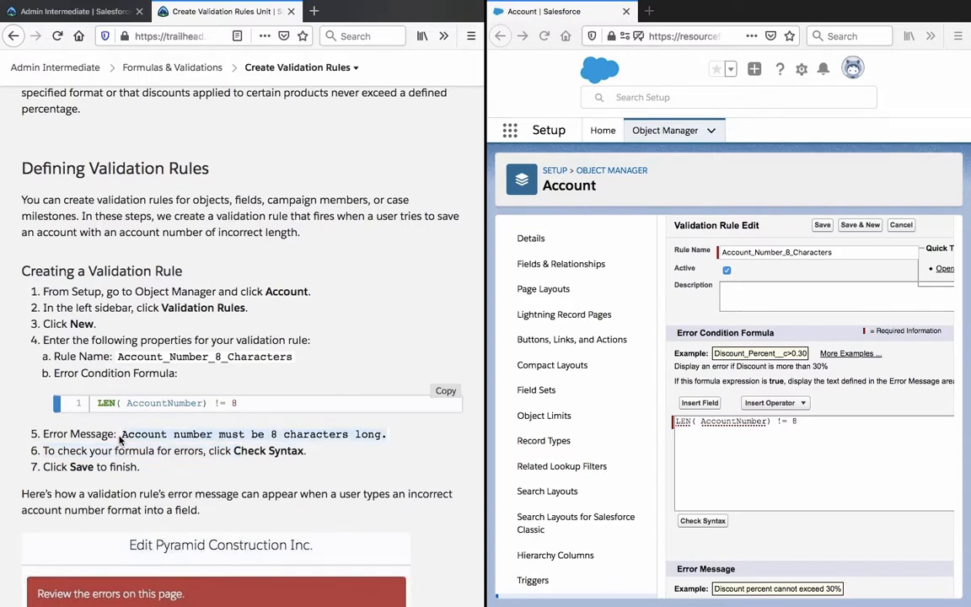
mouse_move(628, 457)
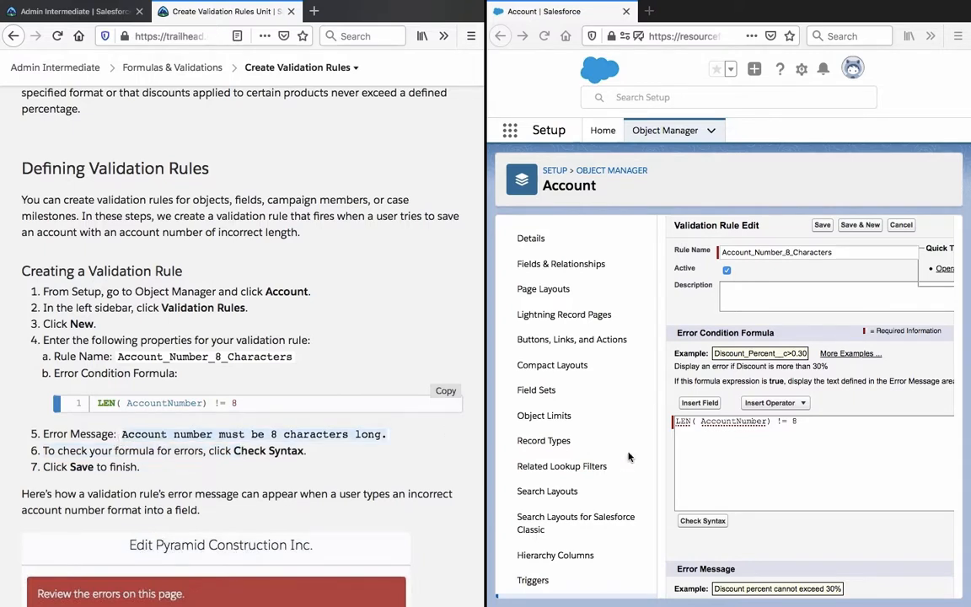
mouse_move(782, 482)
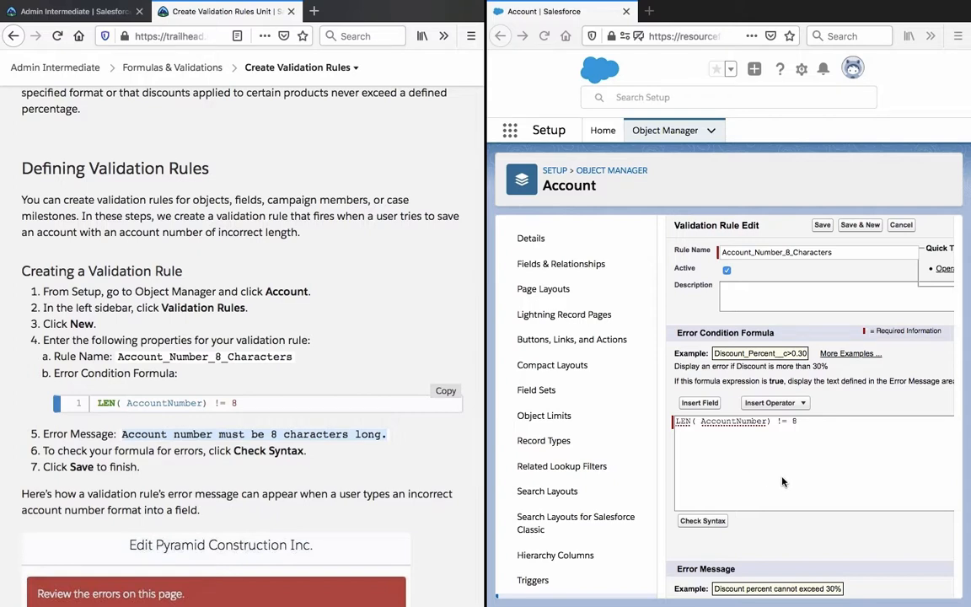
Add error message 'Account number must be 8 characters long.', check syntax, and save the rule.
scroll("down", 3)
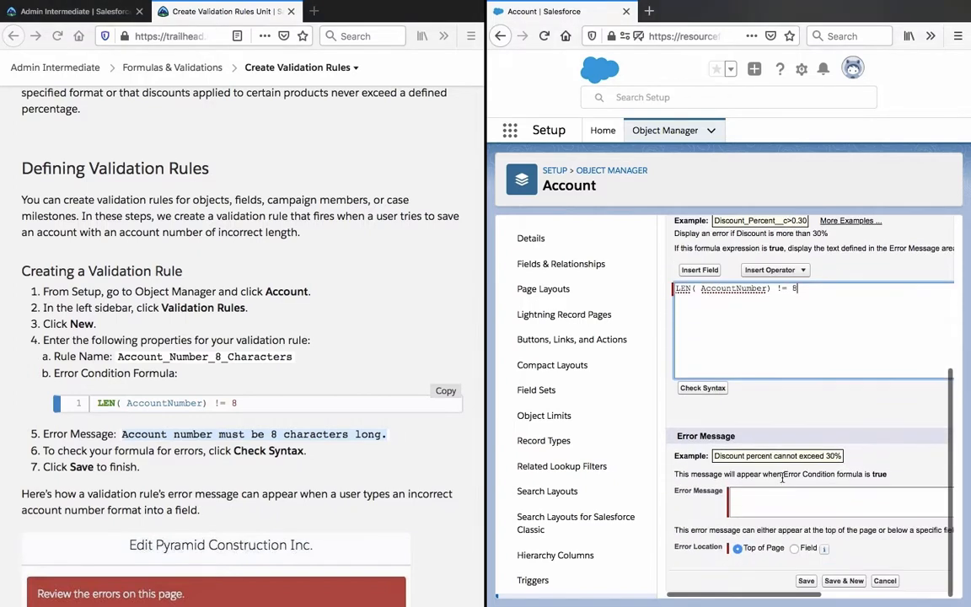
type("Account number must be 8 characters long.")
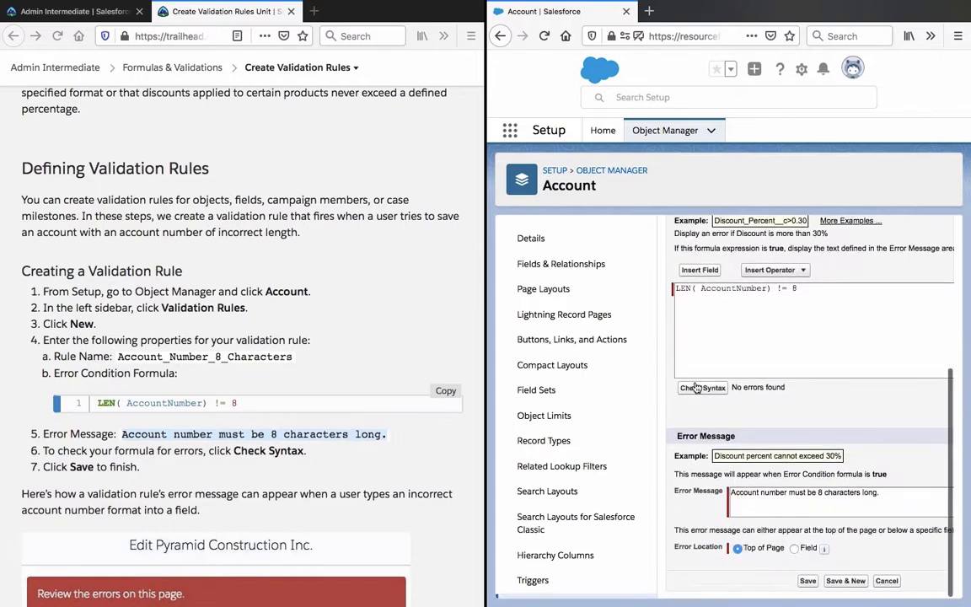
mouse_move(765, 402)
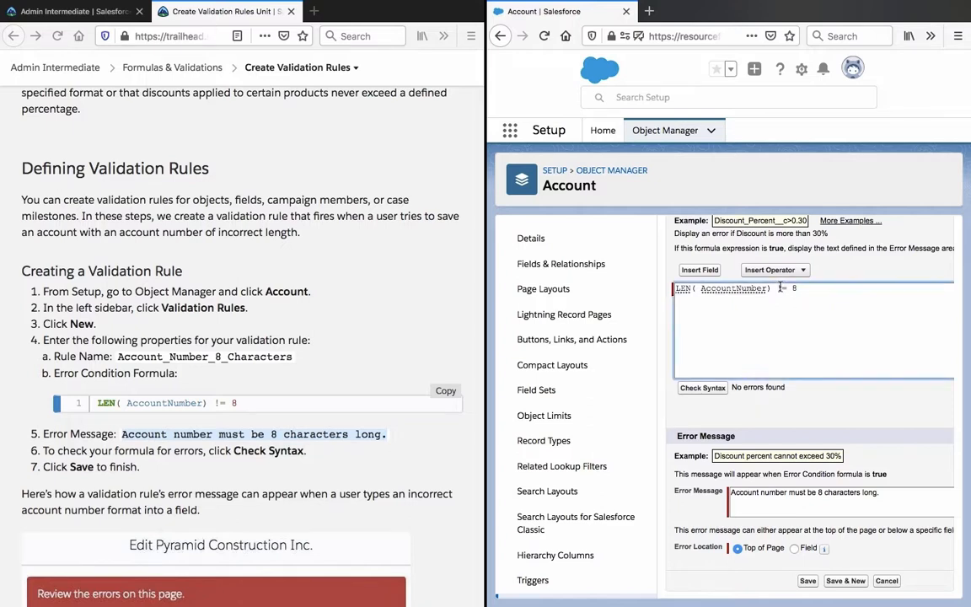
left_click(773, 269)
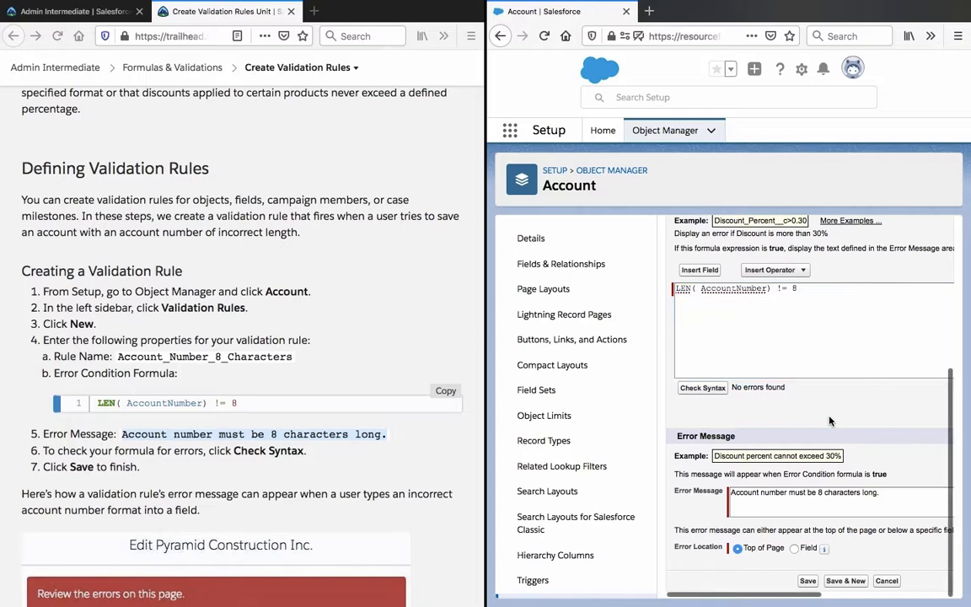
scroll("down", 3)
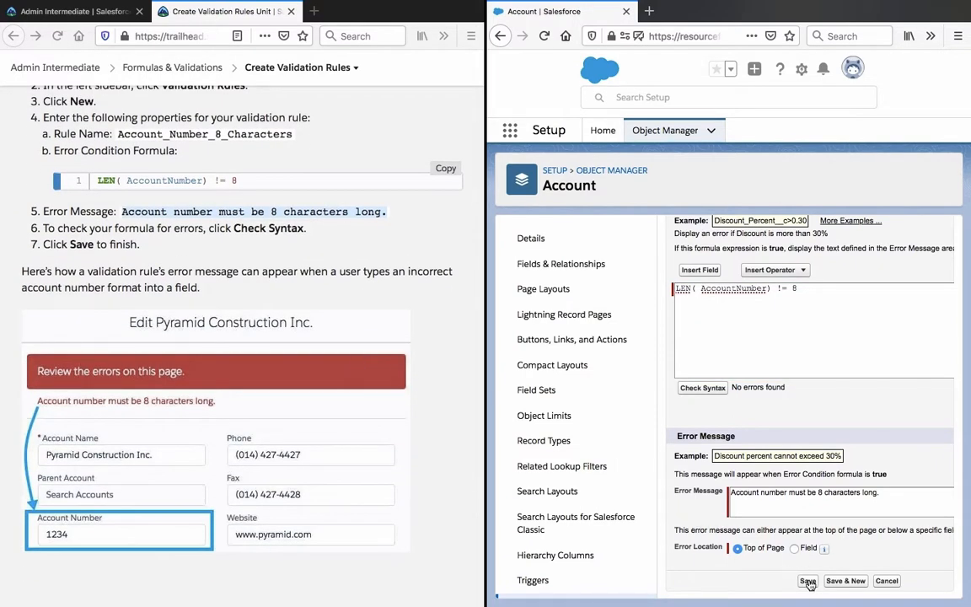
left_click(806, 581)
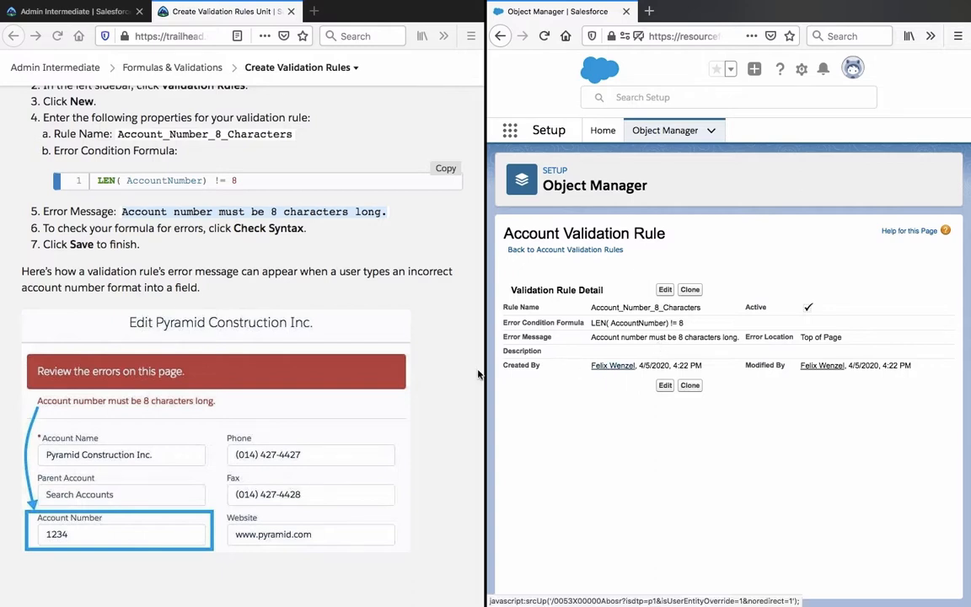
Switch to the Sales app from the App Launcher and go to Accounts.
scroll("down", 3)
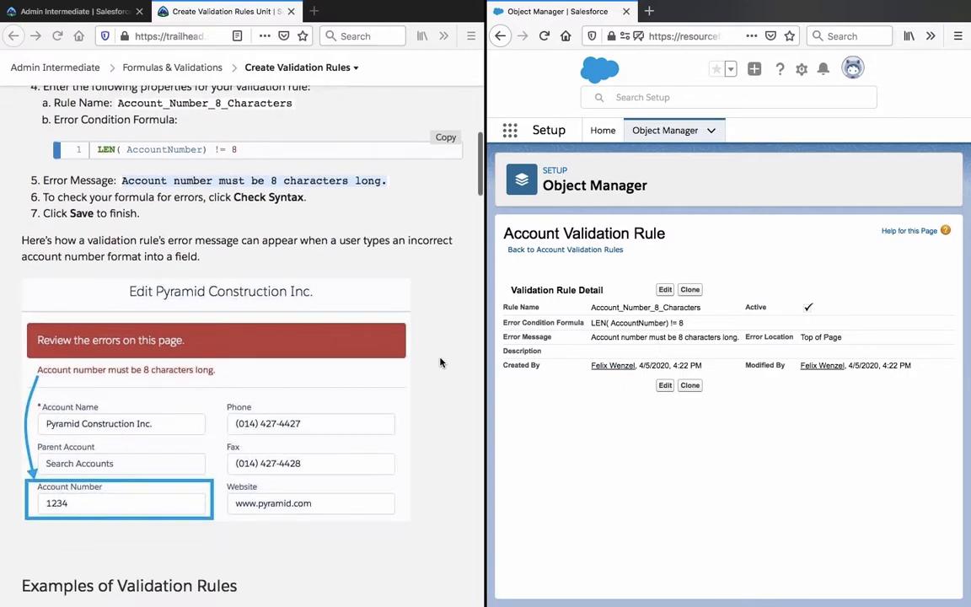
scroll("down", 3)
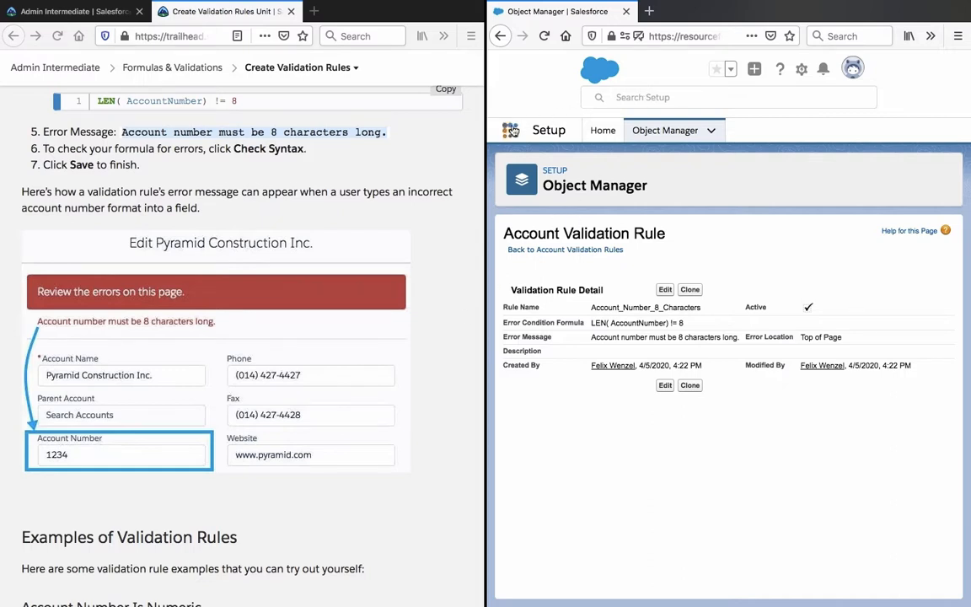
mouse_move(510, 130)
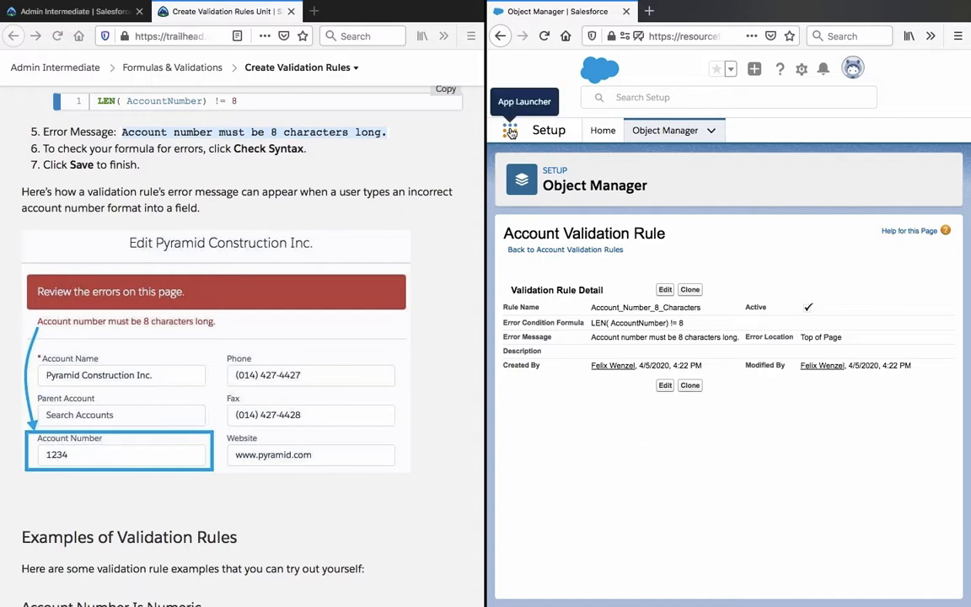
left_click(509, 131)
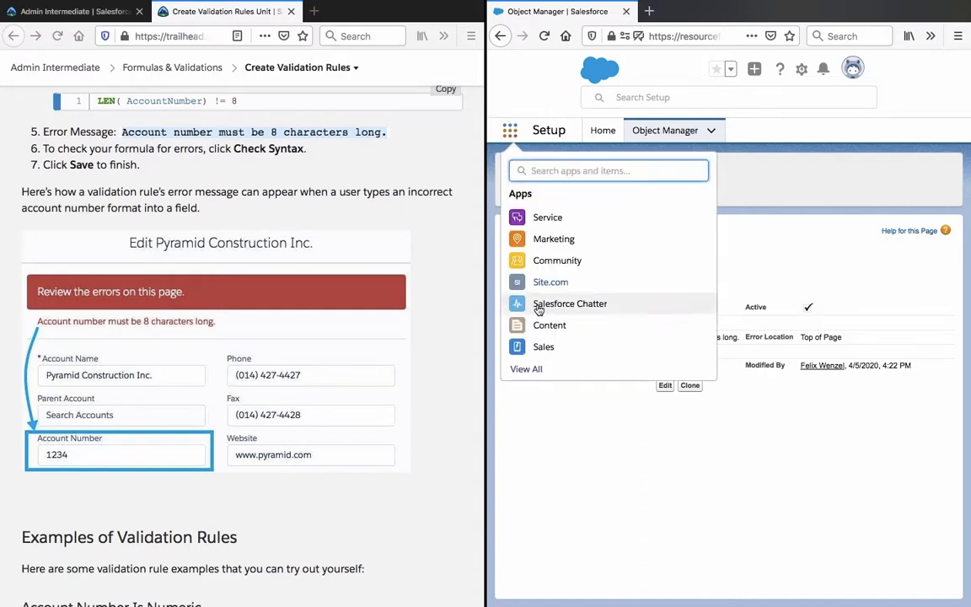
mouse_move(543, 347)
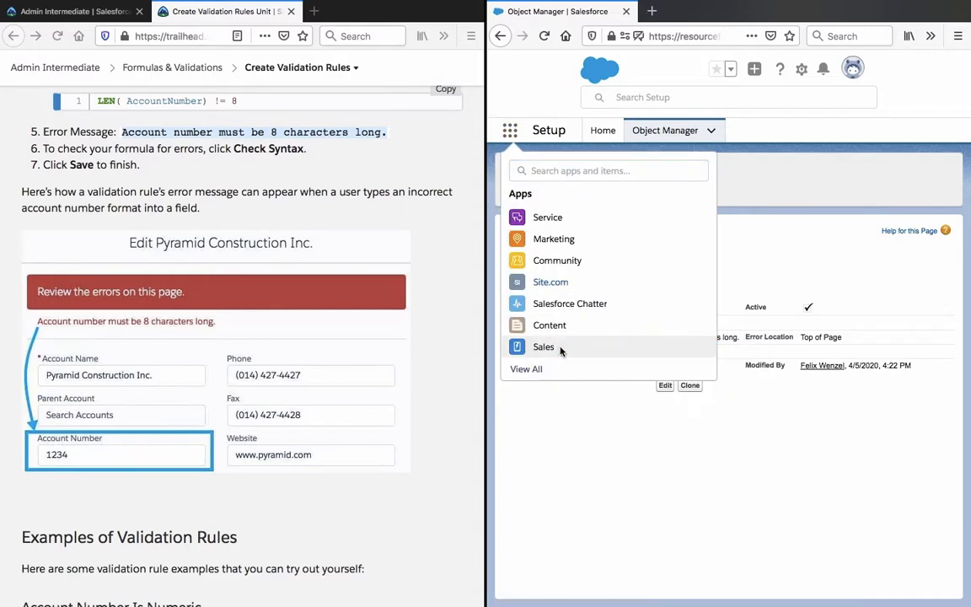
left_click(542, 346)
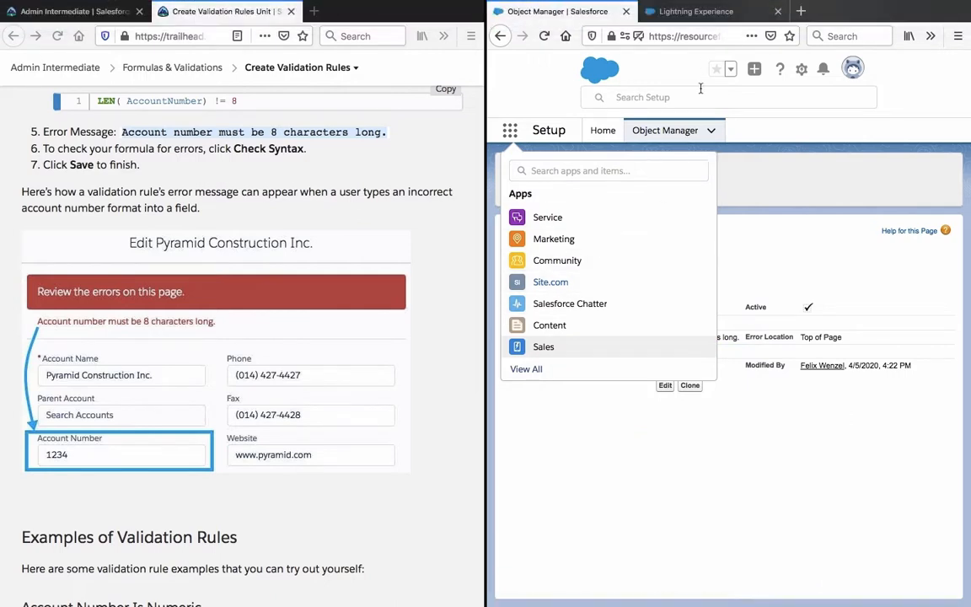
left_click(543, 347)
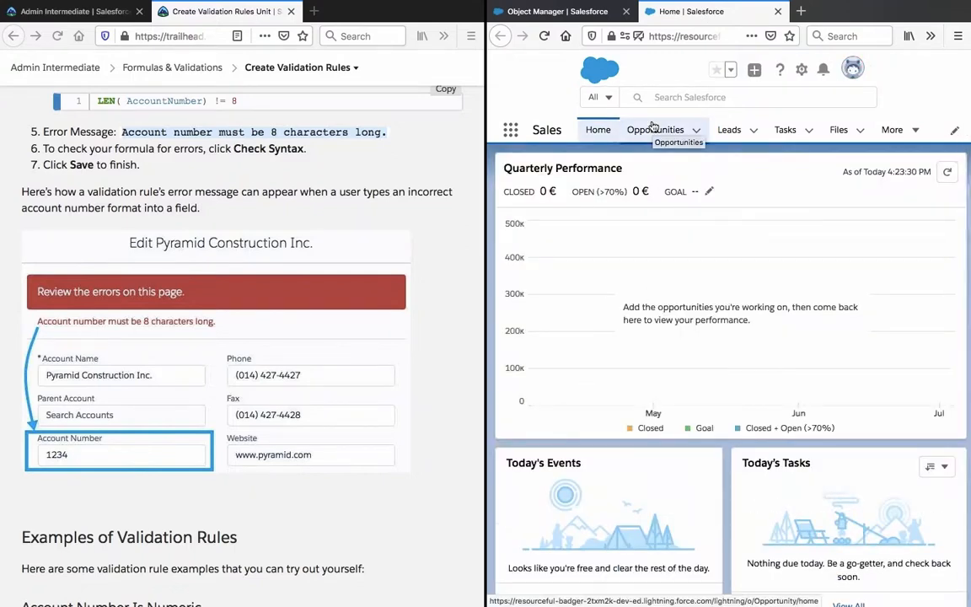
mouse_move(779, 157)
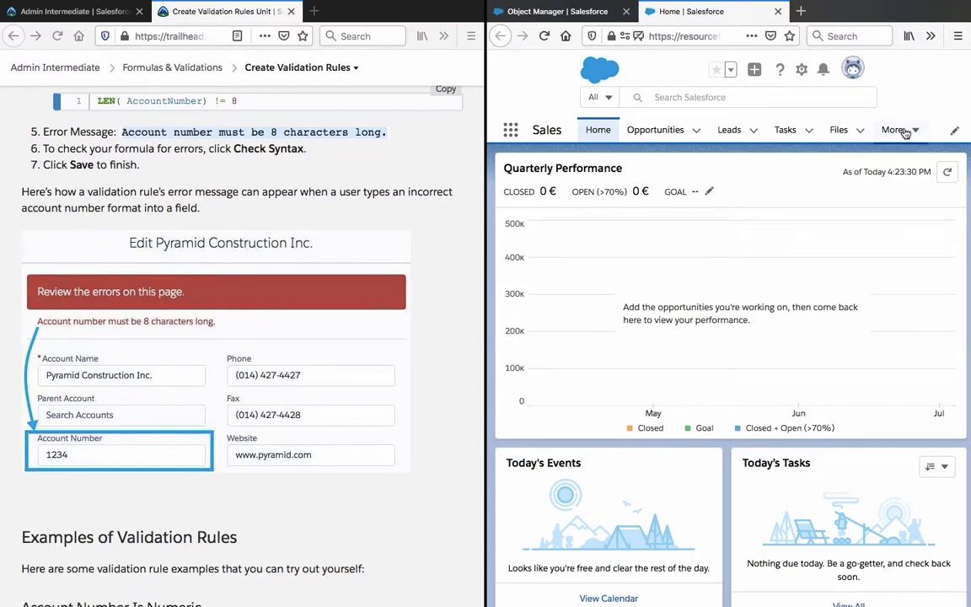
left_click(893, 129)
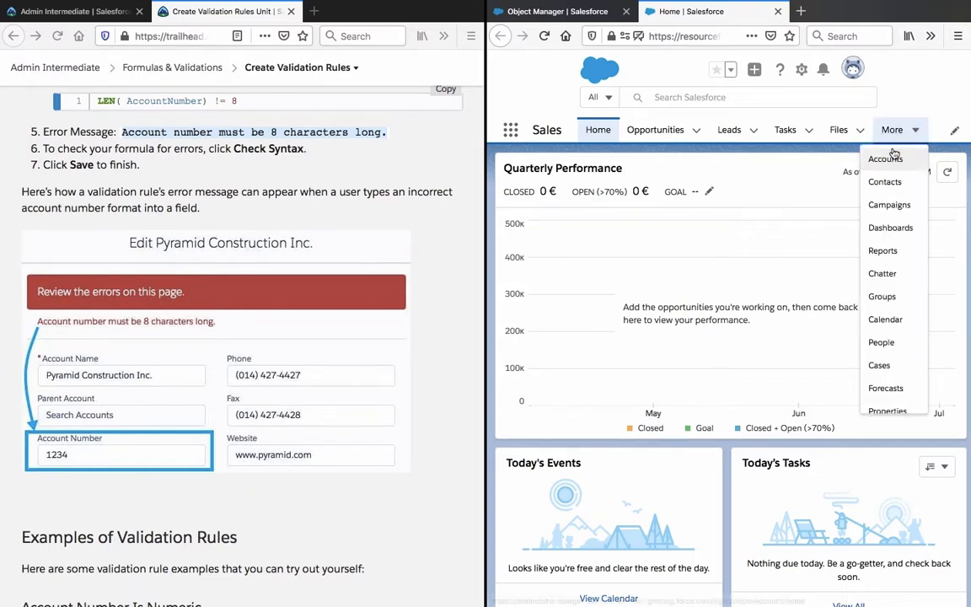
left_click(885, 158)
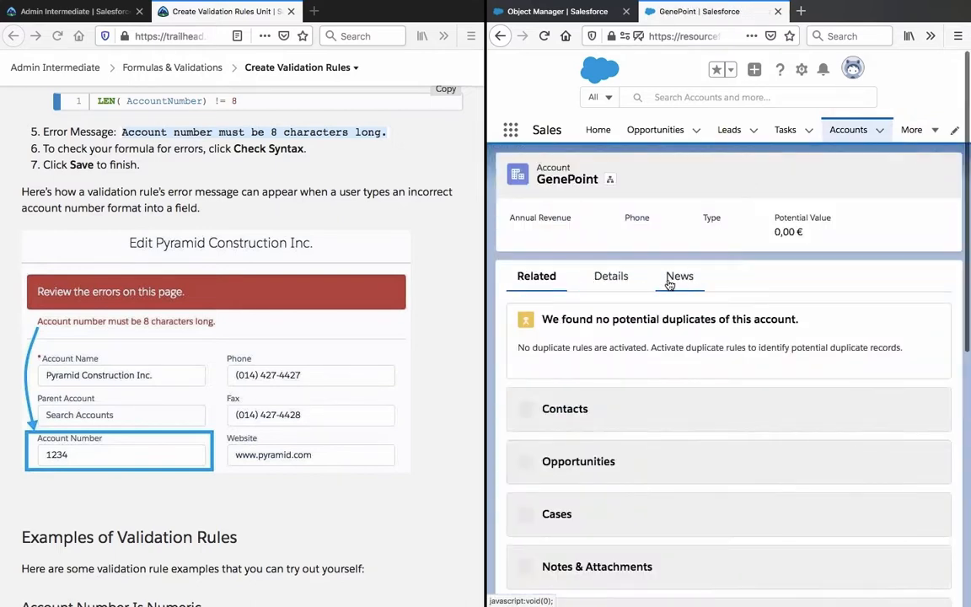
Try saving 1234 as GenePoint's Account Number, see the 8-character error, then cancel.
left_click(610, 276)
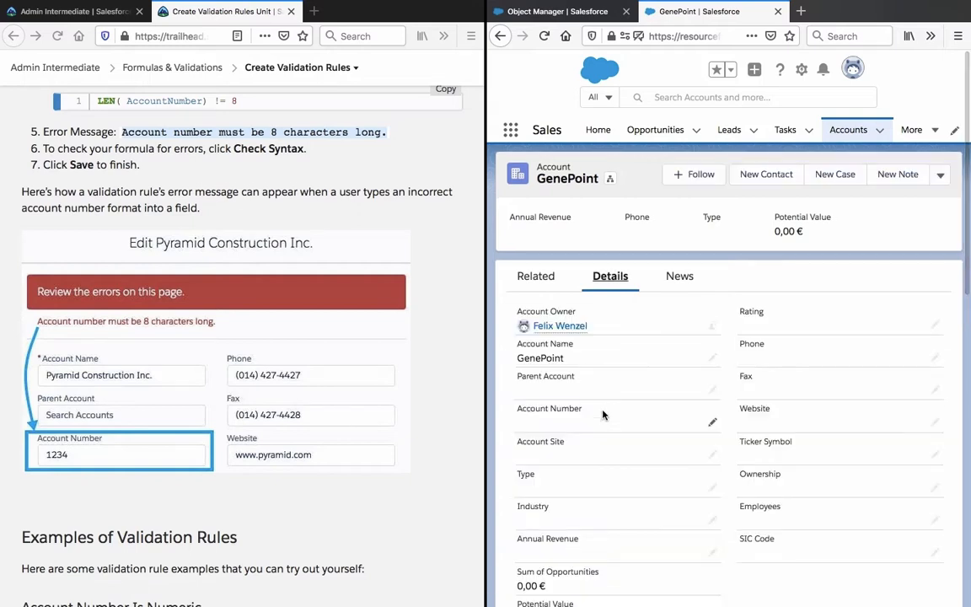
mouse_move(710, 421)
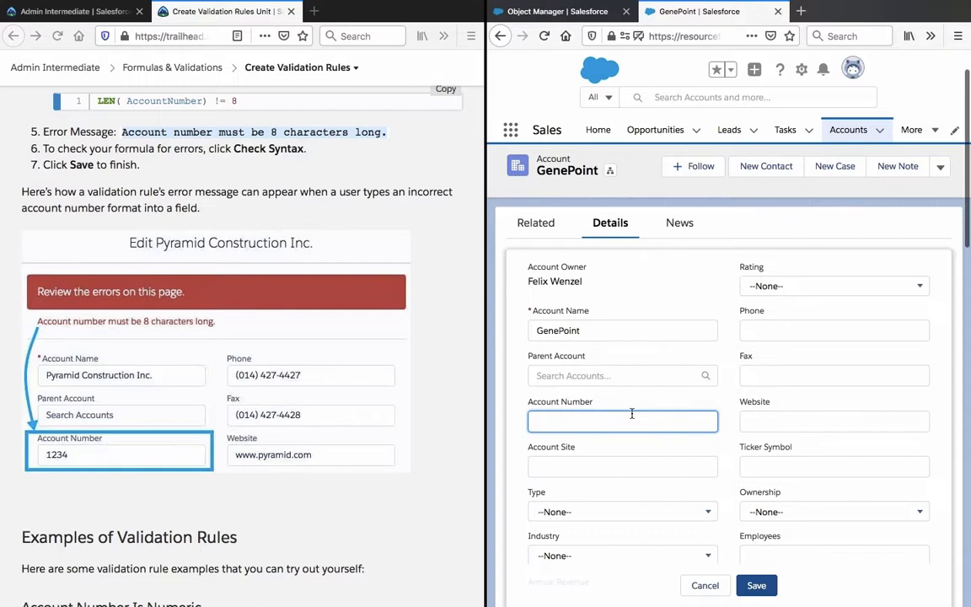
type("1234")
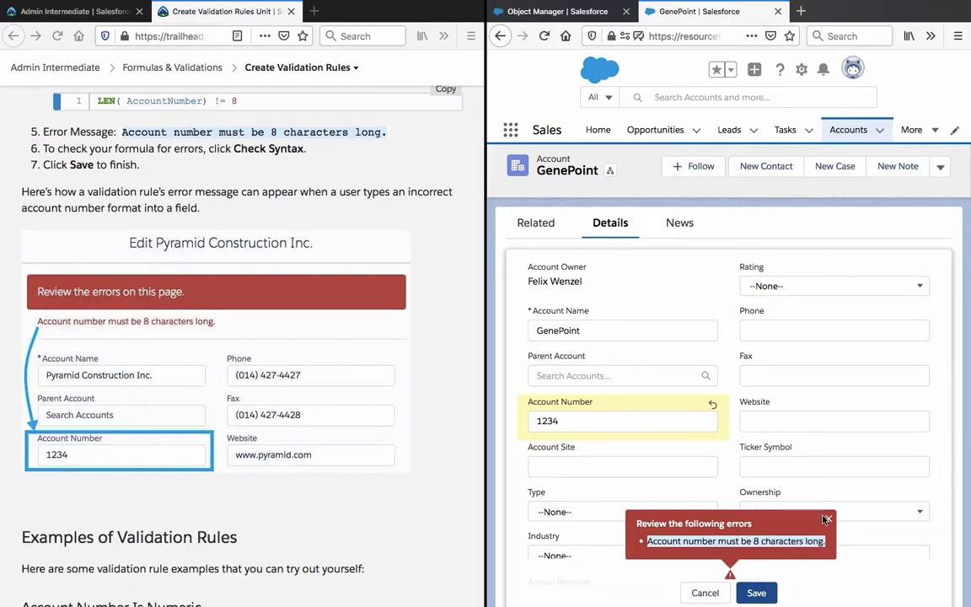
left_click(826, 517)
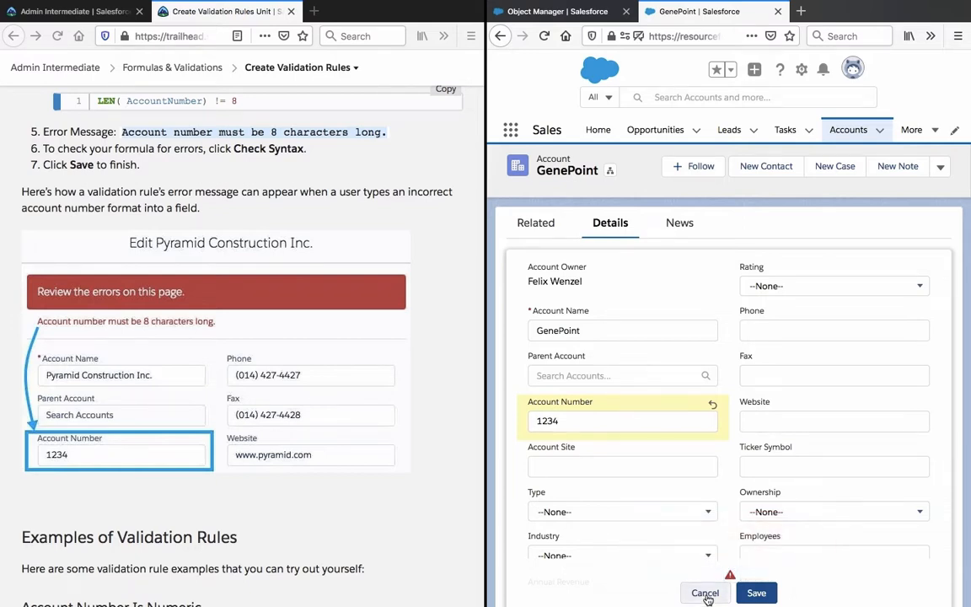
left_click(704, 593)
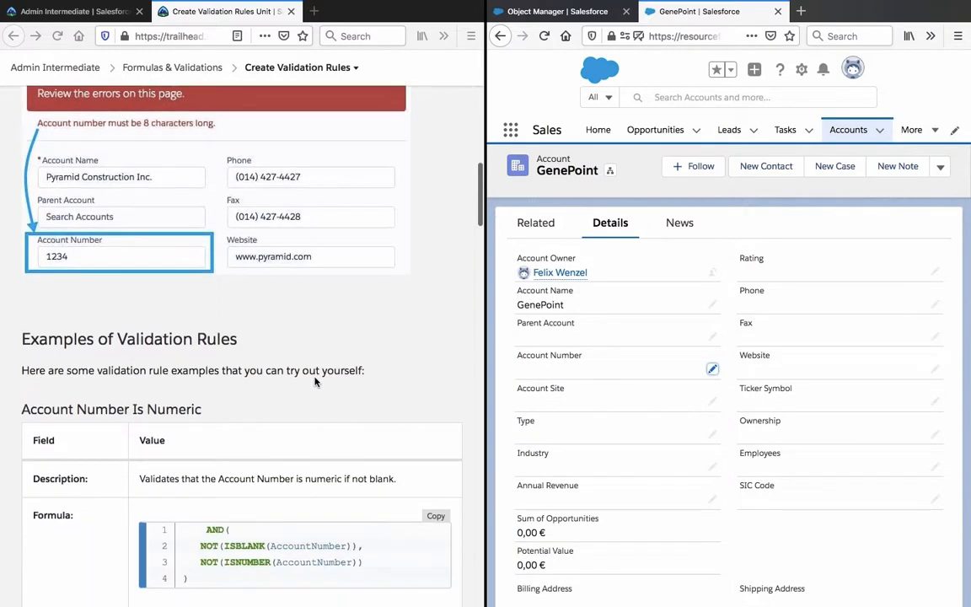
Scroll through the example rules, including Date Must Be in the Current Year and Number Range Validation.
scroll("down", 3)
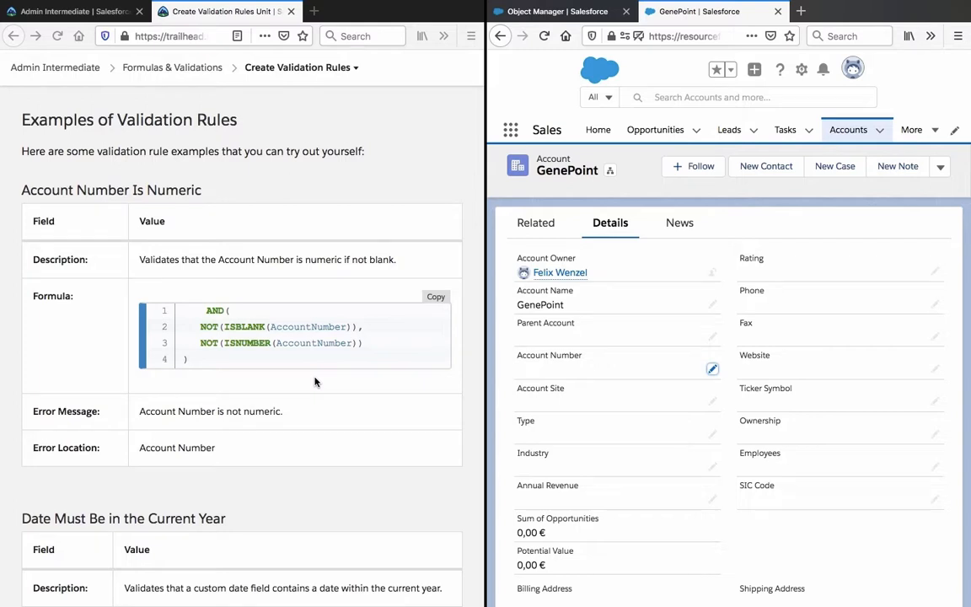
mouse_move(285, 339)
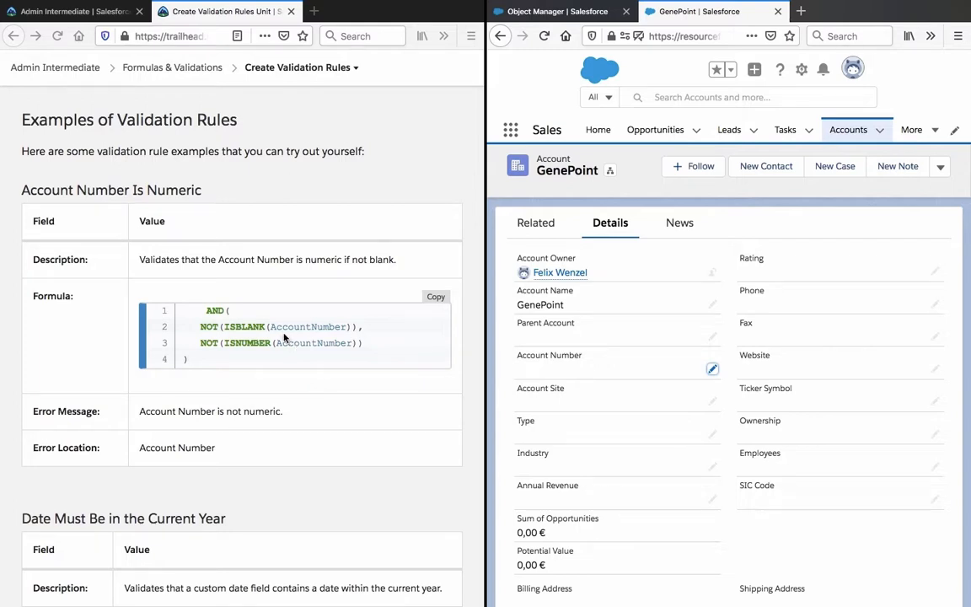
mouse_move(269, 318)
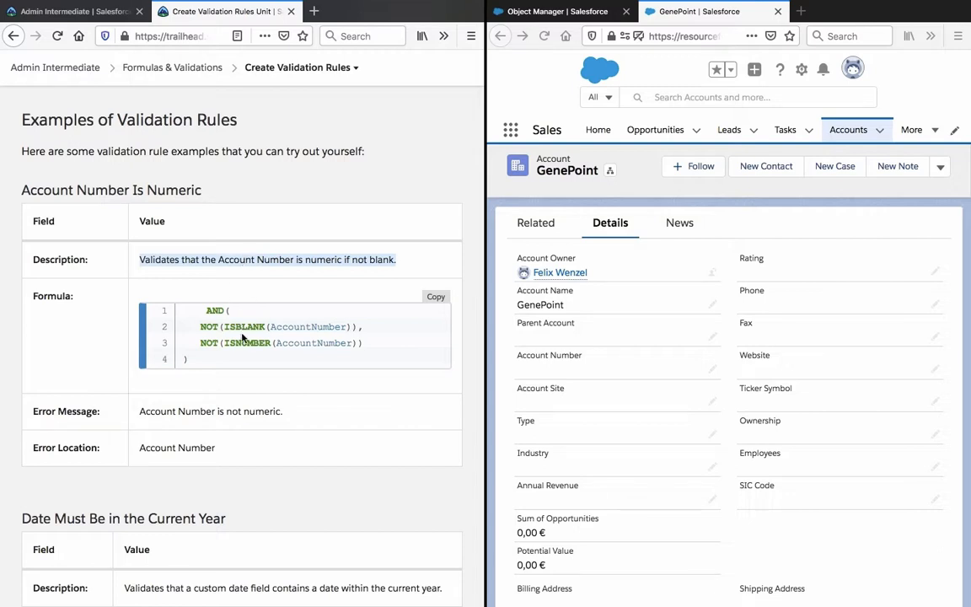
scroll("down", 3)
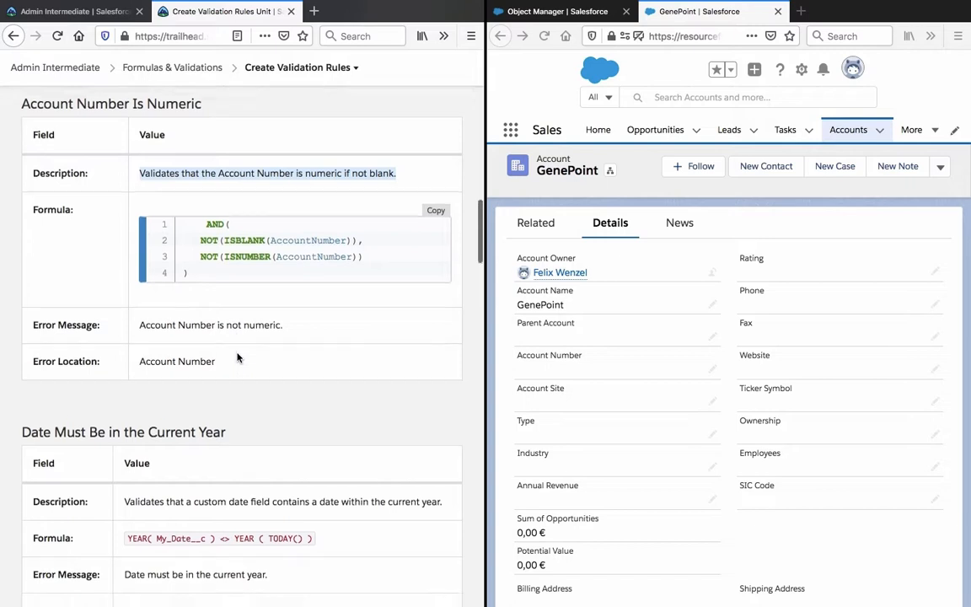
scroll("down", 3)
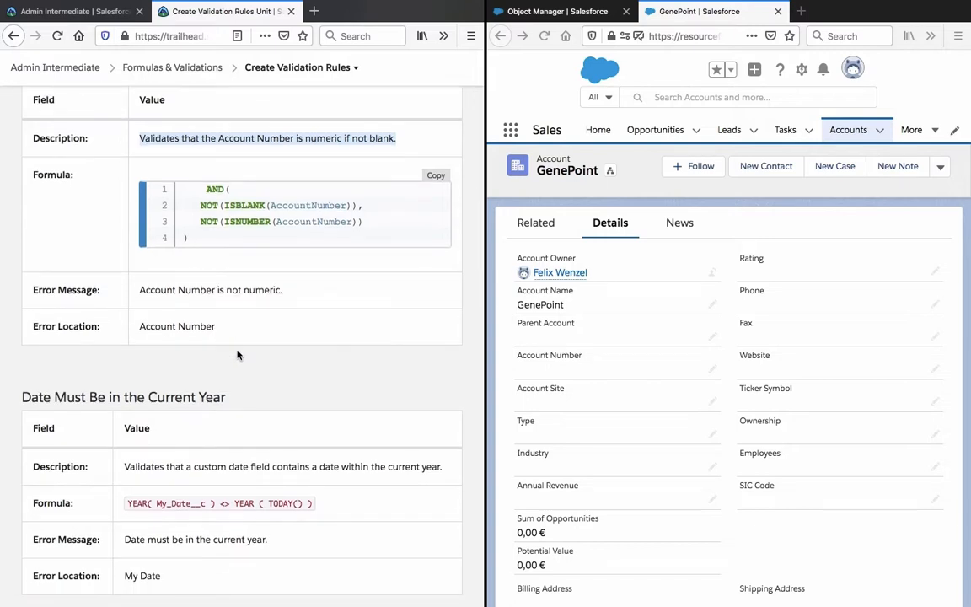
scroll("up", 3)
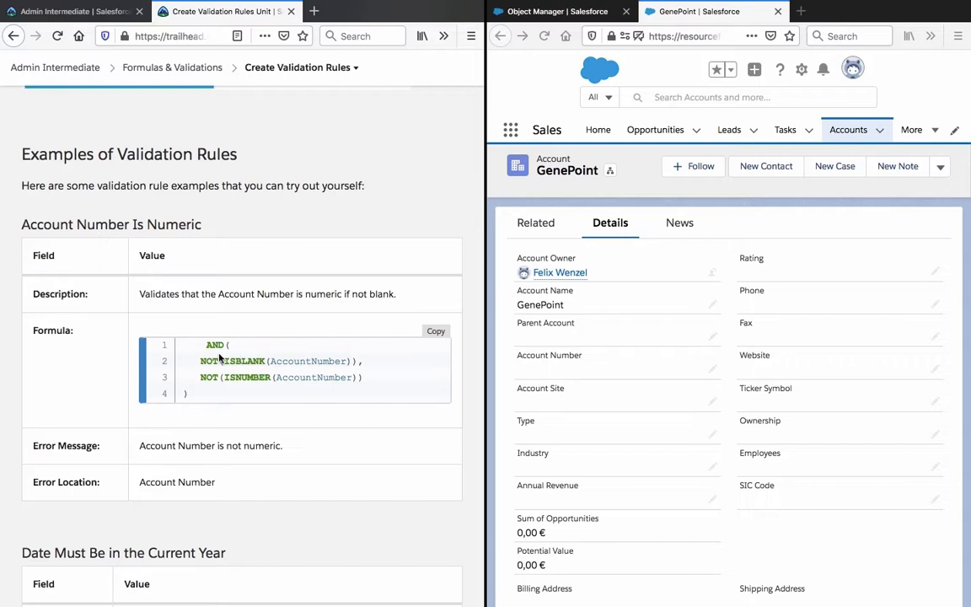
mouse_move(199, 431)
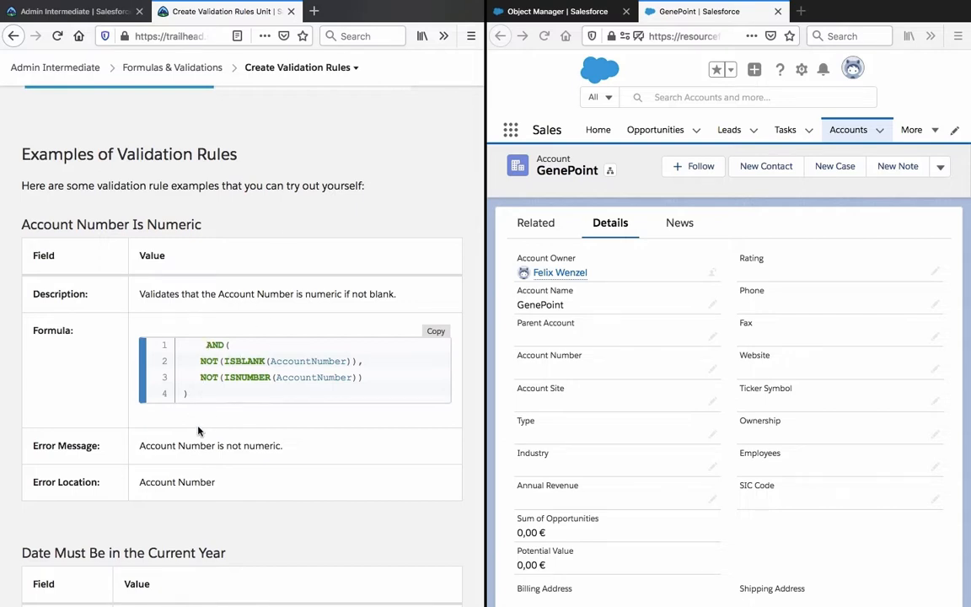
scroll("down", 3)
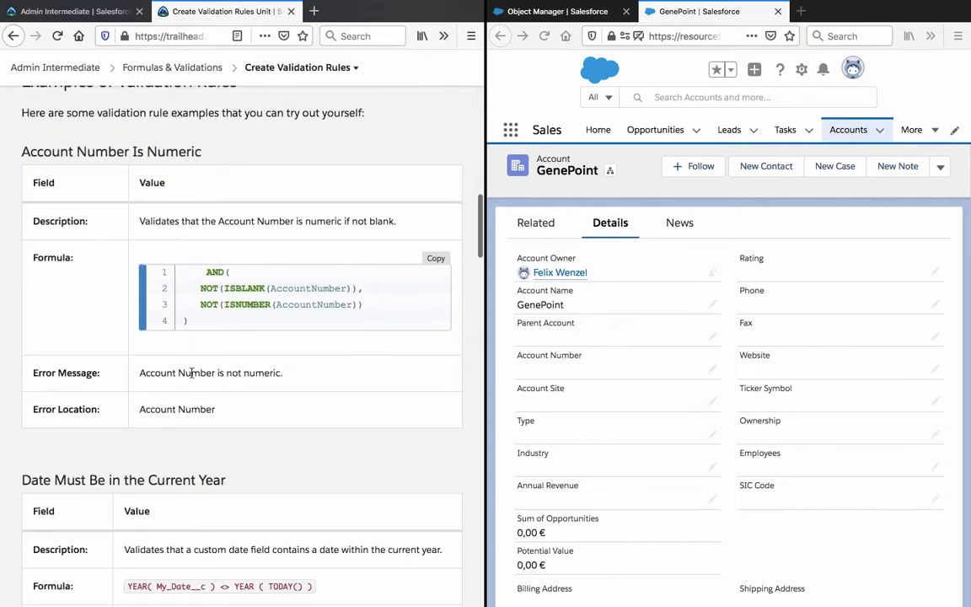
scroll("down", 3)
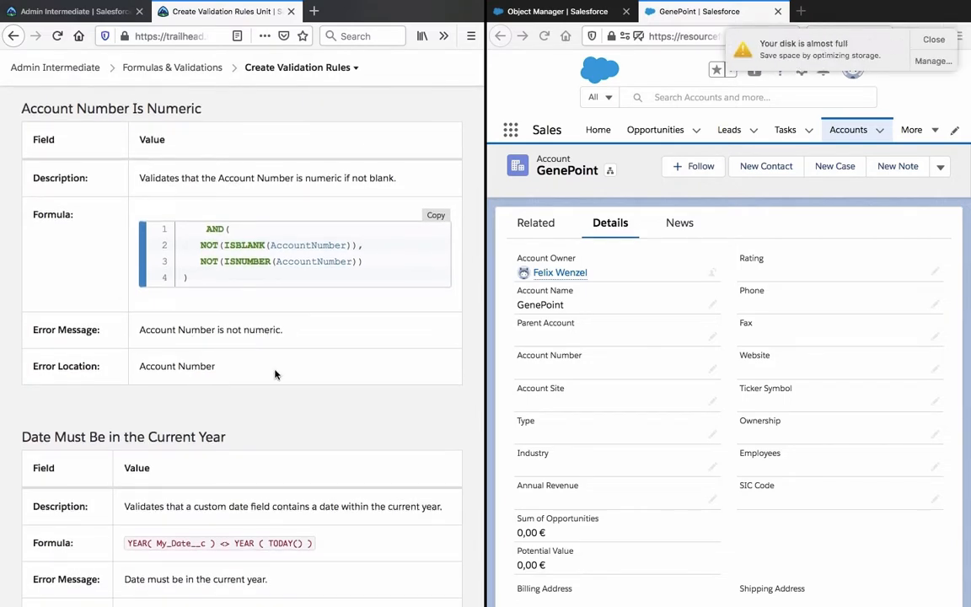
mouse_move(304, 375)
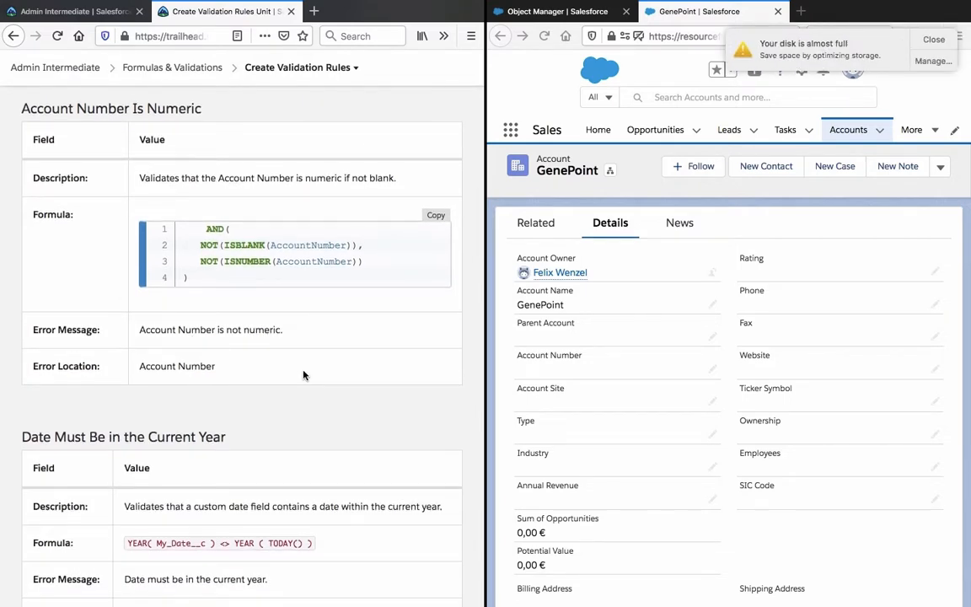
mouse_move(362, 425)
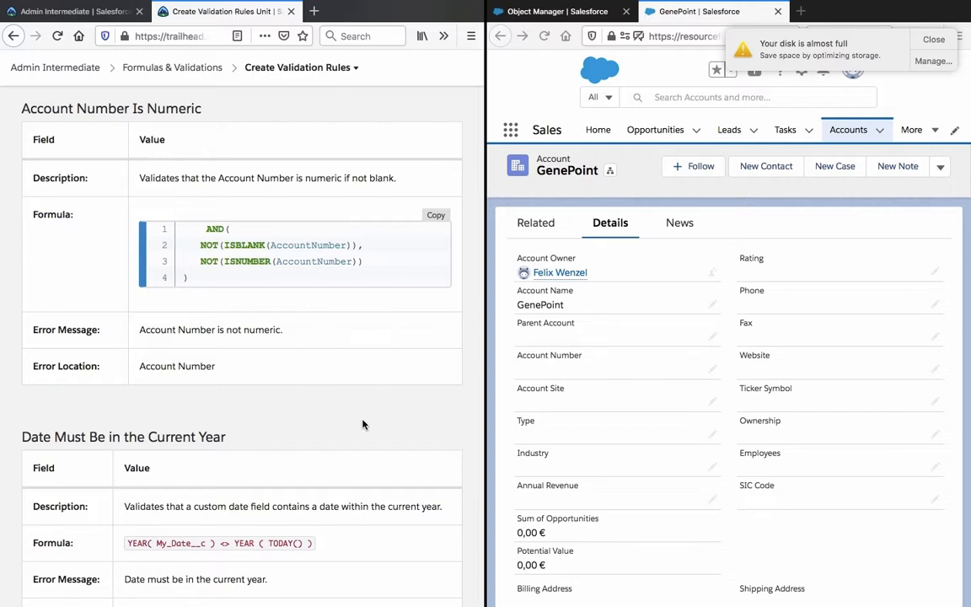
scroll("down", 3)
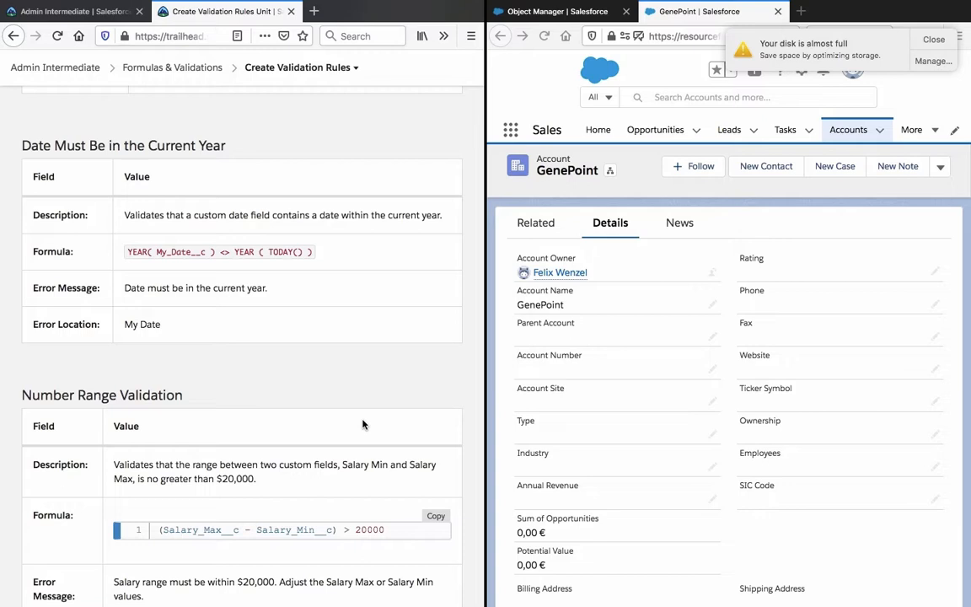
mouse_move(138, 242)
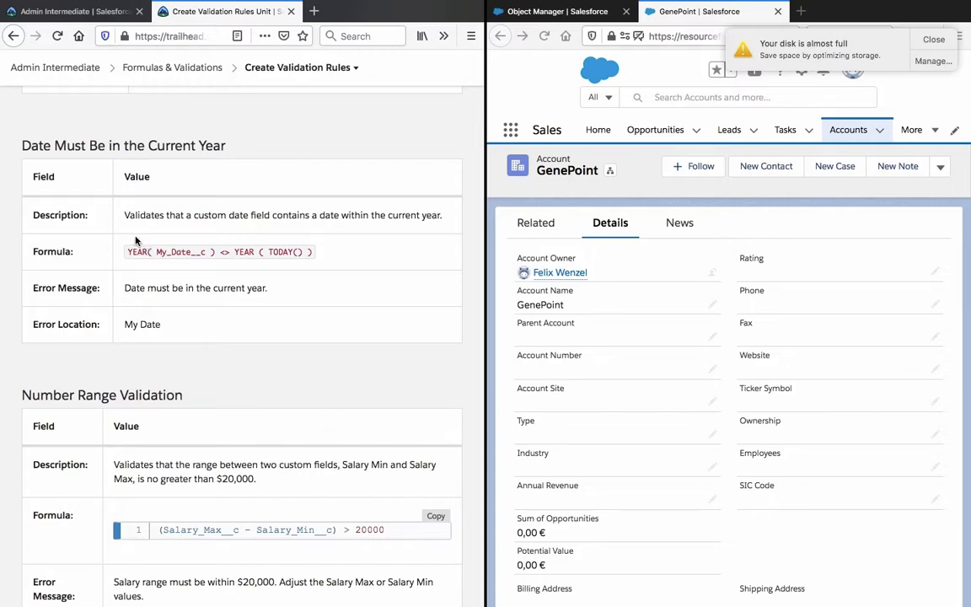
mouse_move(223, 251)
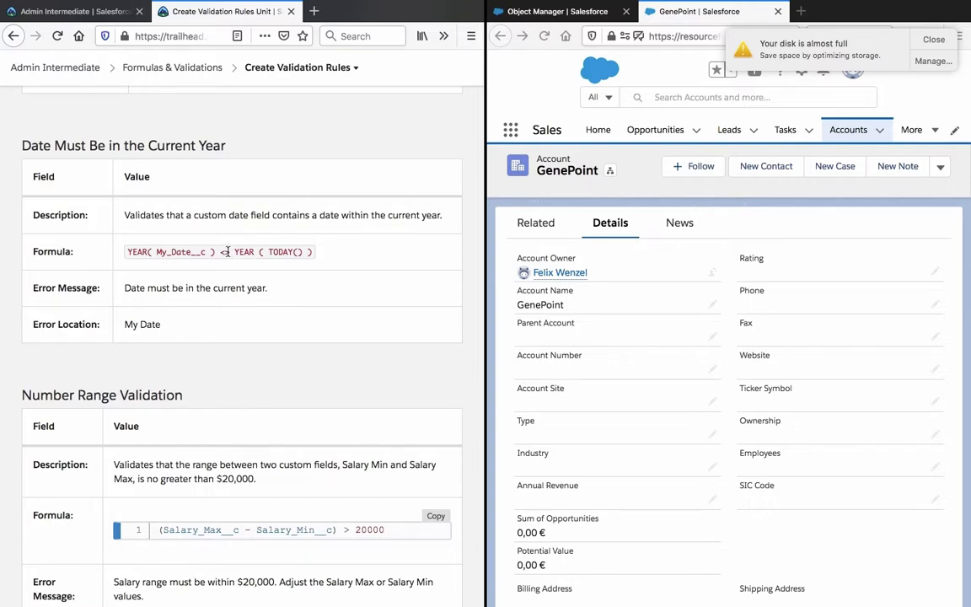
mouse_move(341, 255)
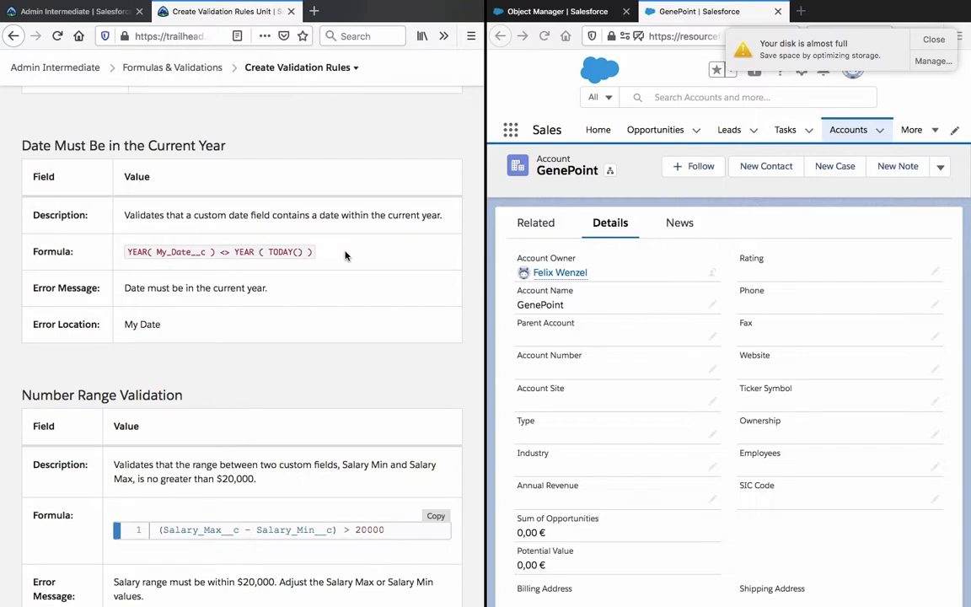
scroll("down", 3)
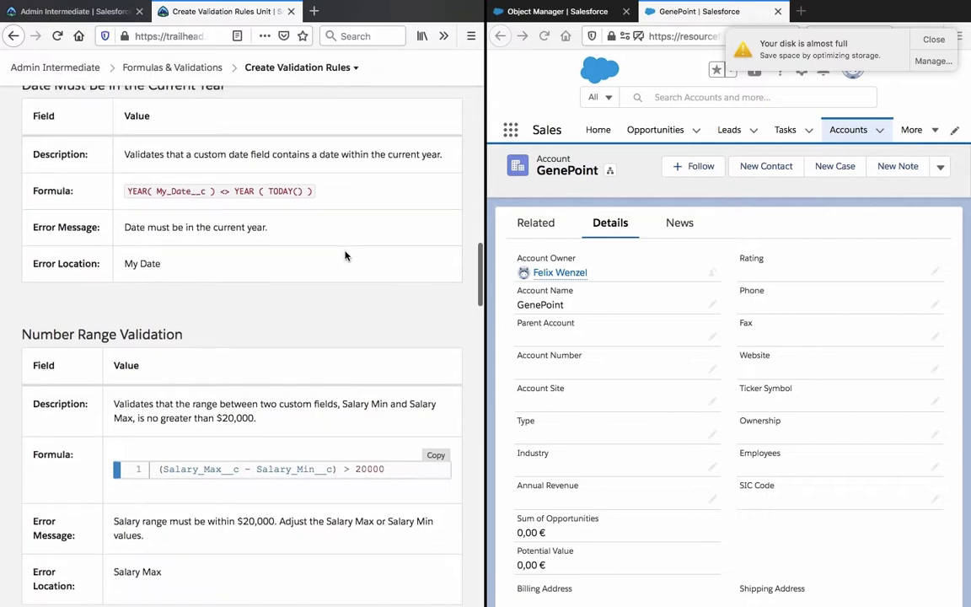
scroll("up", 3)
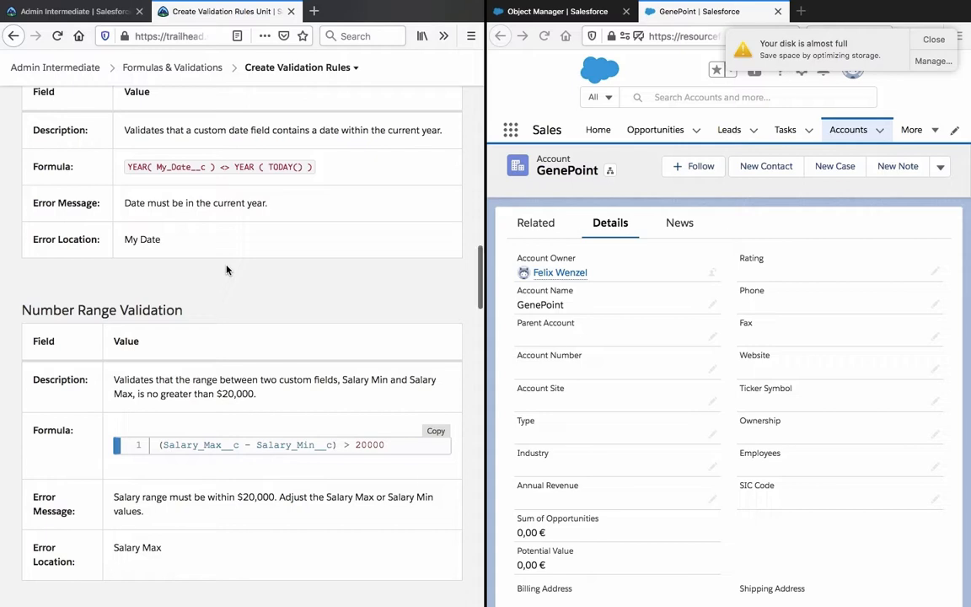
scroll("down", 3)
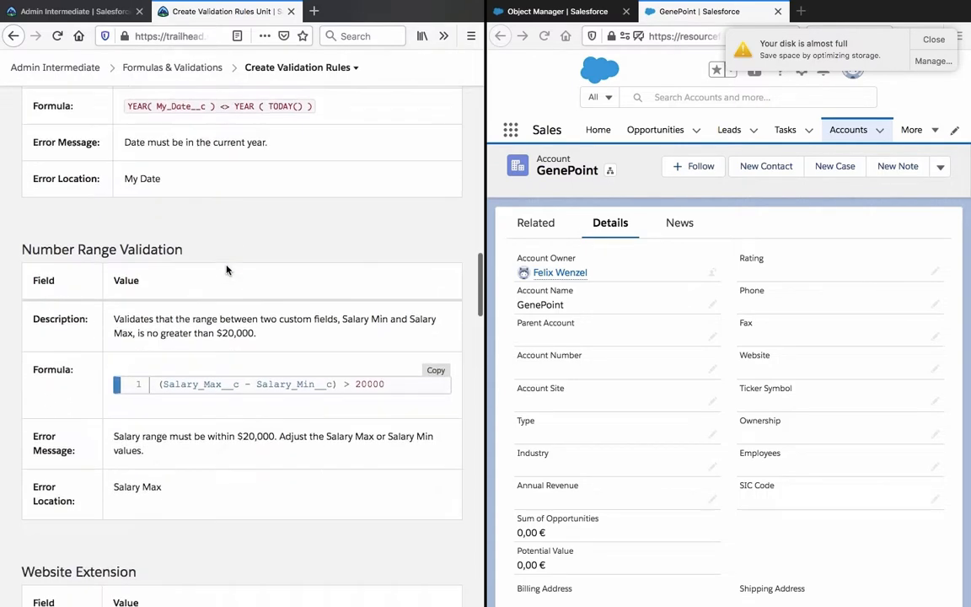
scroll("down", 3)
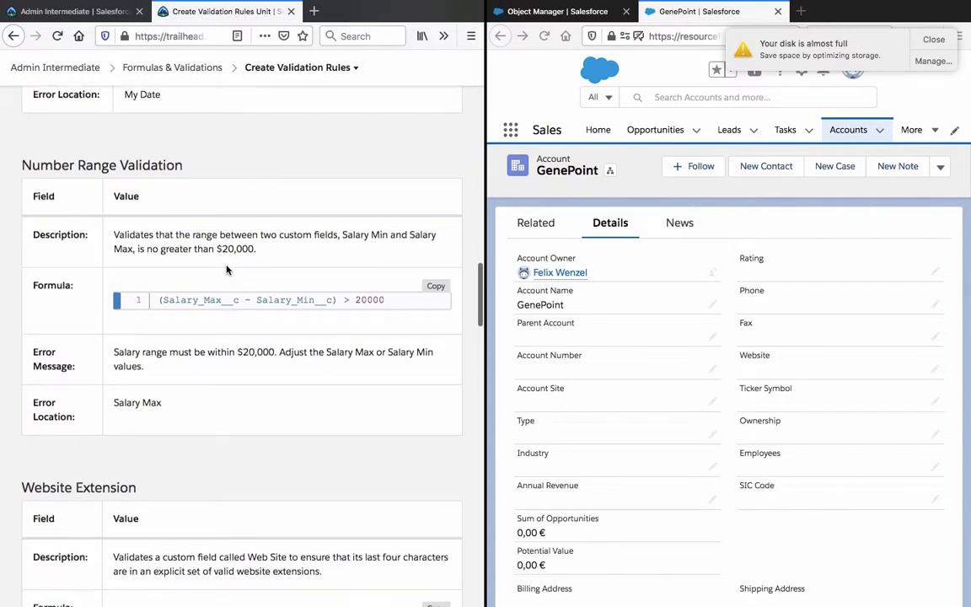
Scroll past the Website Extension and Valid Billing Country examples to Resources.
scroll("down", 3)
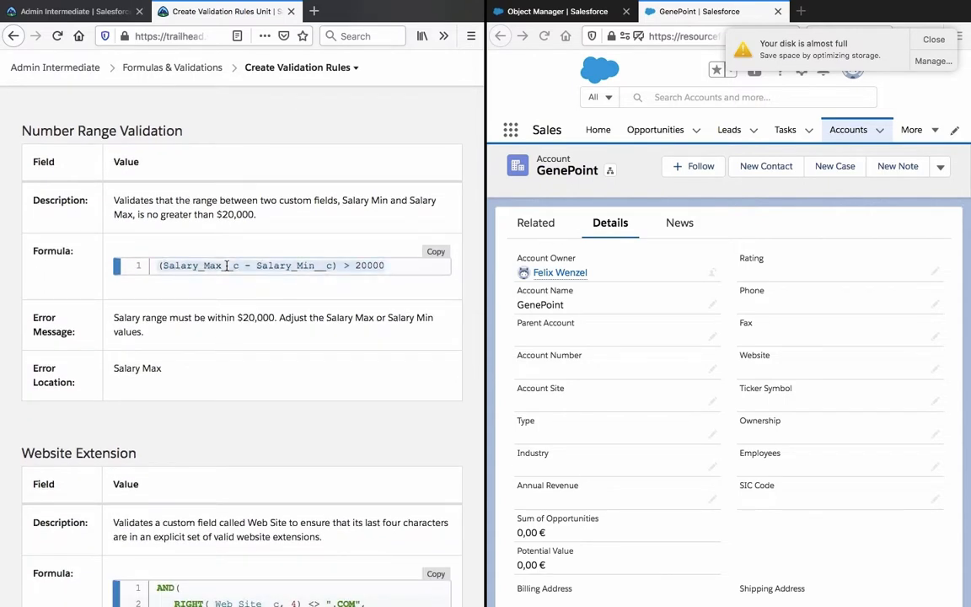
scroll("down", 3)
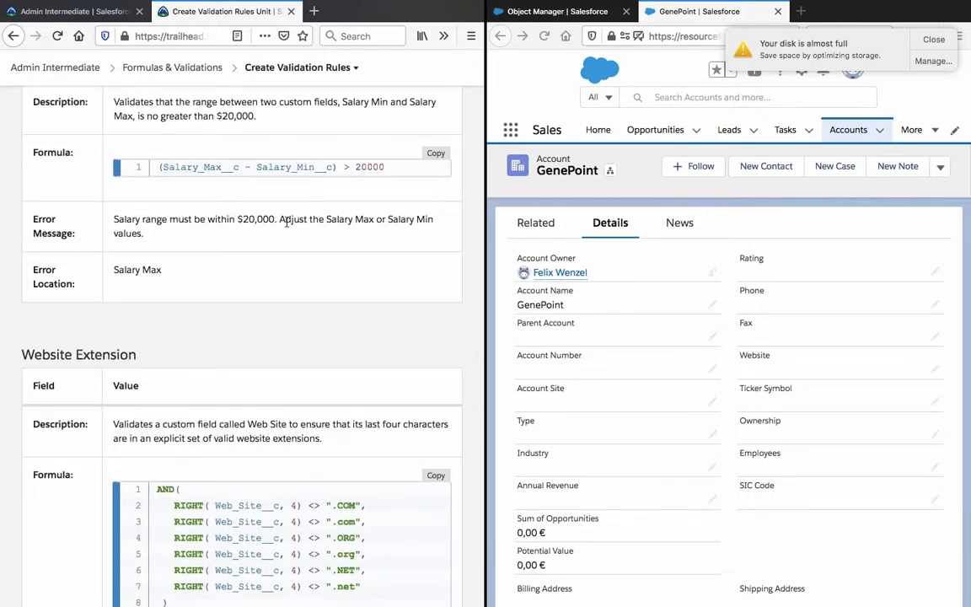
scroll("down", 3)
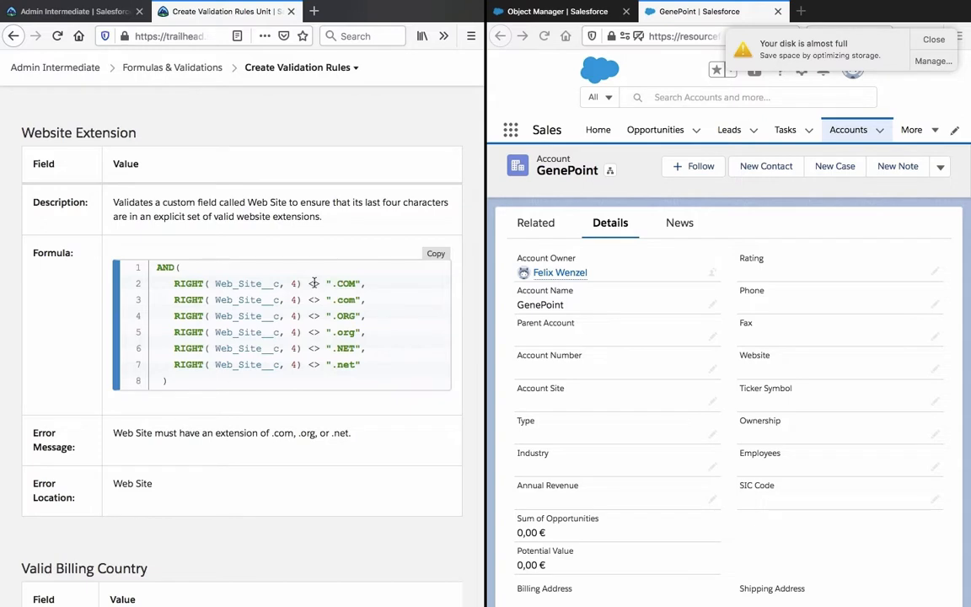
mouse_move(292, 284)
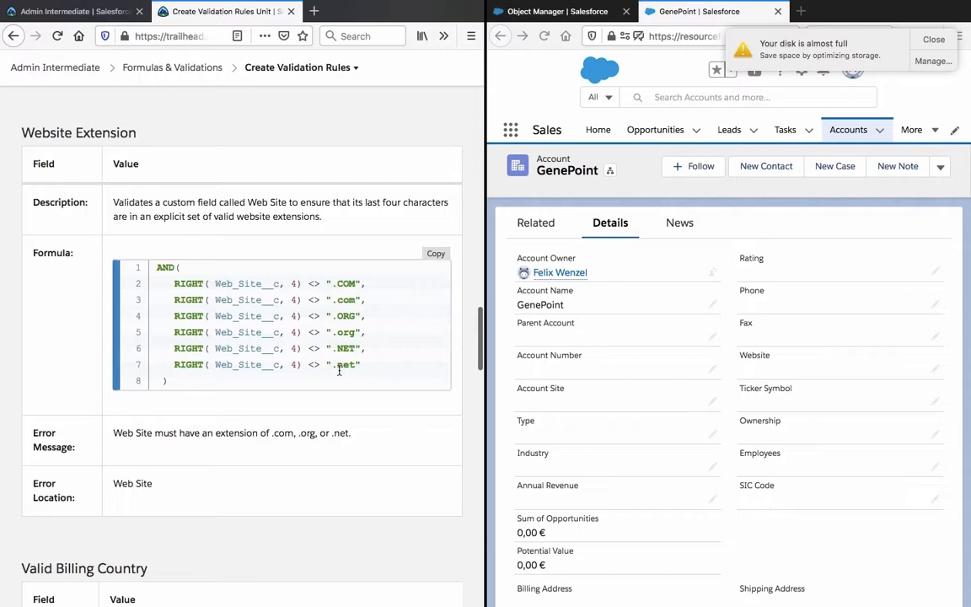
scroll("down", 3)
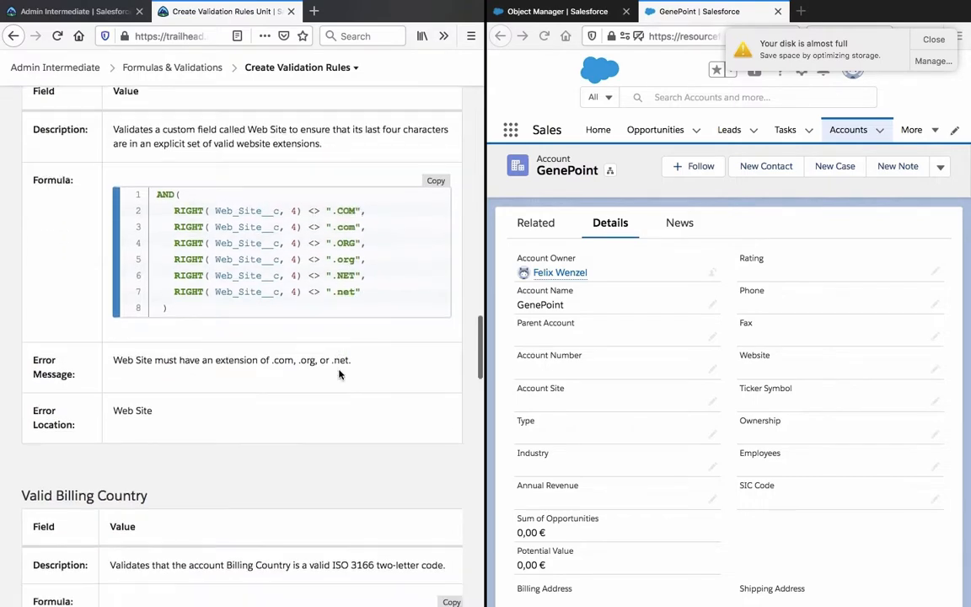
scroll("down", 3)
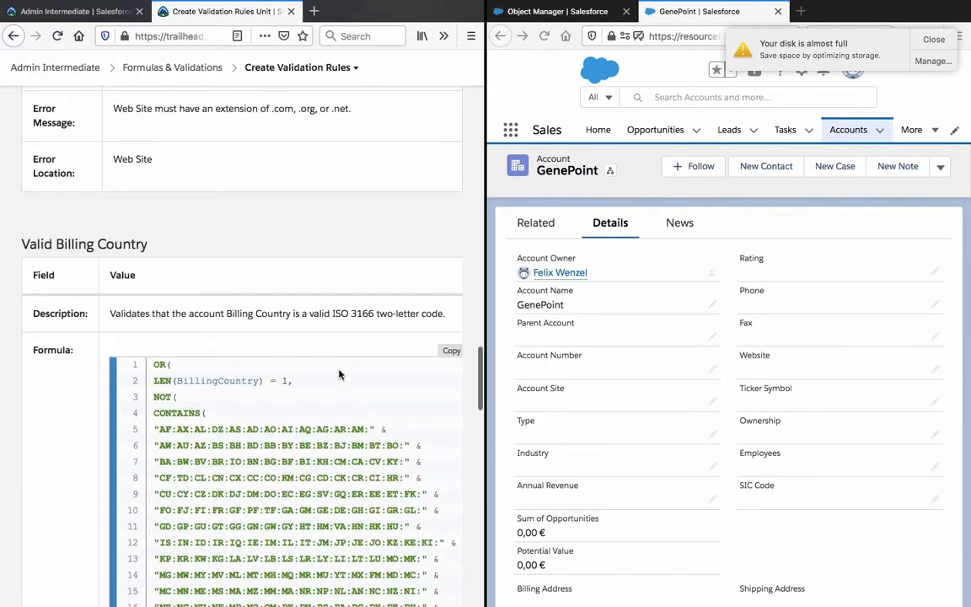
scroll("down", 3)
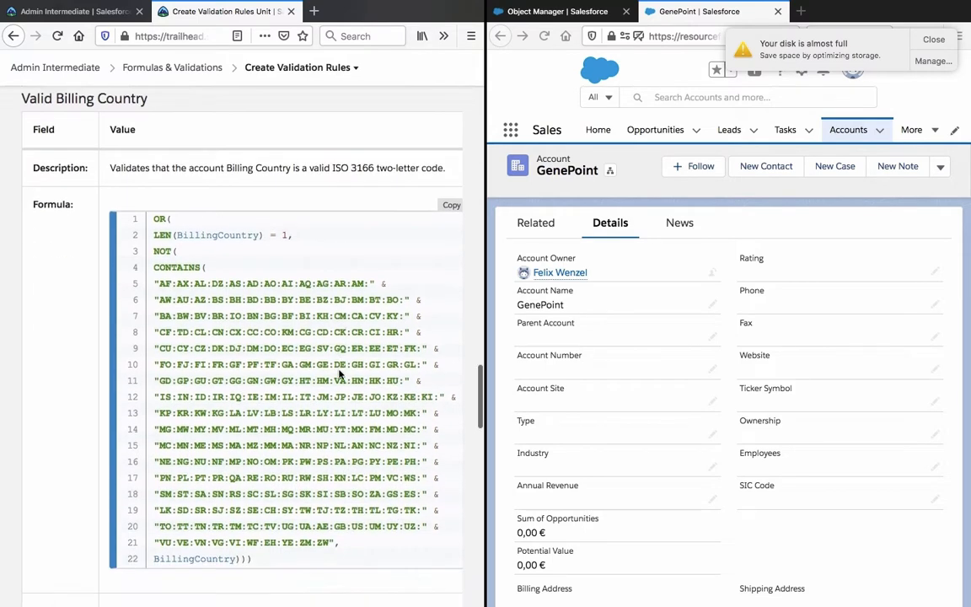
scroll("up", 3)
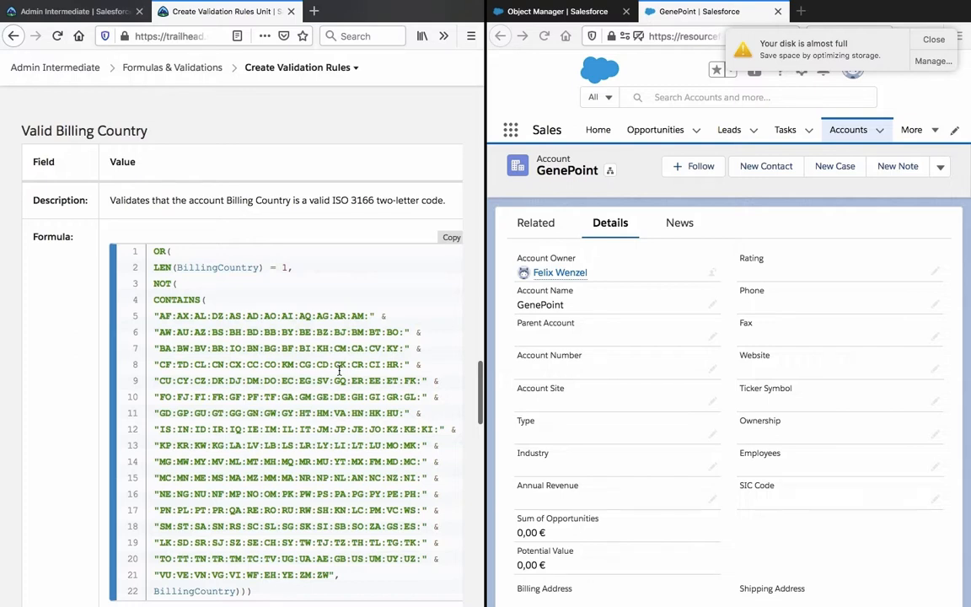
scroll("down", 3)
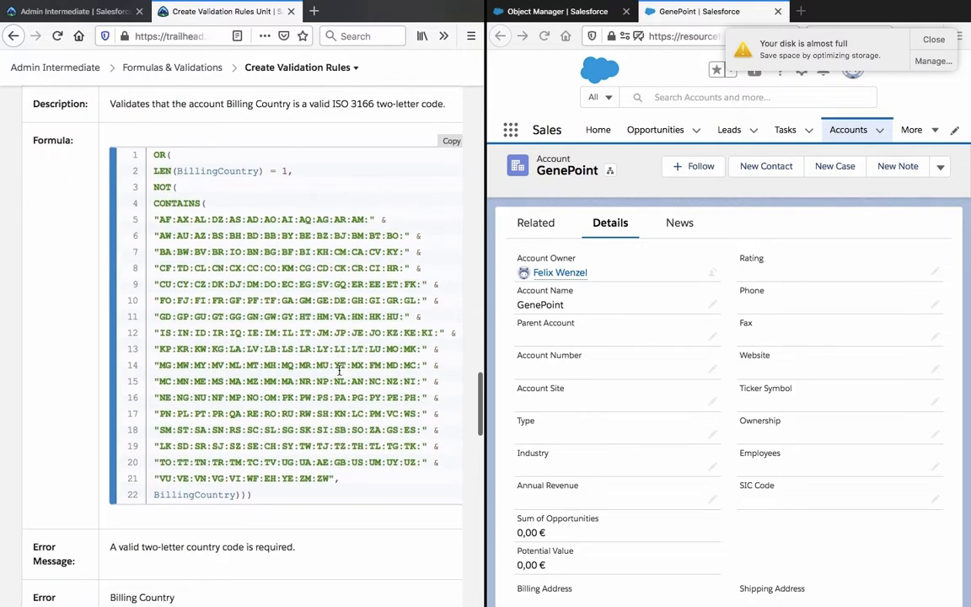
scroll("down", 3)
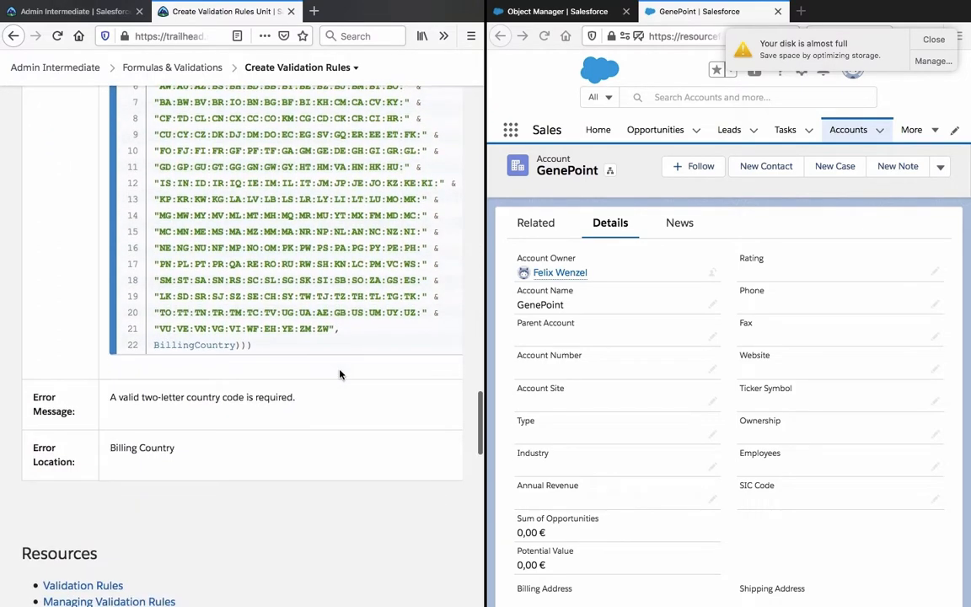
Scroll to the Hands-on Challenge comparing MailingPostalCode with ShippingPostalCode.
scroll("down", 3)
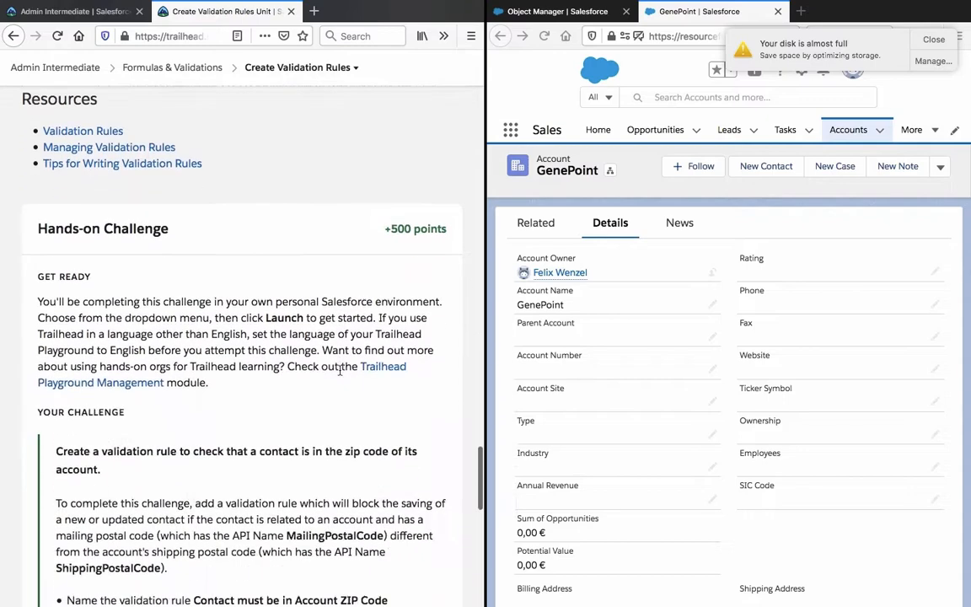
scroll("down", 3)
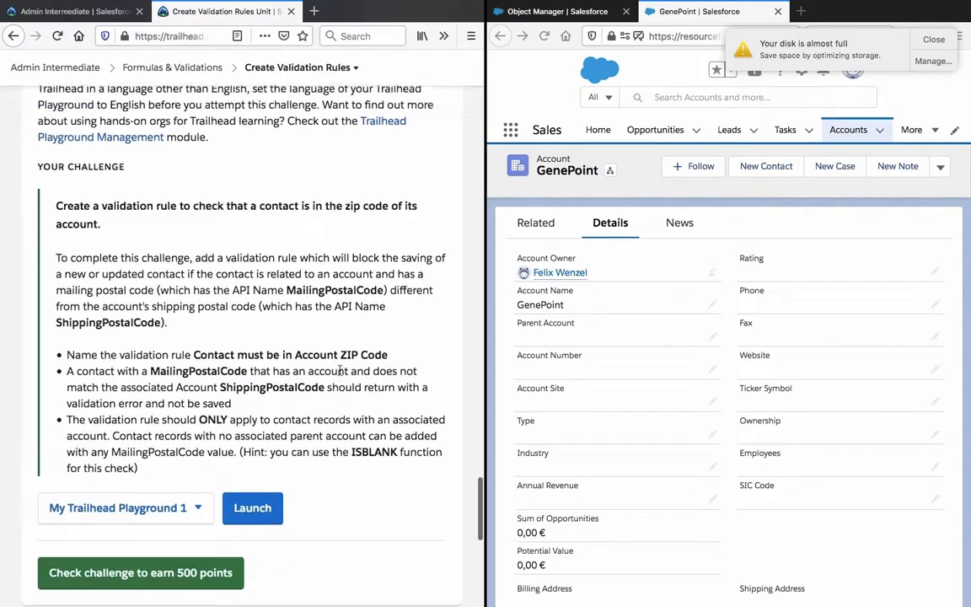
scroll("up", 3)
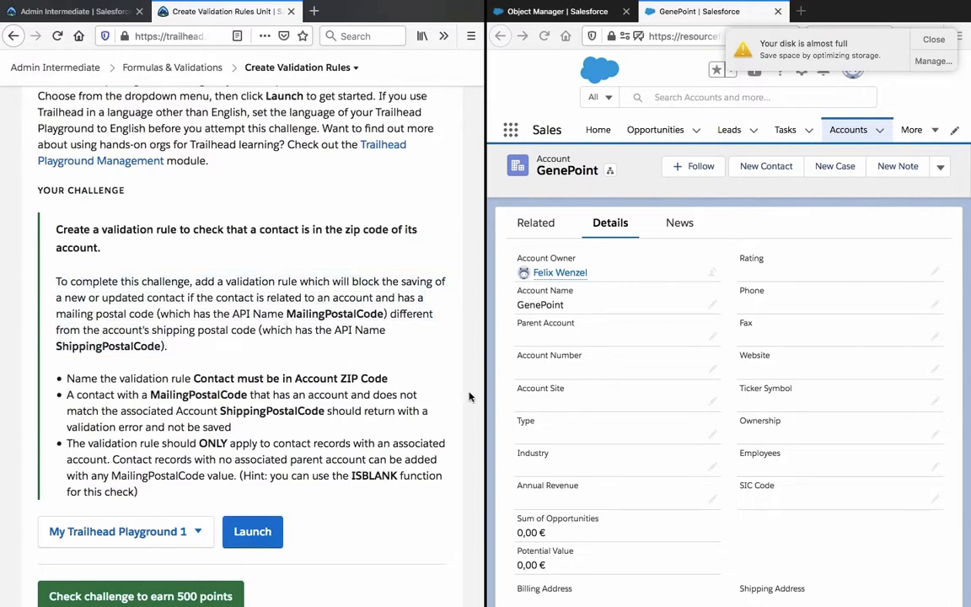
scroll("down", 3)
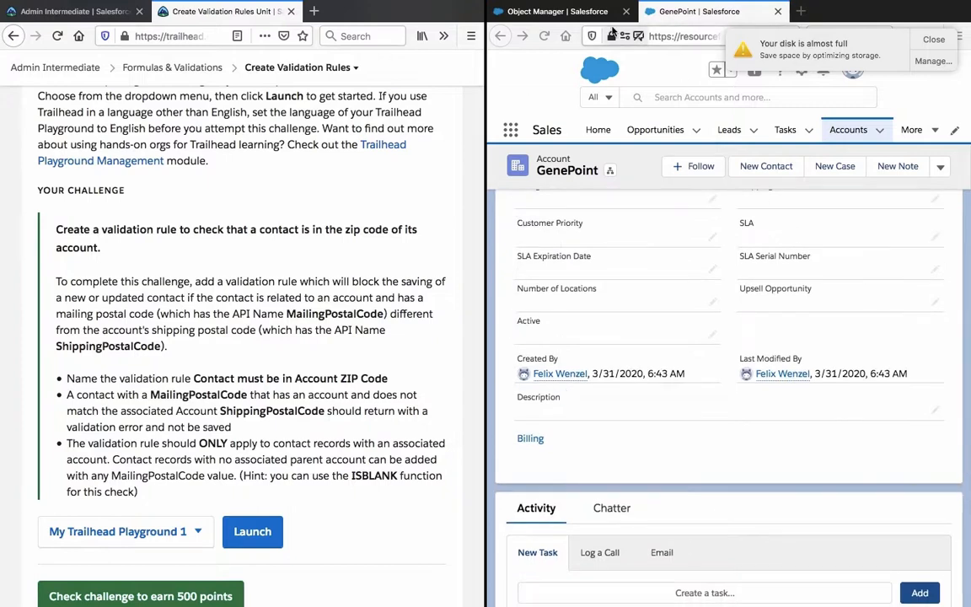
Go from Setup through Object Manager to the Account object's settings.
left_click(510, 129)
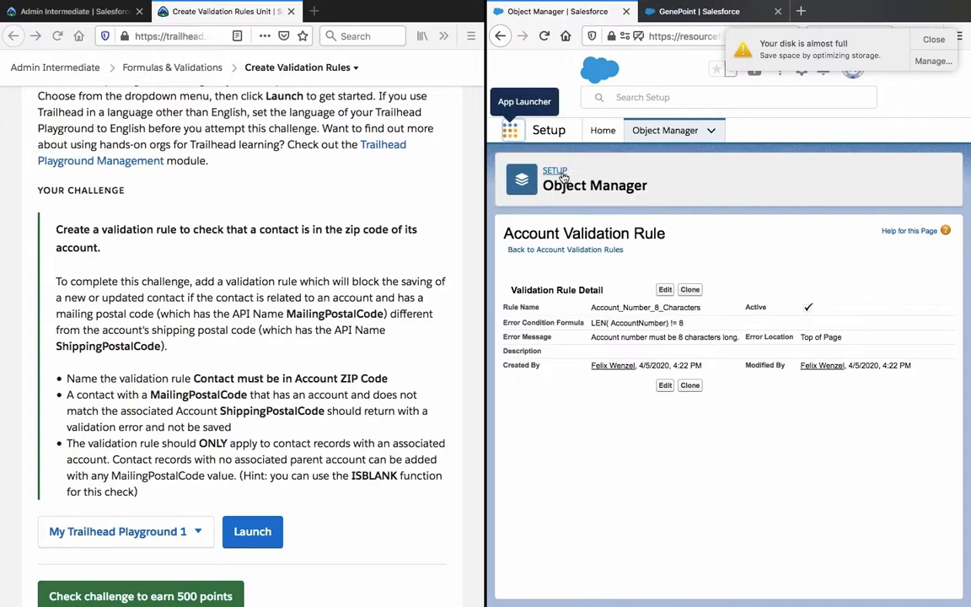
left_click(602, 130)
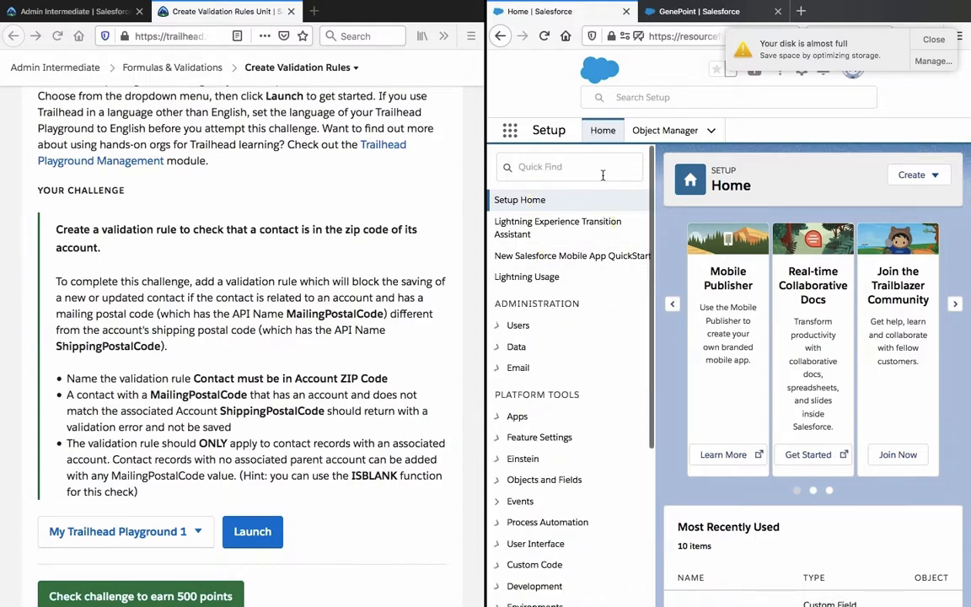
left_click(665, 130)
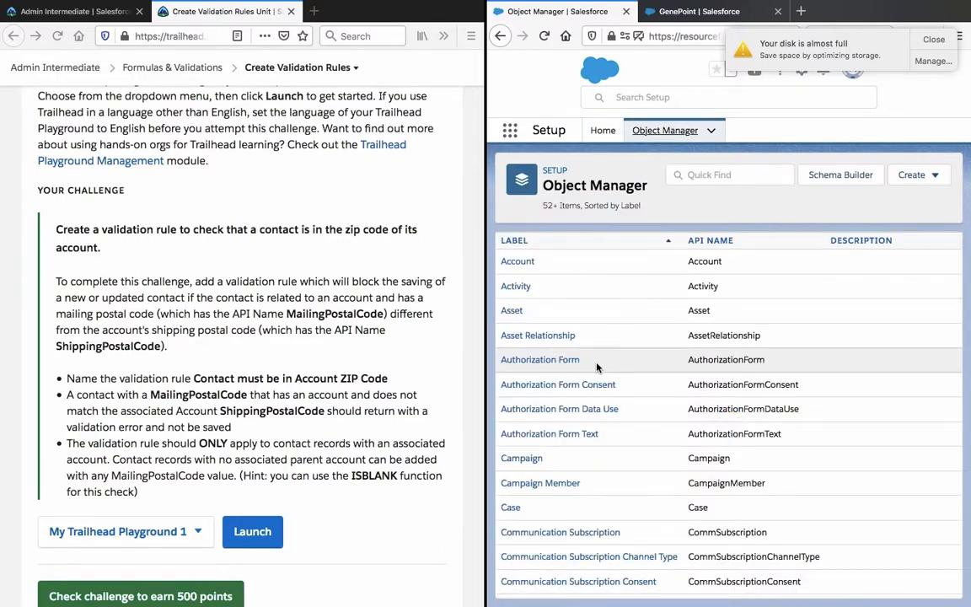
scroll("down", 3)
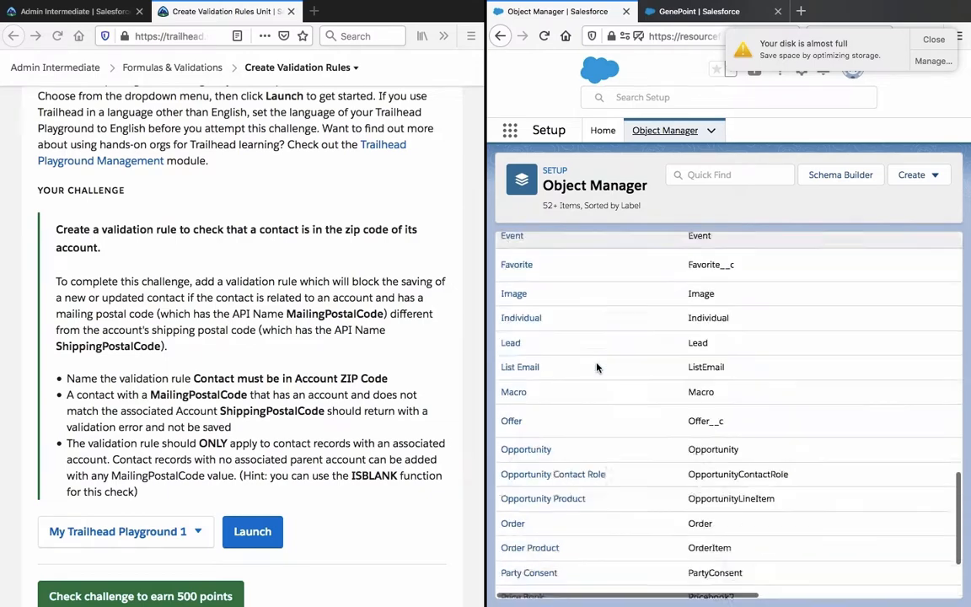
scroll("down", 3)
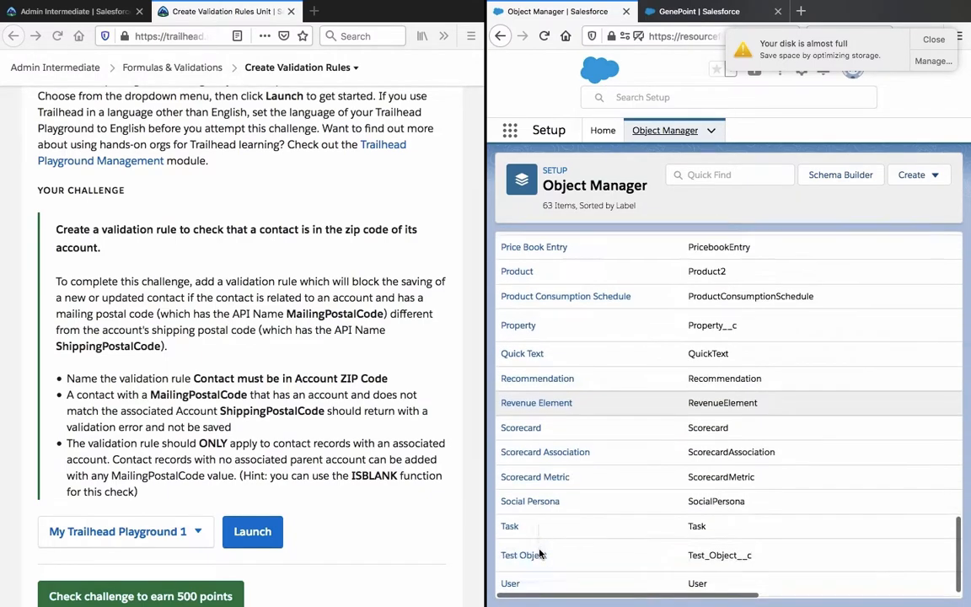
scroll("up", 3)
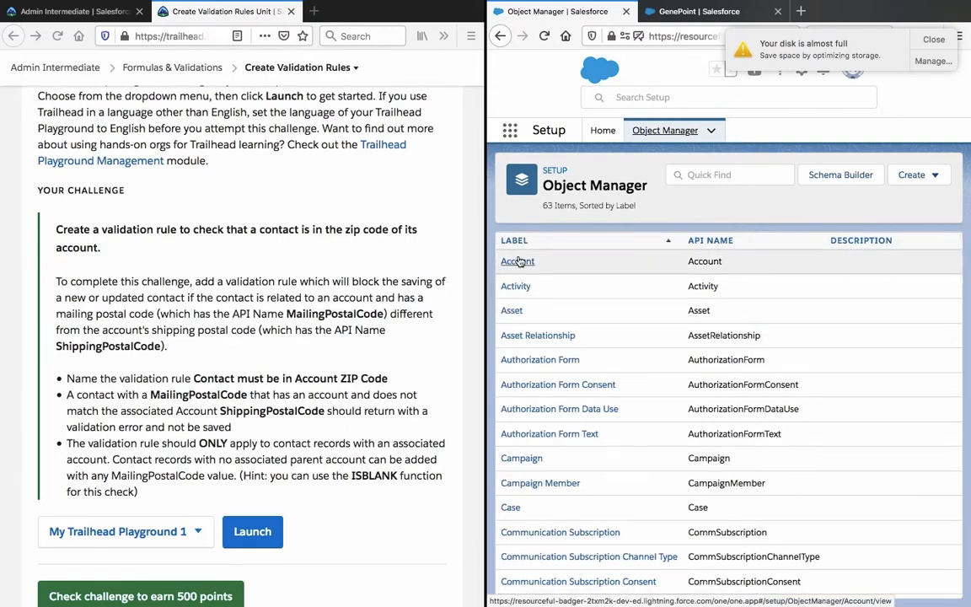
left_click(517, 262)
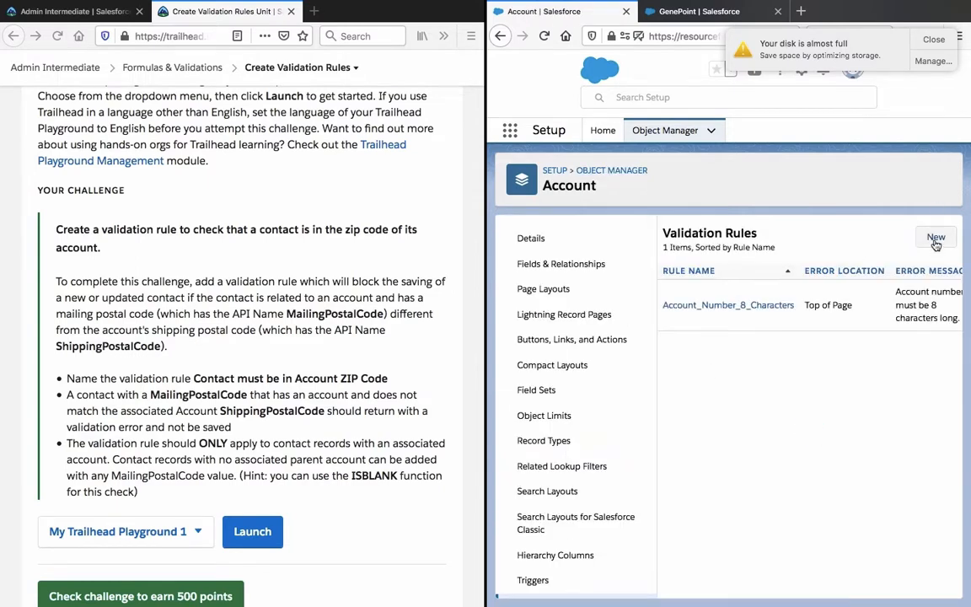
Start a new rule, entering 'Contact must be in Account ZIP Code' as name and description.
left_click(935, 238)
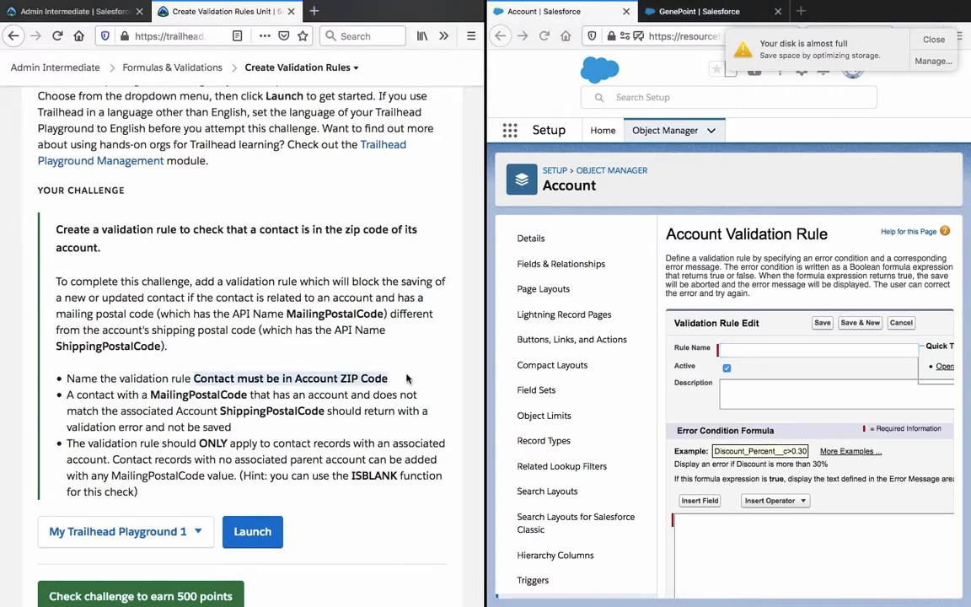
mouse_move(705, 310)
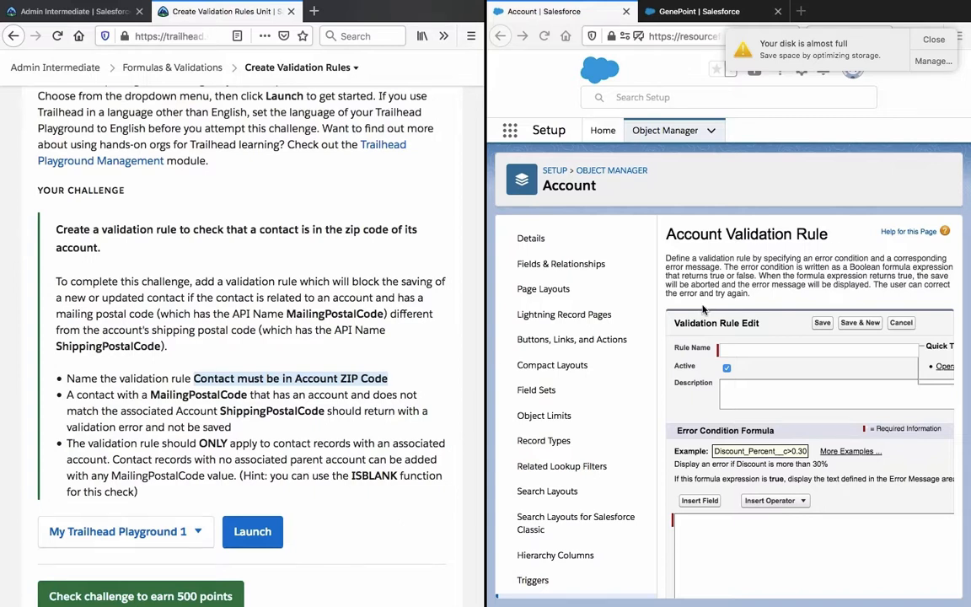
type("Contact must be in Account ZIP Code")
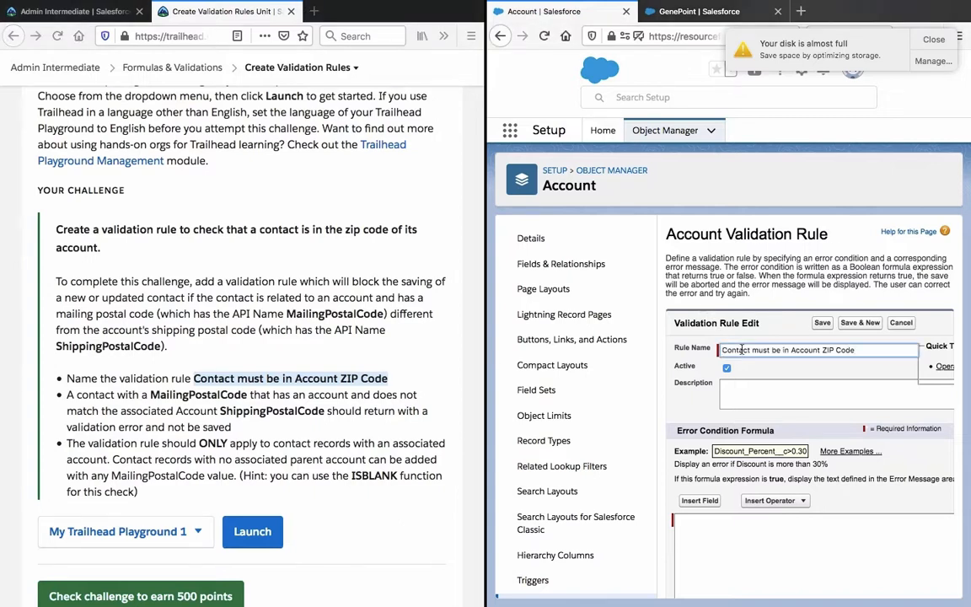
left_click(817, 350)
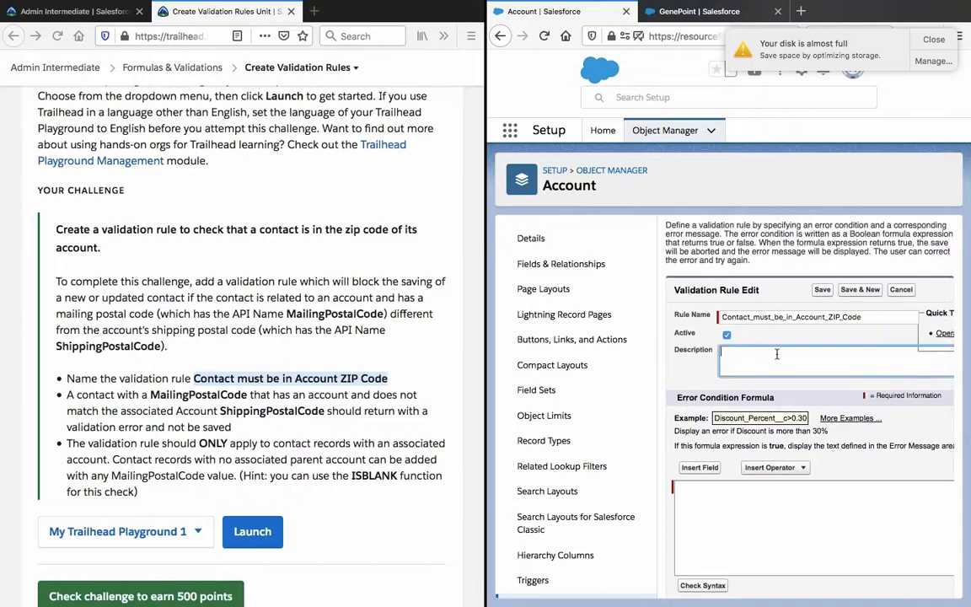
type("Contact must be in Account ZIP Code")
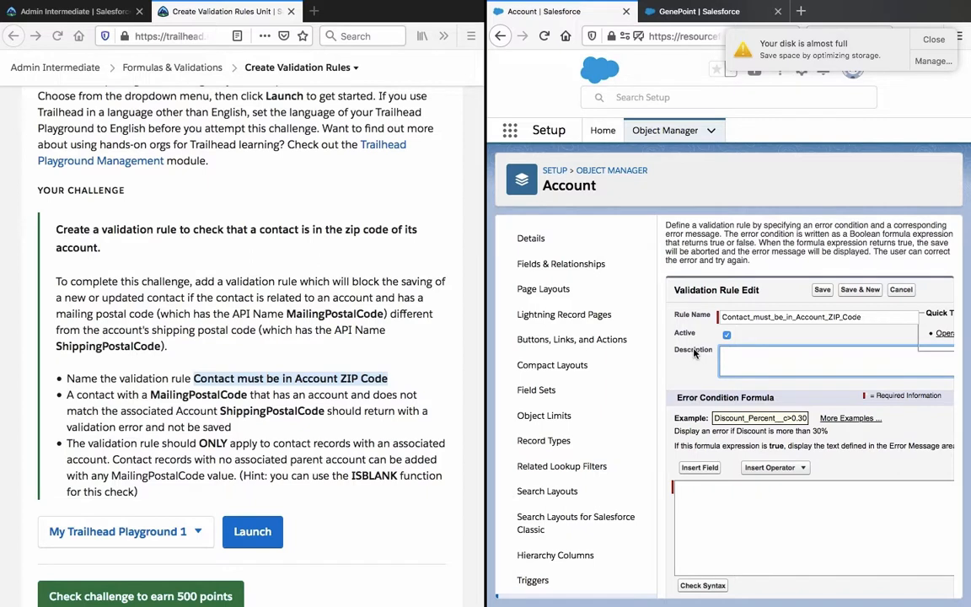
scroll("down", 3)
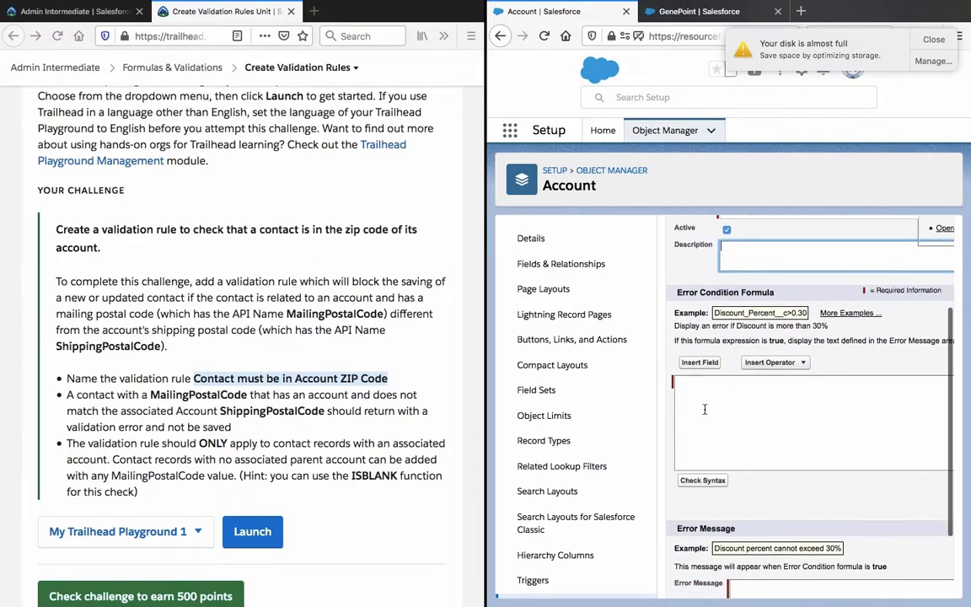
Abandon the Account validation rule formula draft and return to Object Manager's object list.
left_click(699, 362)
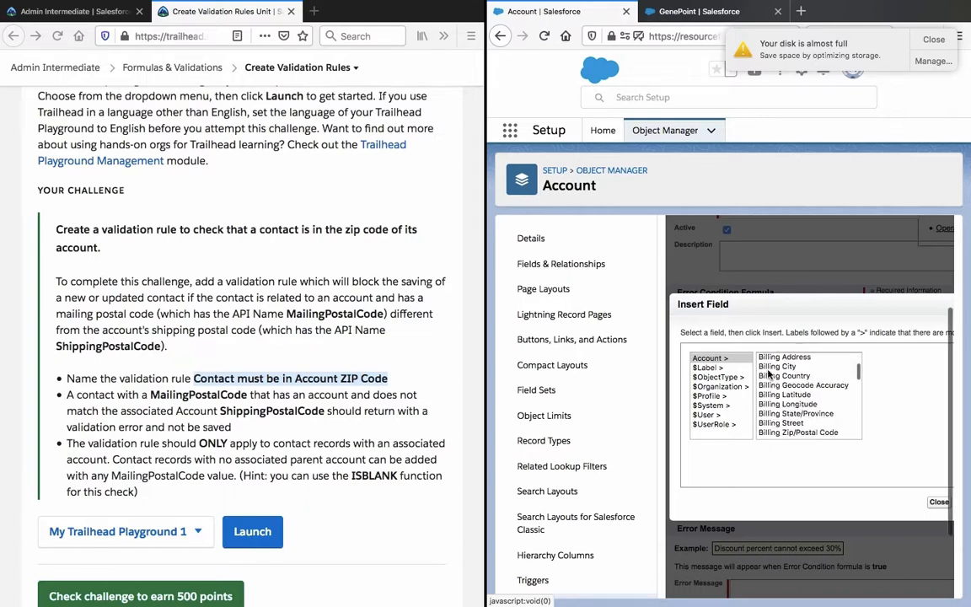
scroll("down", 3)
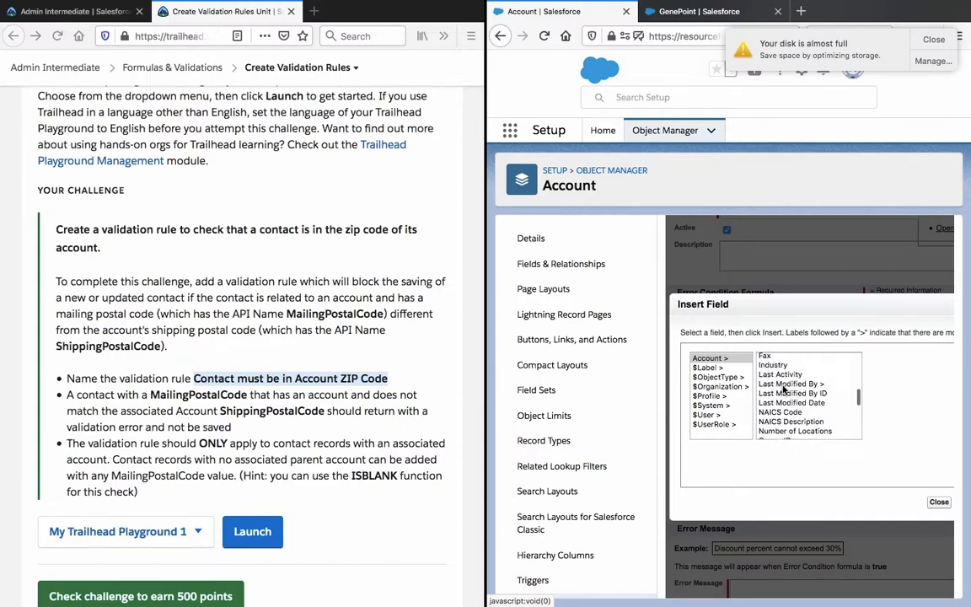
scroll("up", 3)
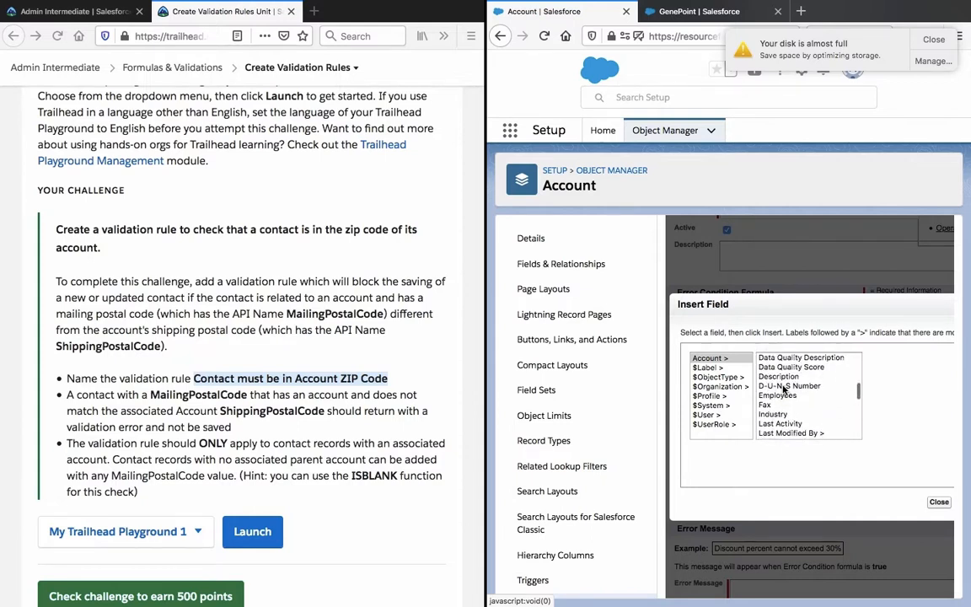
scroll("down", 3)
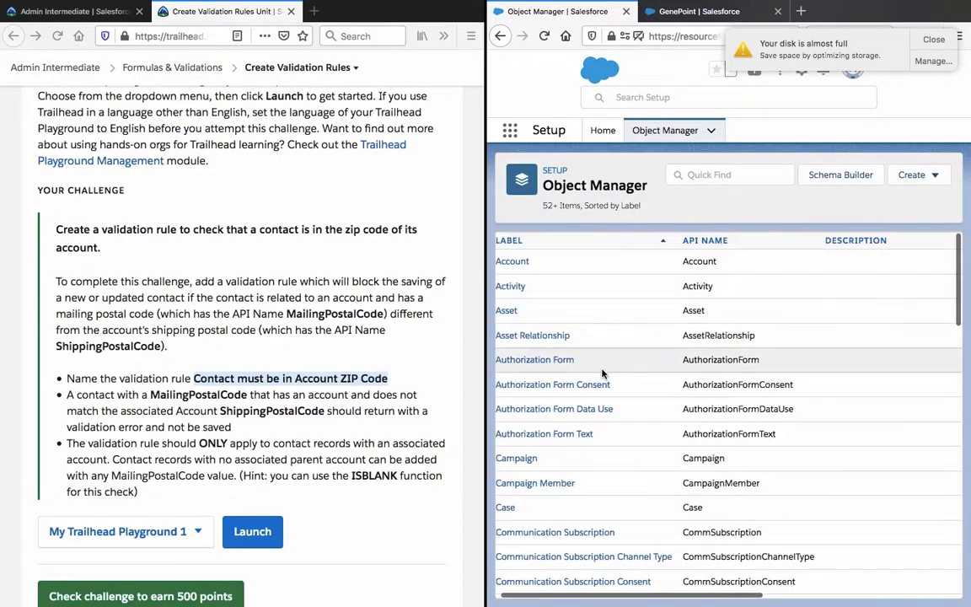
Start a new Contact validation rule named Contact_must_be_in_Account_ZIP_Code.
scroll("down", 3)
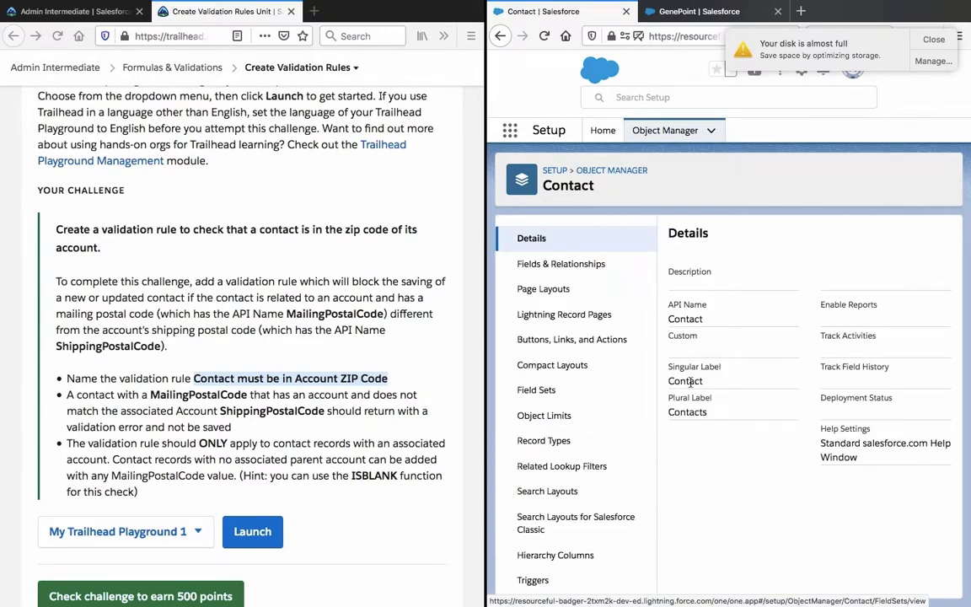
scroll("down", 3)
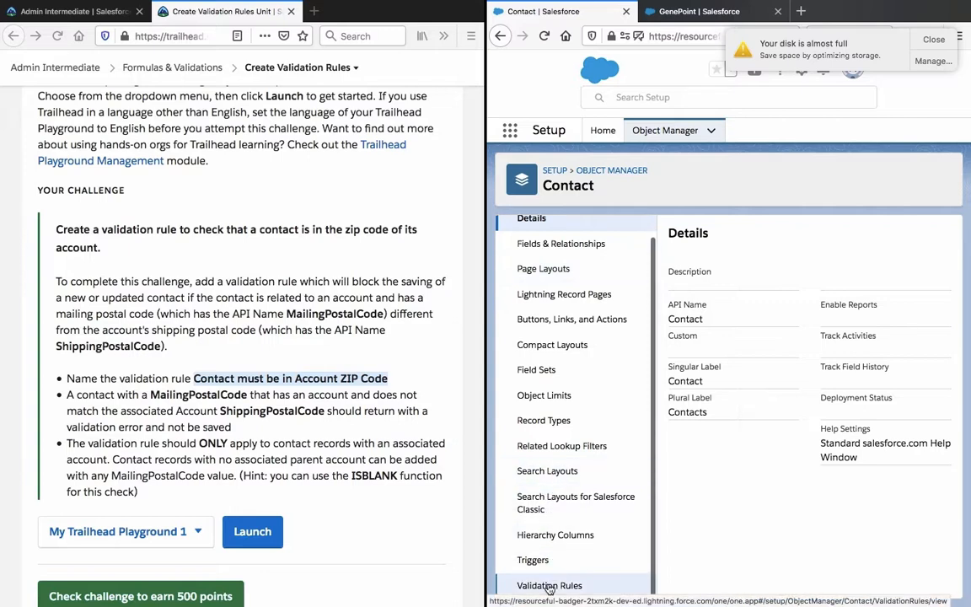
left_click(548, 585)
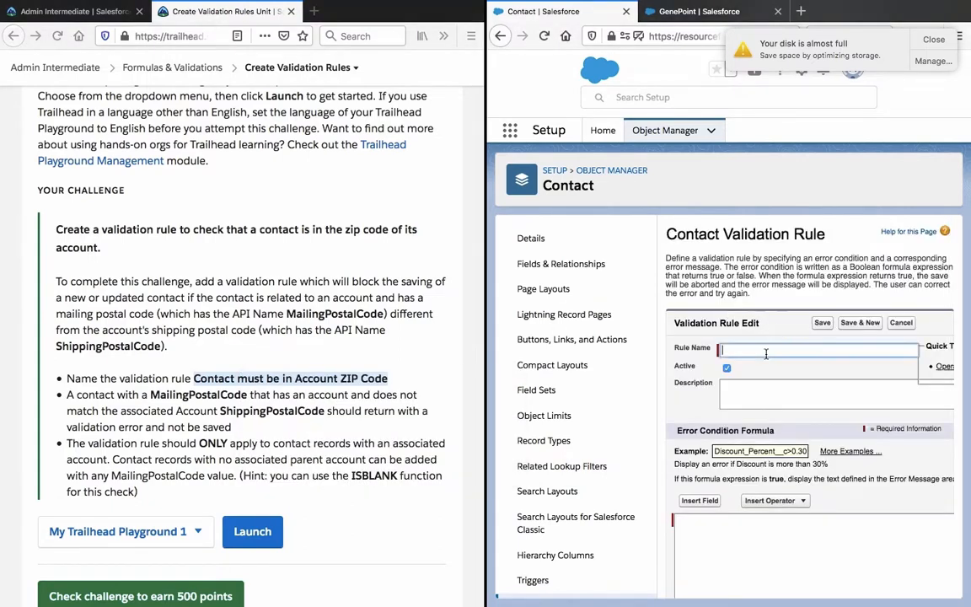
type("Contact_must_be_in_Account_ZIP_Code")
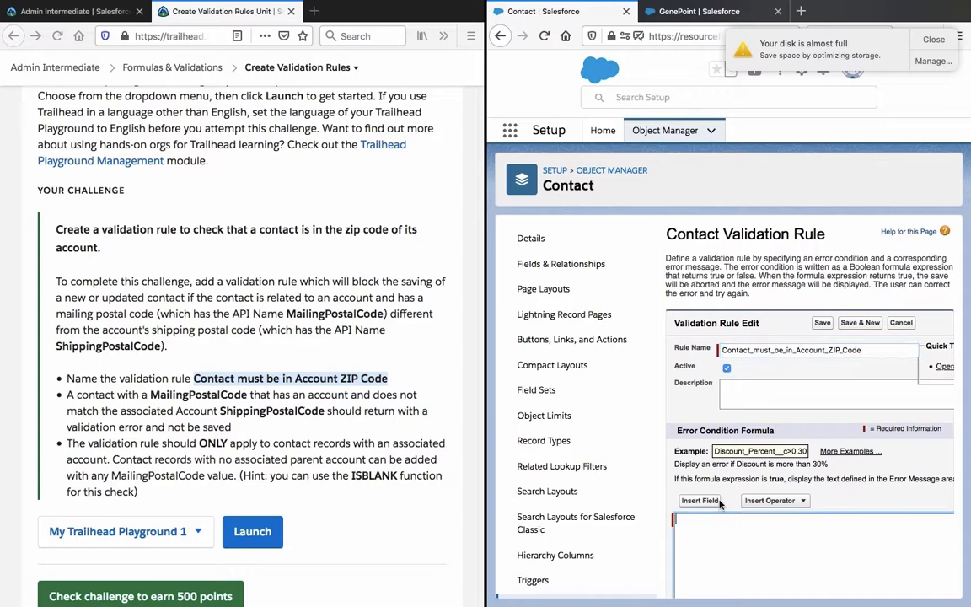
Browse the related Account fields in Insert Field, then close it without inserting.
left_click(700, 499)
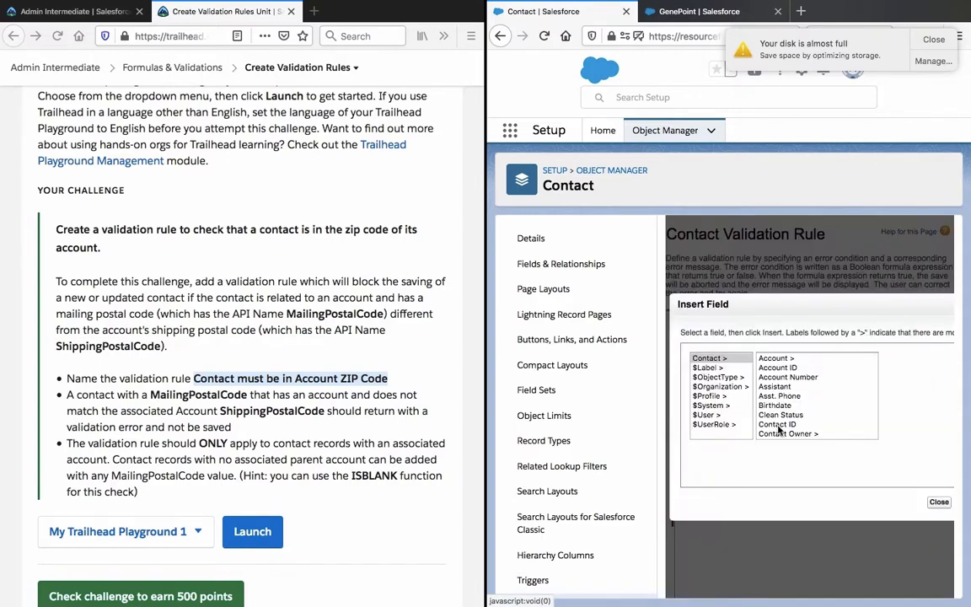
mouse_move(795, 397)
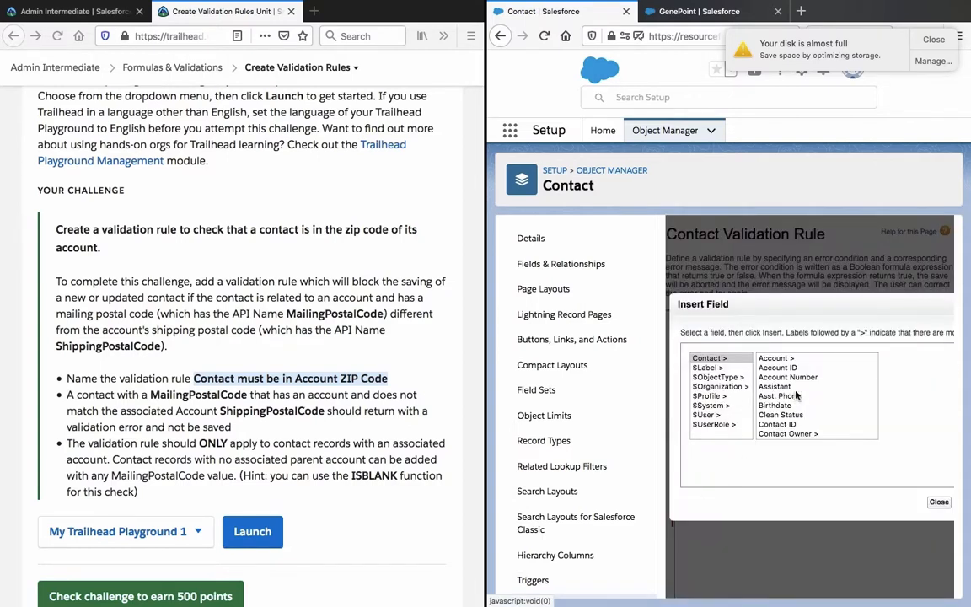
left_click(776, 357)
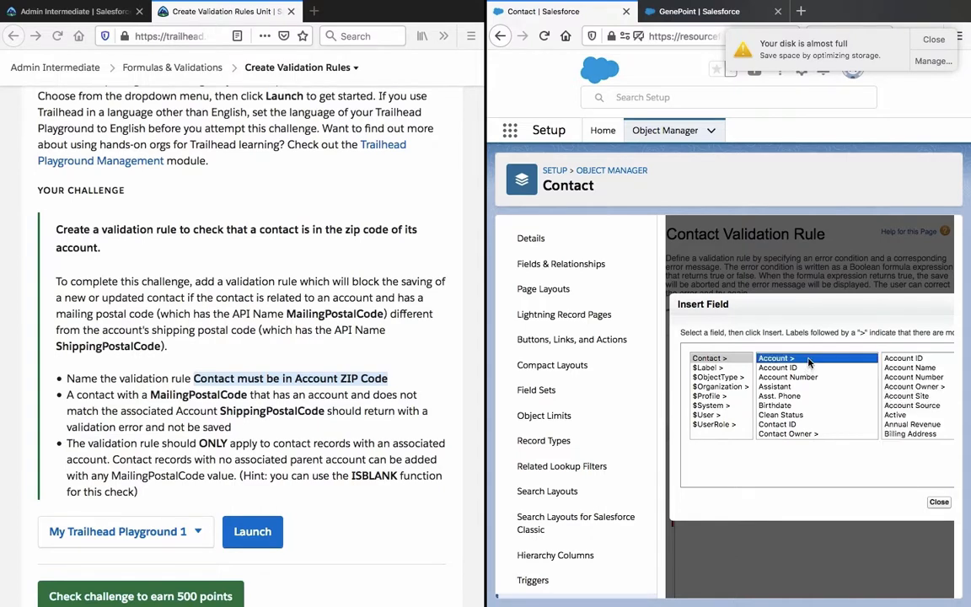
mouse_move(807, 379)
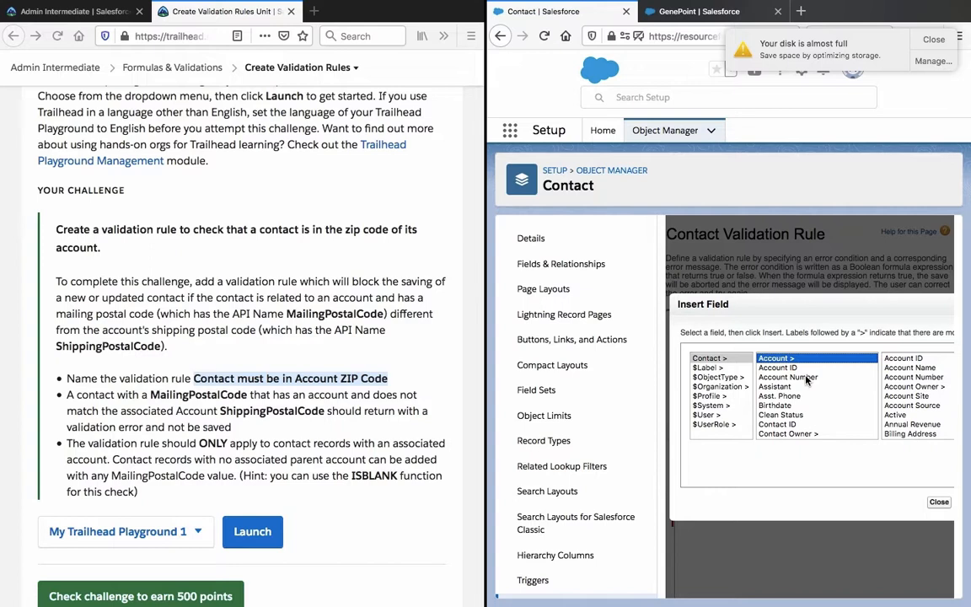
mouse_move(803, 410)
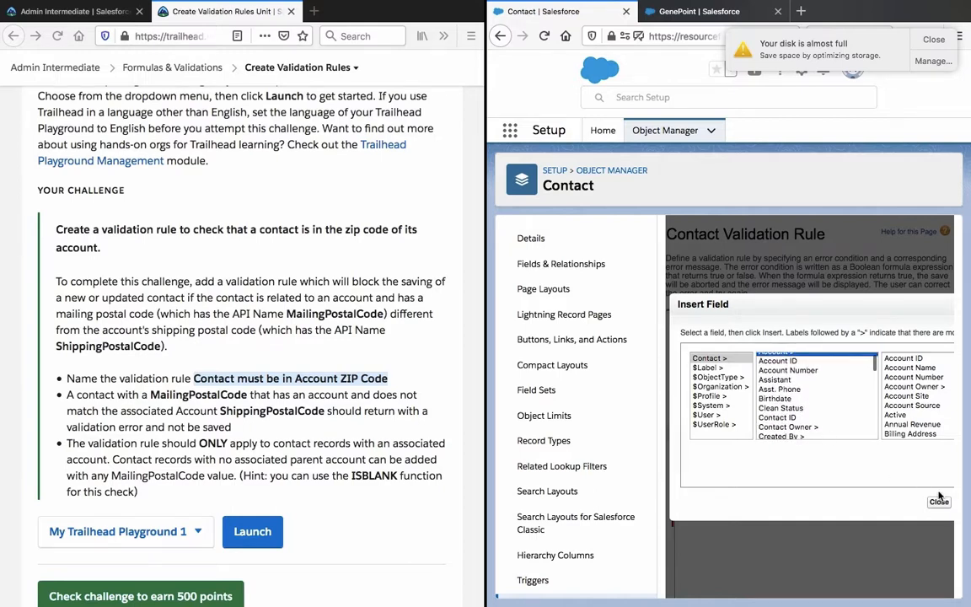
scroll("down", 3)
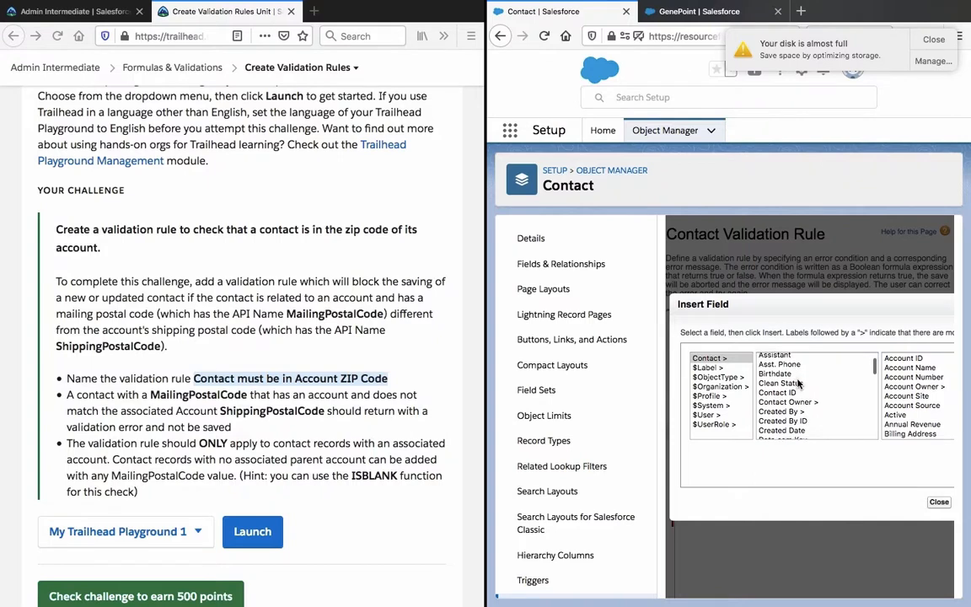
scroll("down", 3)
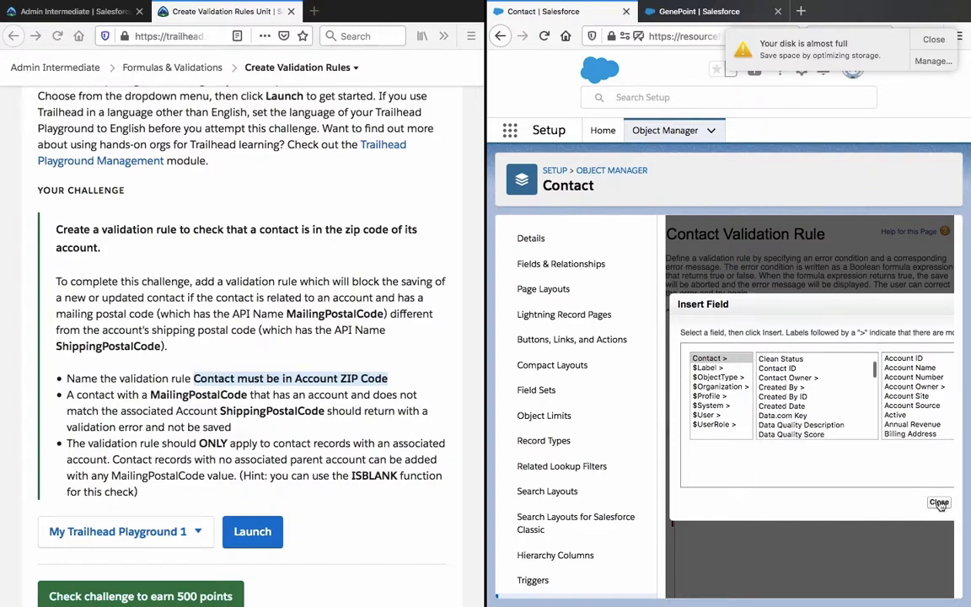
left_click(938, 502)
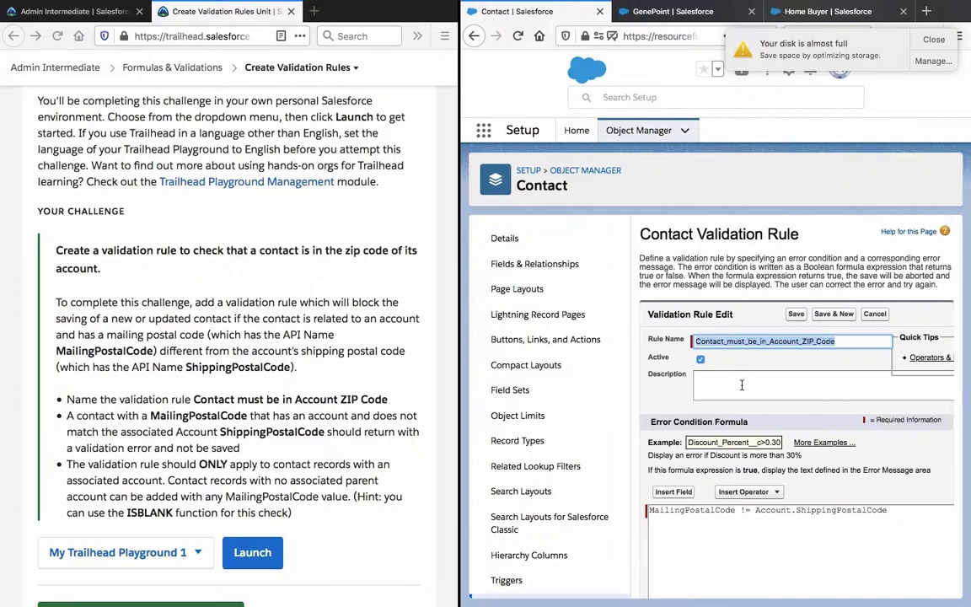
Look up the Account's Shipping Zip/Postal Code field name in the field browser.
scroll("down", 3)
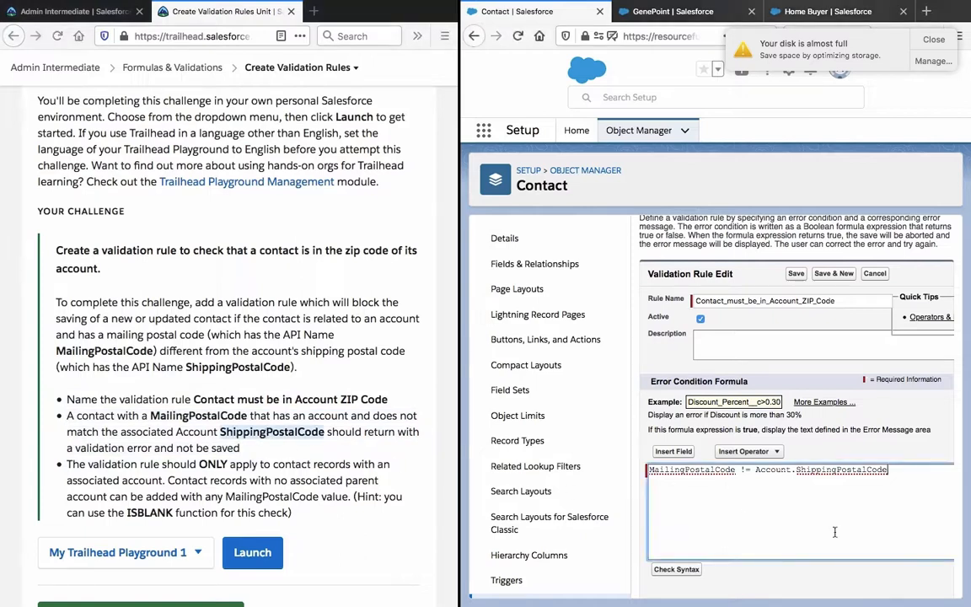
left_click(673, 451)
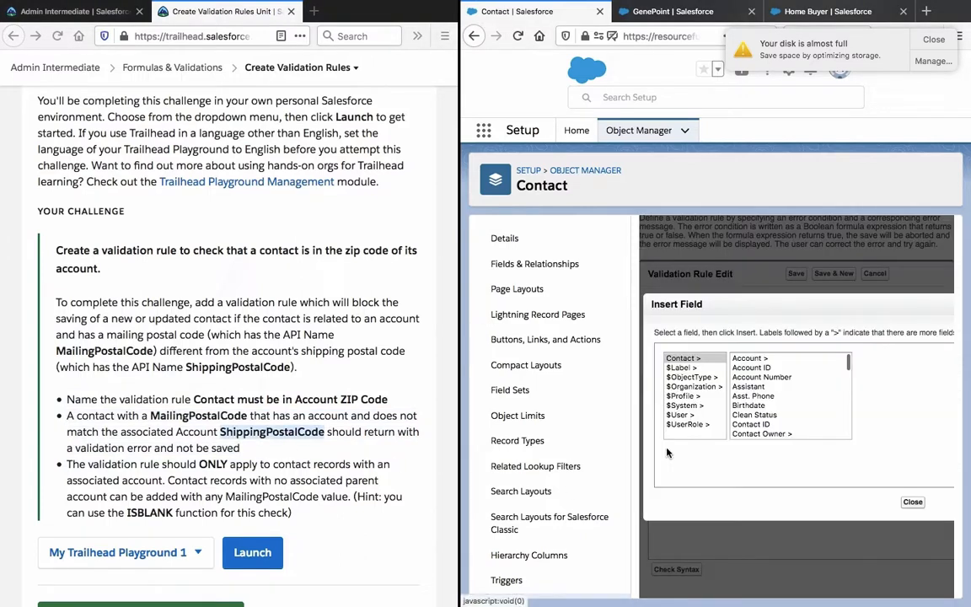
left_click(748, 357)
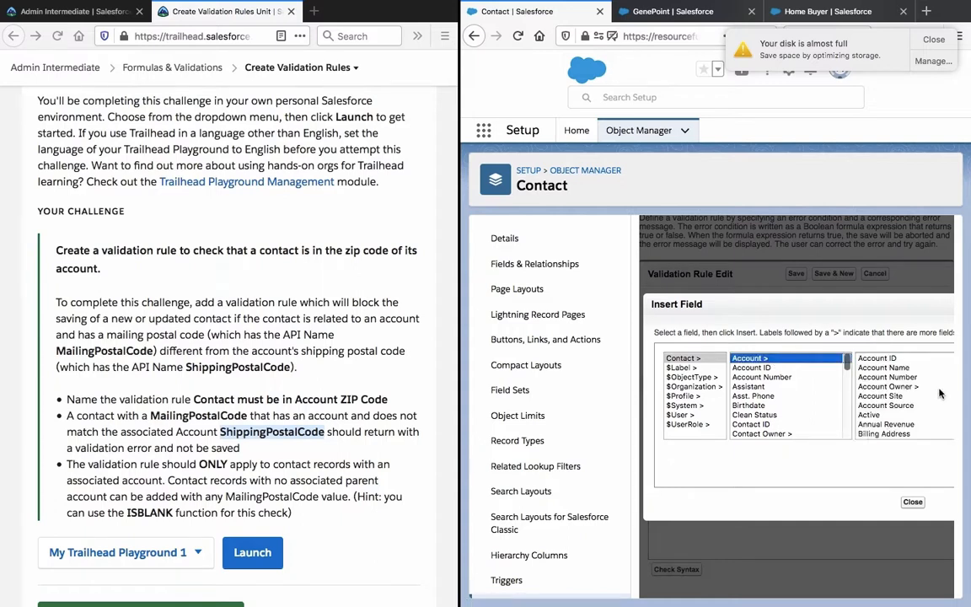
scroll("down", 3)
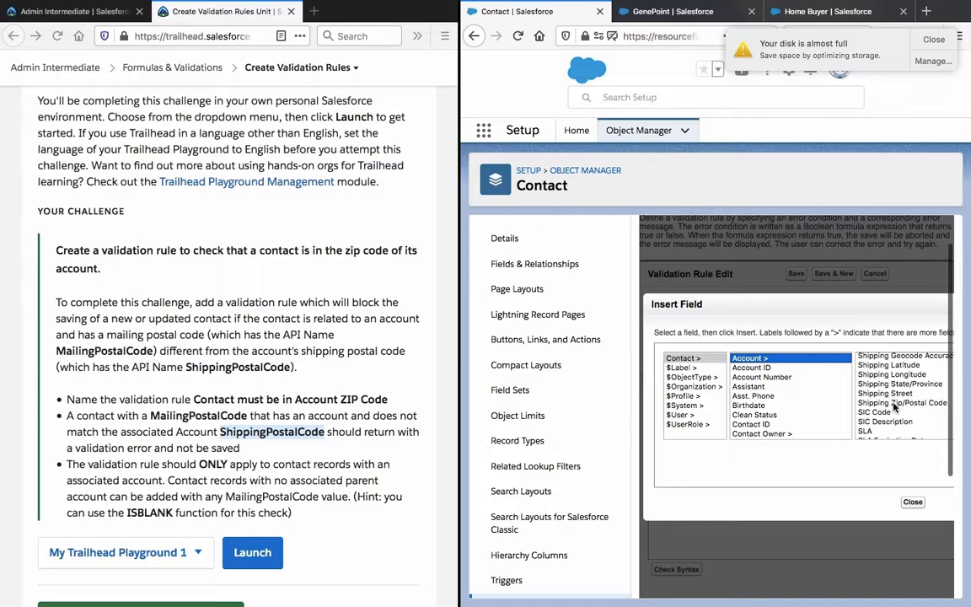
left_click(913, 501)
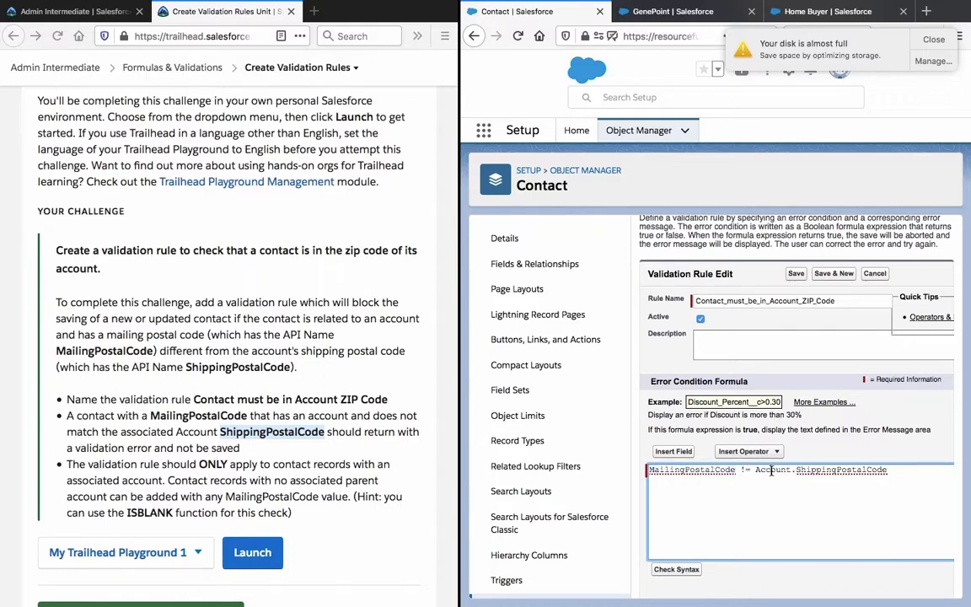
Save the rule with formula MailingPostalCode != Account.ShippingPostalCode, then switch to GenePoint.
double_click(840, 469)
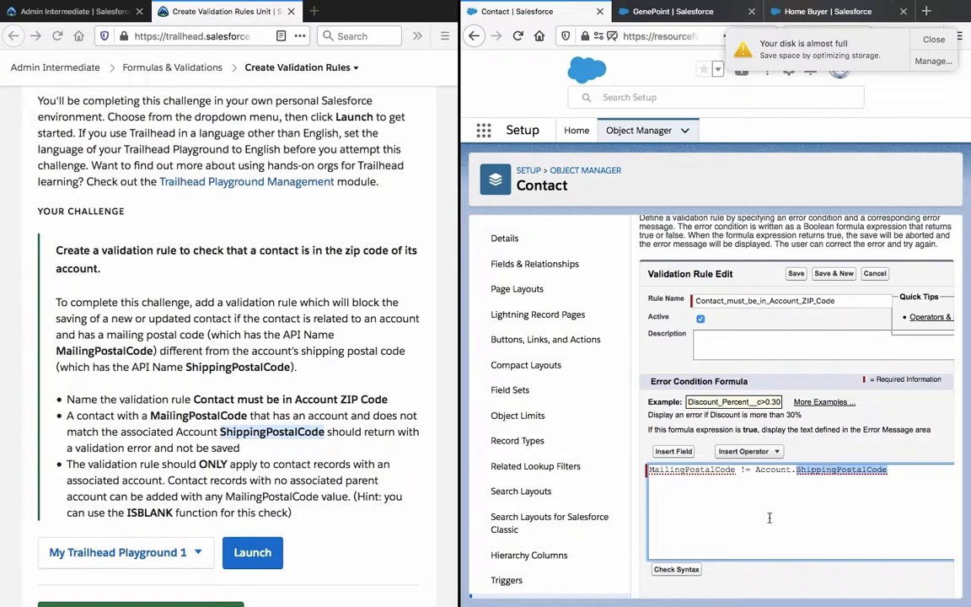
scroll("down", 3)
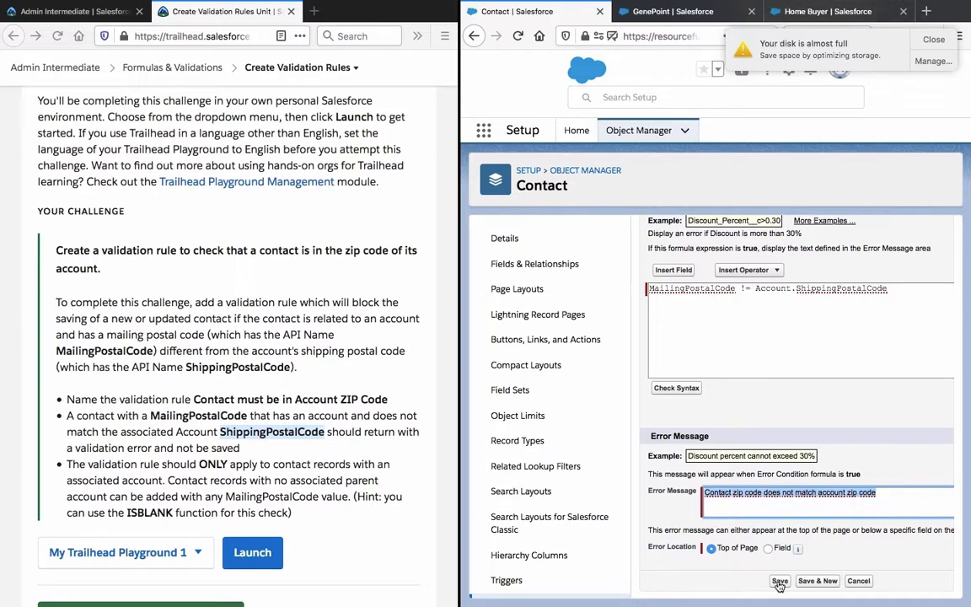
left_click(778, 580)
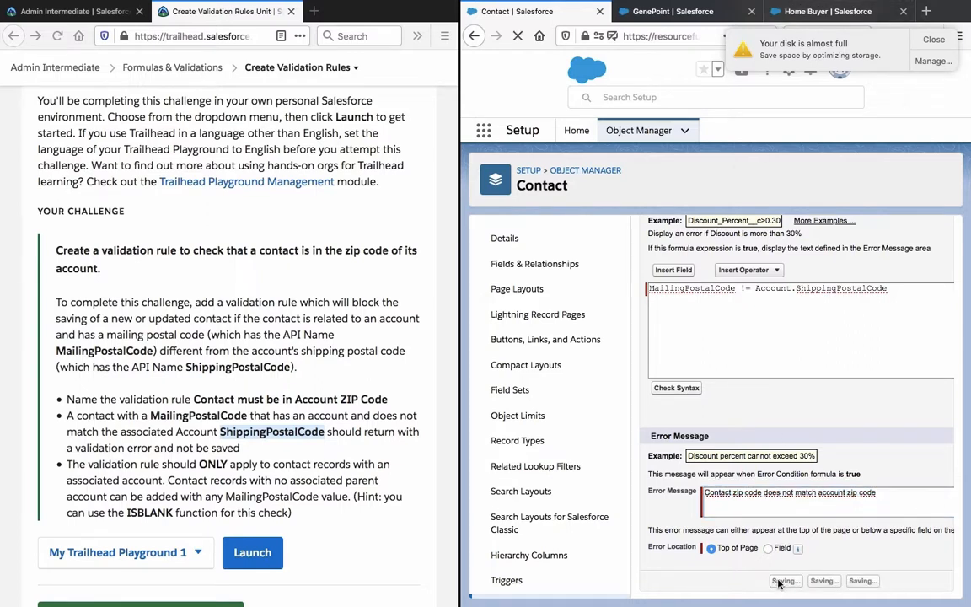
left_click(666, 11)
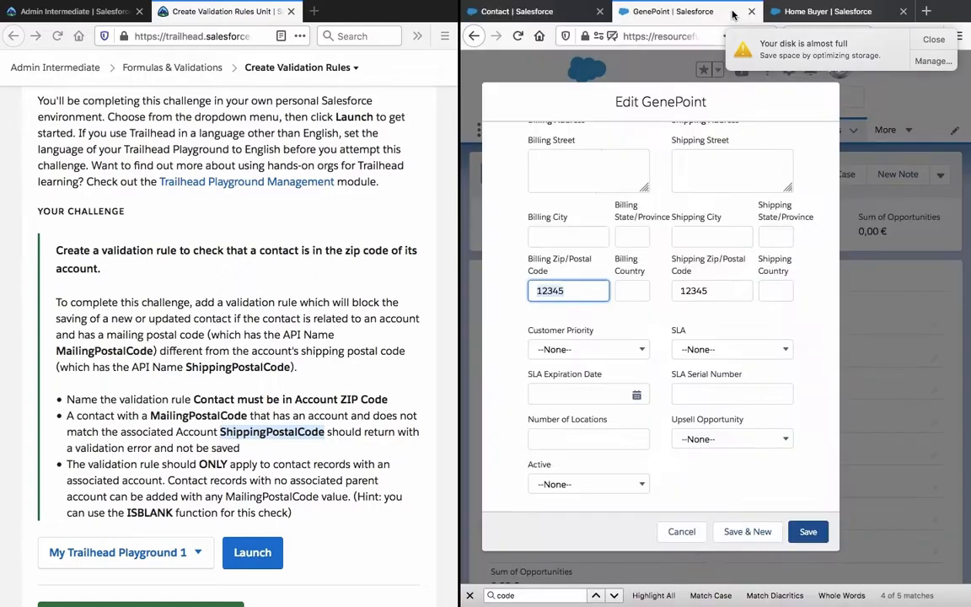
Confirm GenePoint's shipping zip is 12345, then open the Mr. Home Buyer contact.
scroll("up", 3)
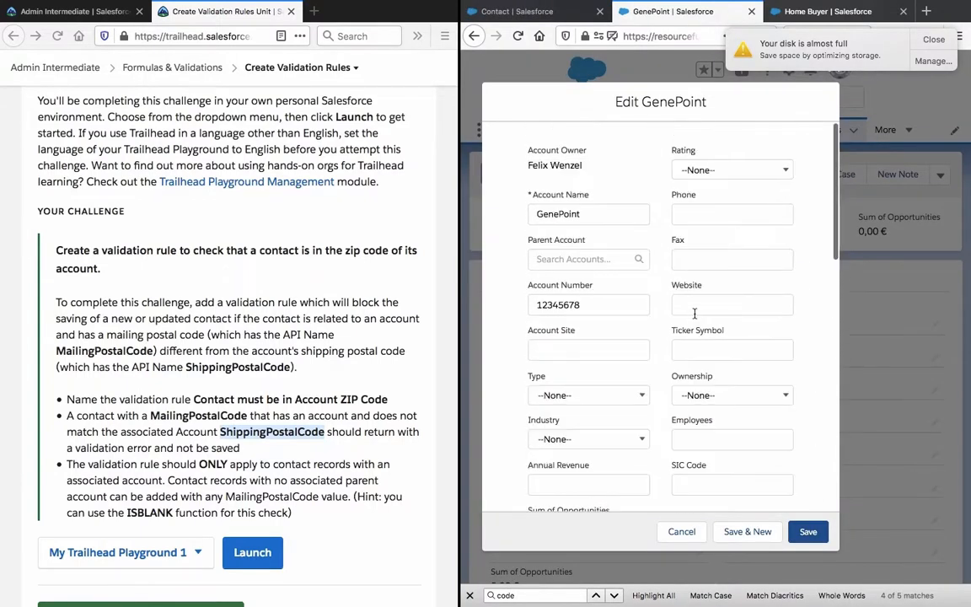
left_click(681, 531)
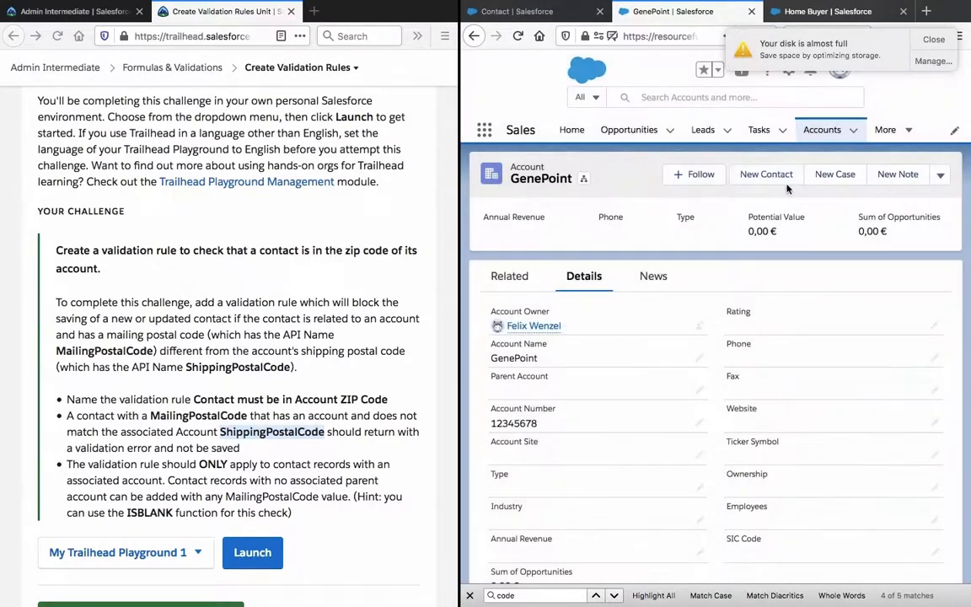
left_click(941, 175)
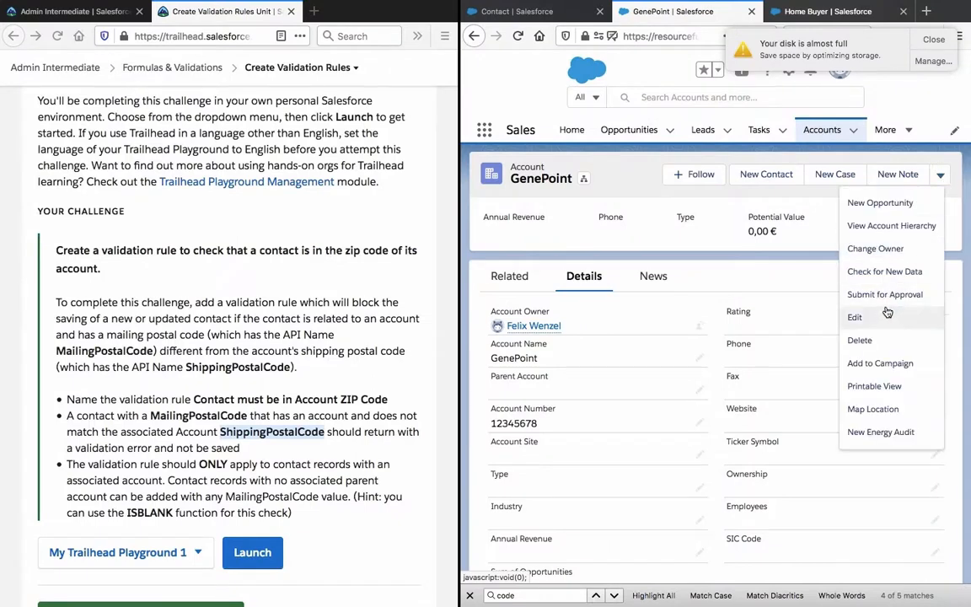
left_click(853, 317)
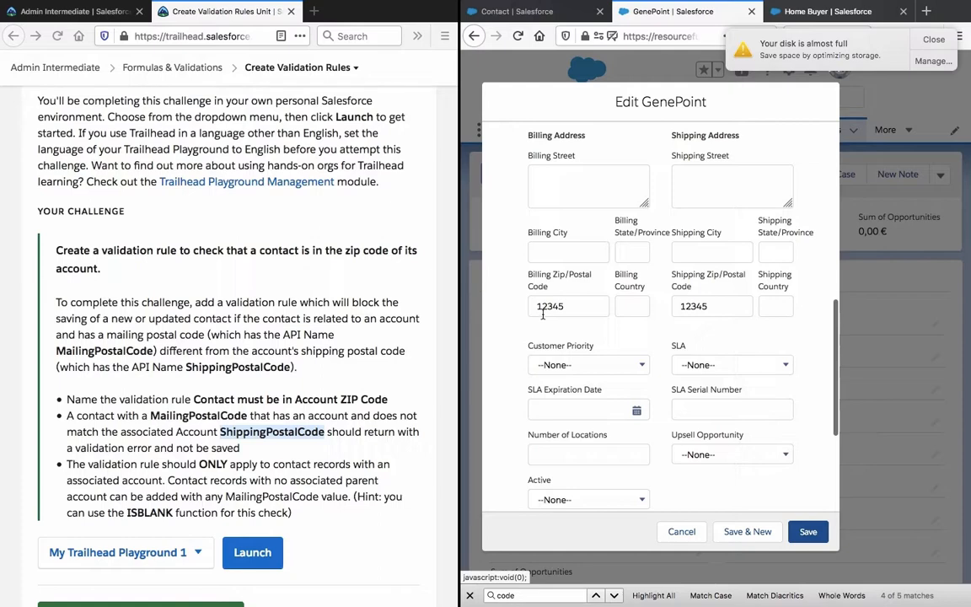
left_click(568, 306)
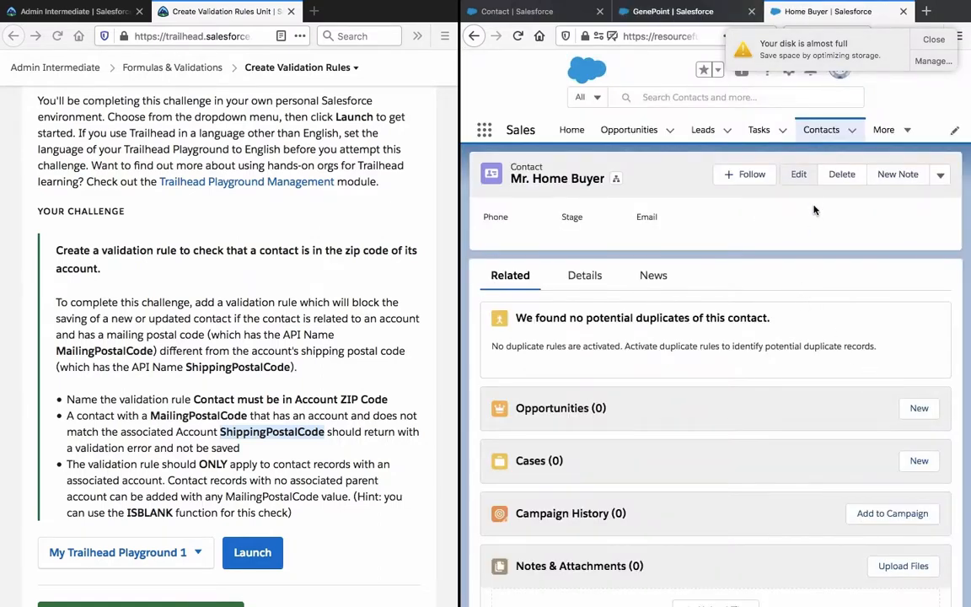
Edit Home Buyer with postal code 133 and confirm the rule blocks saving.
left_click(798, 174)
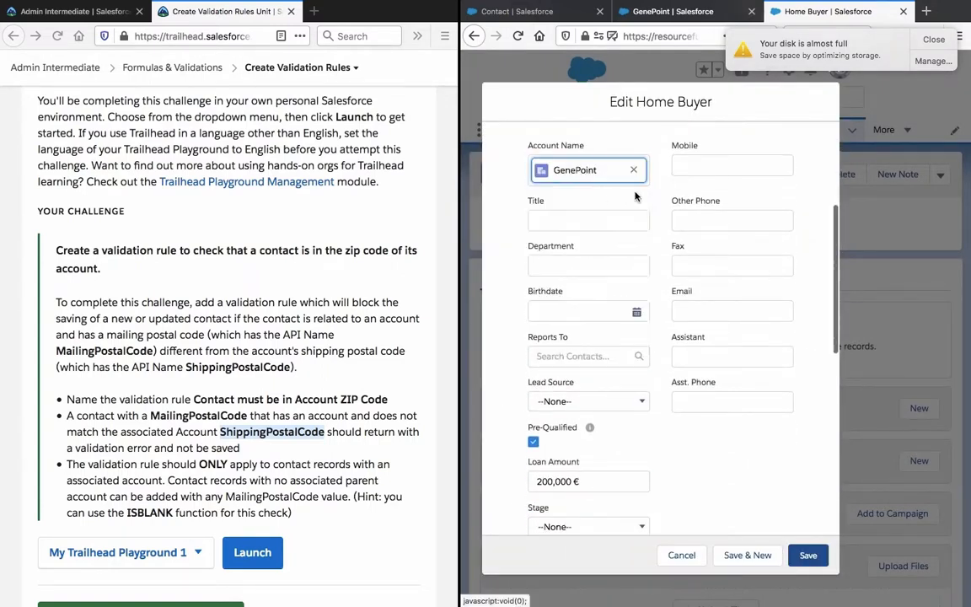
scroll("down", 3)
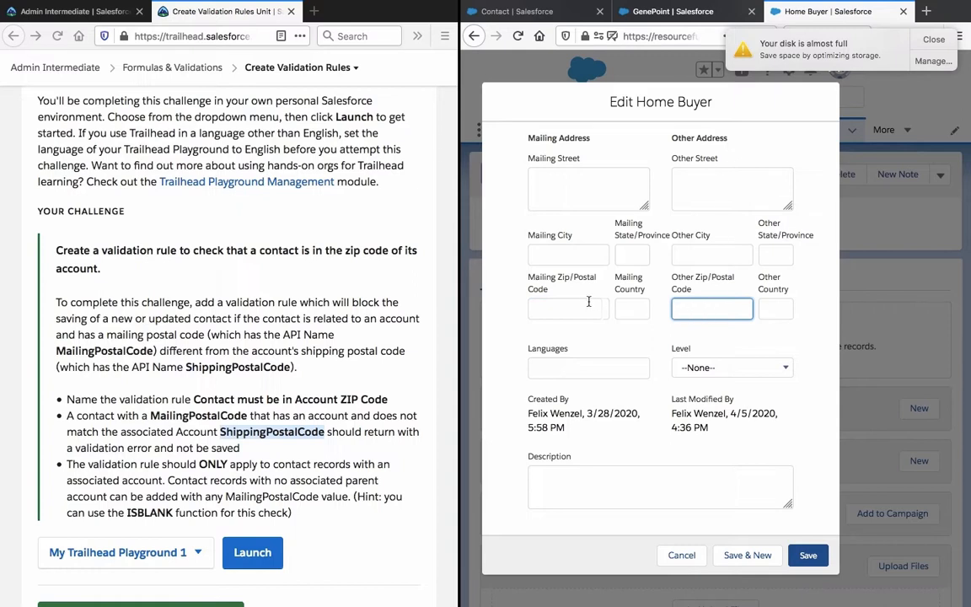
type("133")
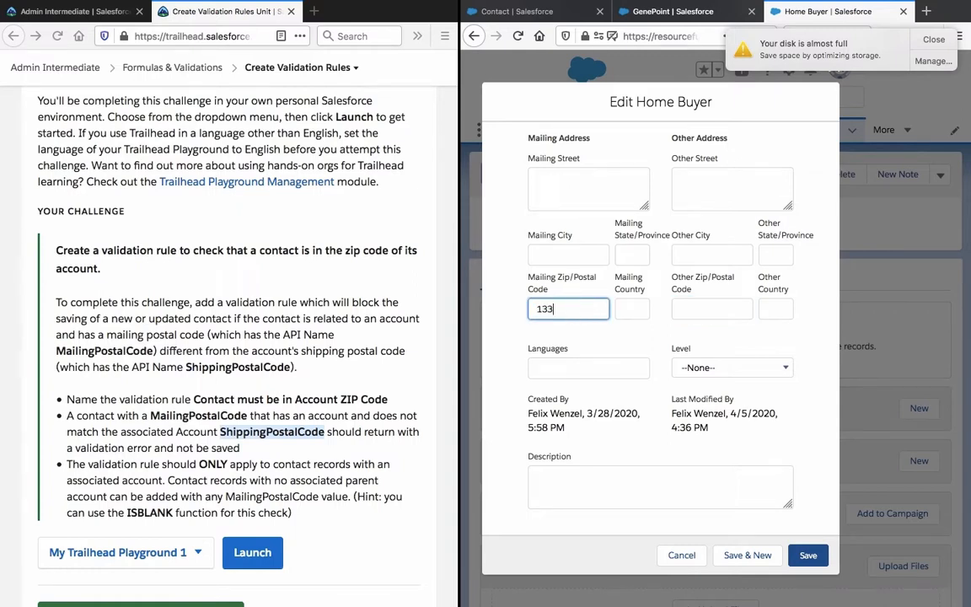
left_click(711, 308)
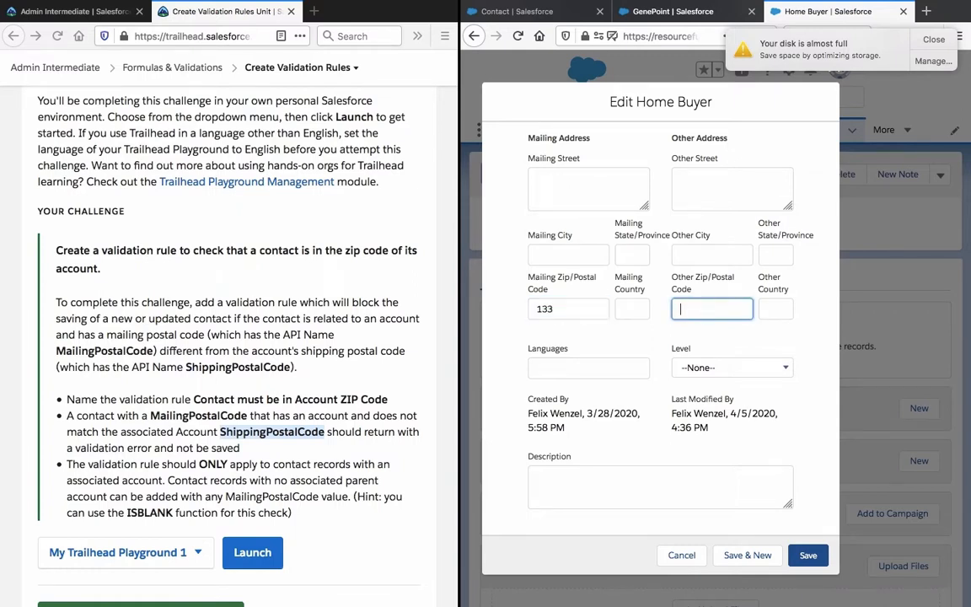
type("133")
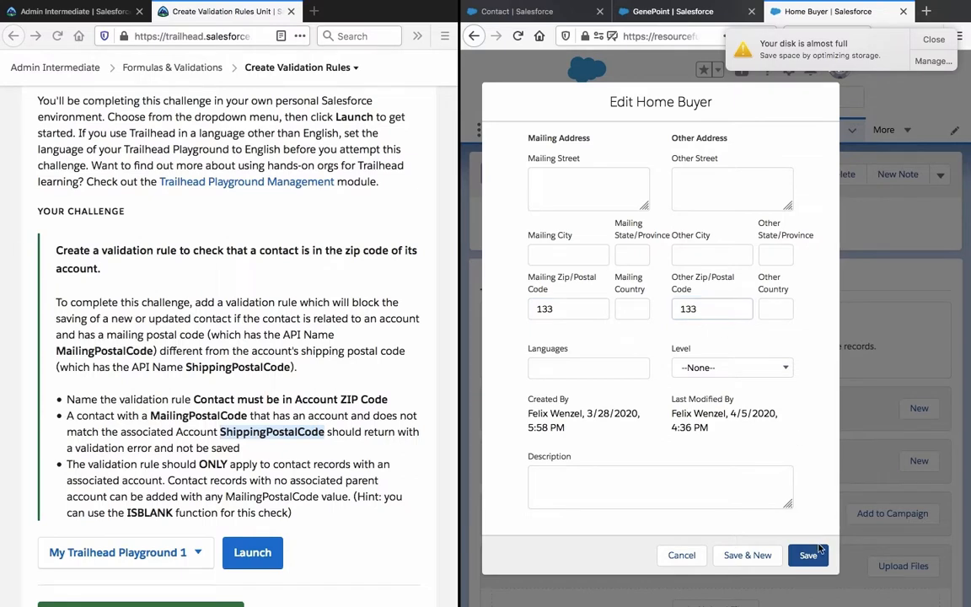
left_click(806, 554)
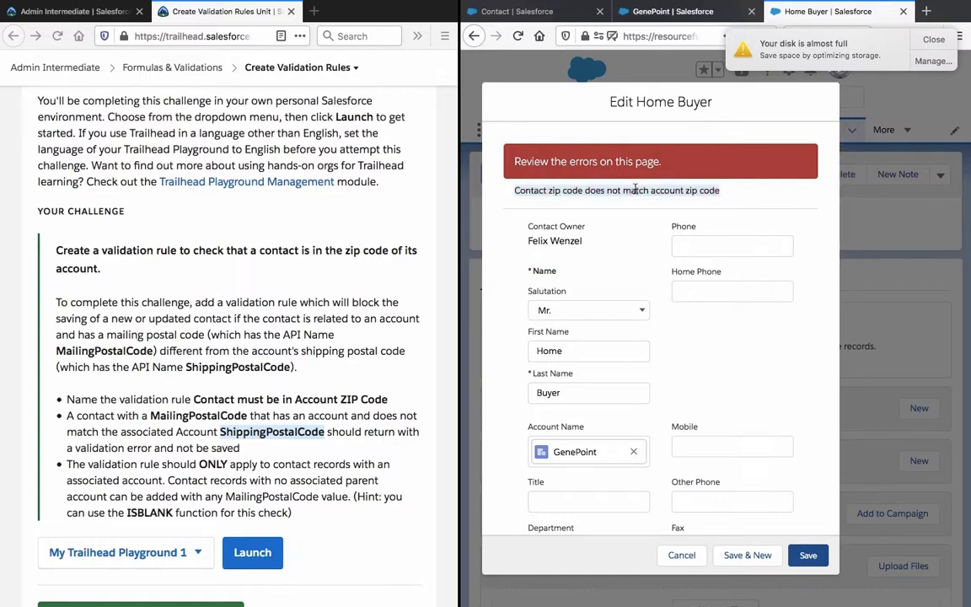
Change the mailing postal code to 12345 and save the contact successfully.
scroll("down", 3)
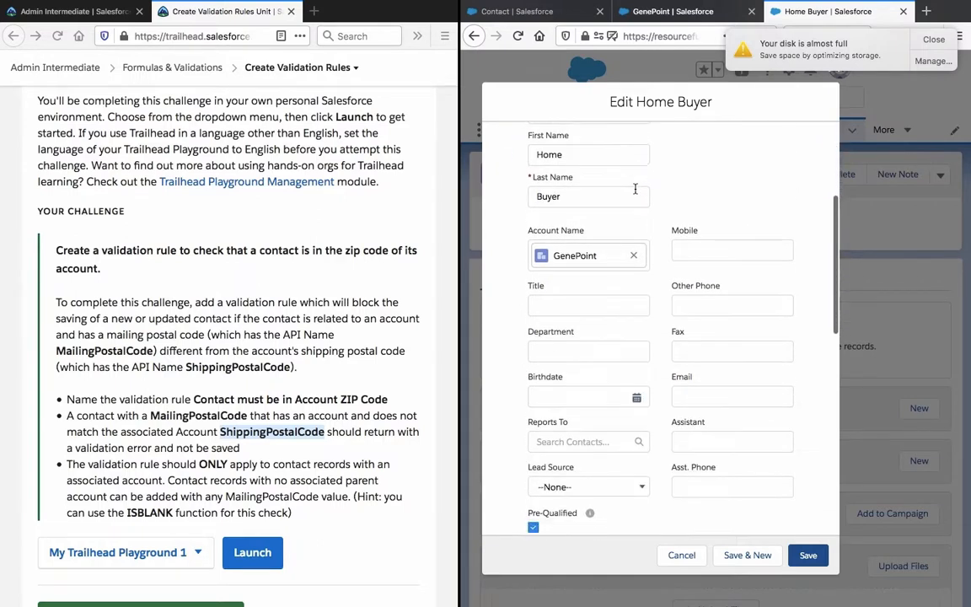
scroll("down", 3)
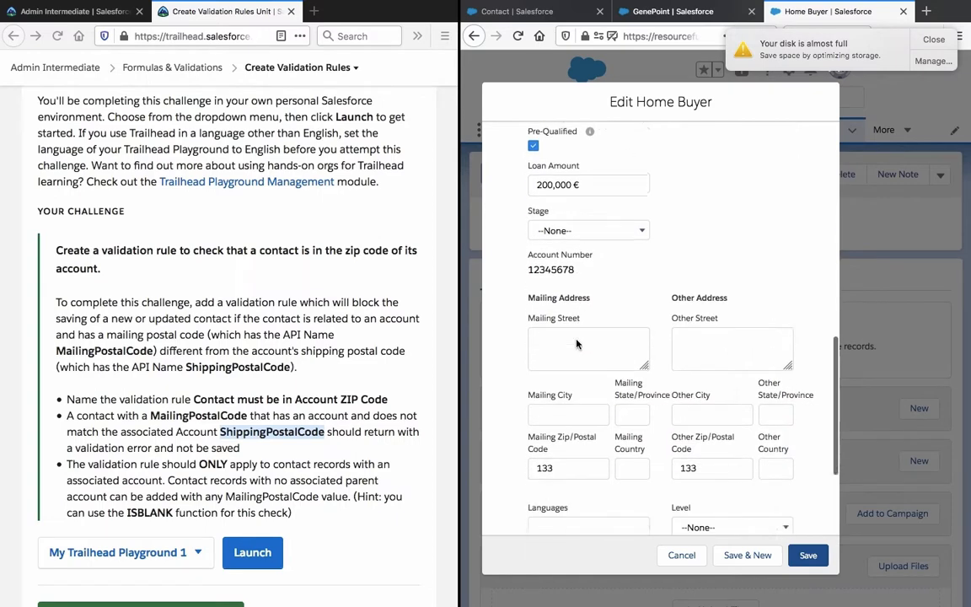
left_click(807, 554)
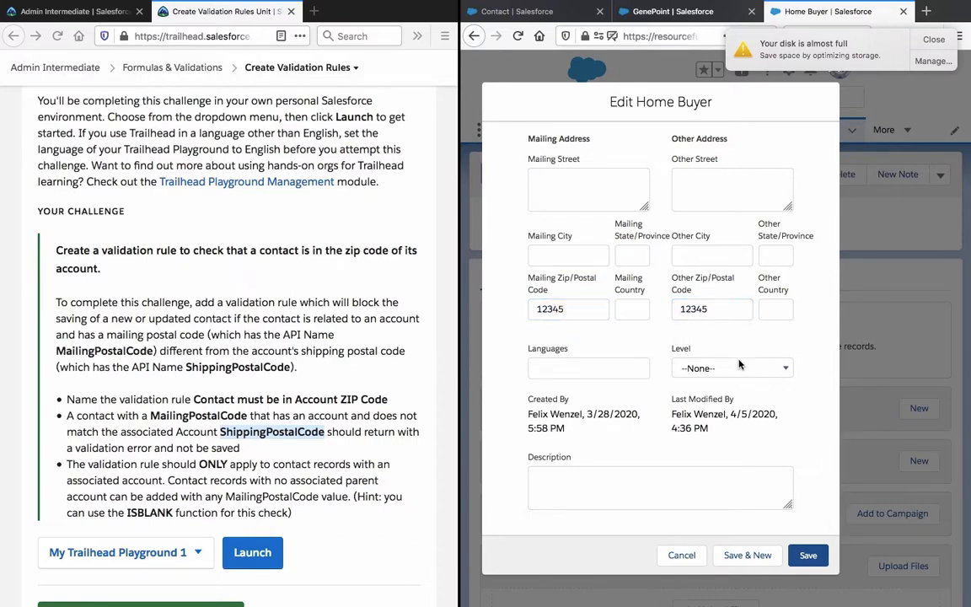
left_click(806, 555)
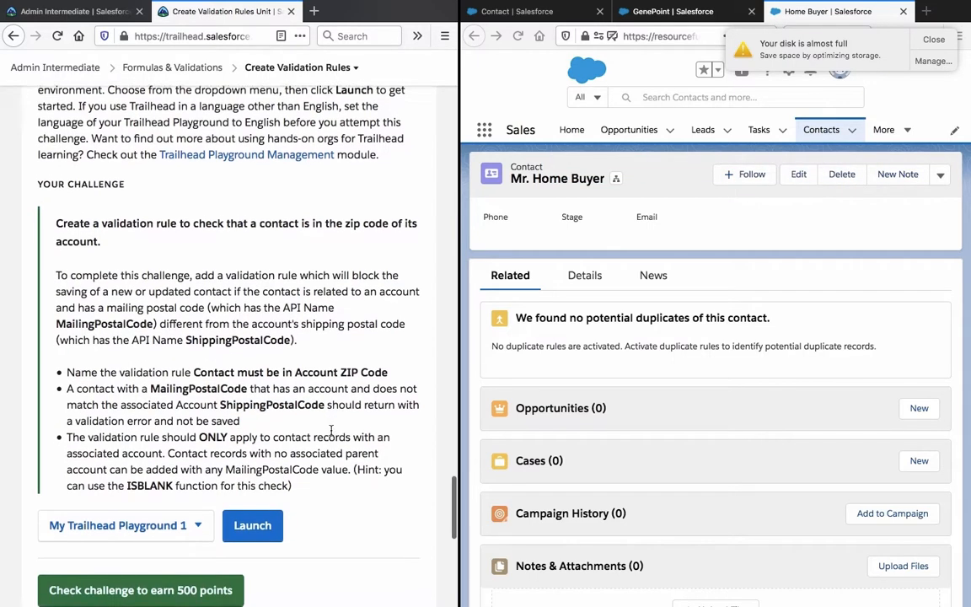
Reread the Trailhead ISBLANK hint, then return to the Contact rule's edit page.
scroll("up", 3)
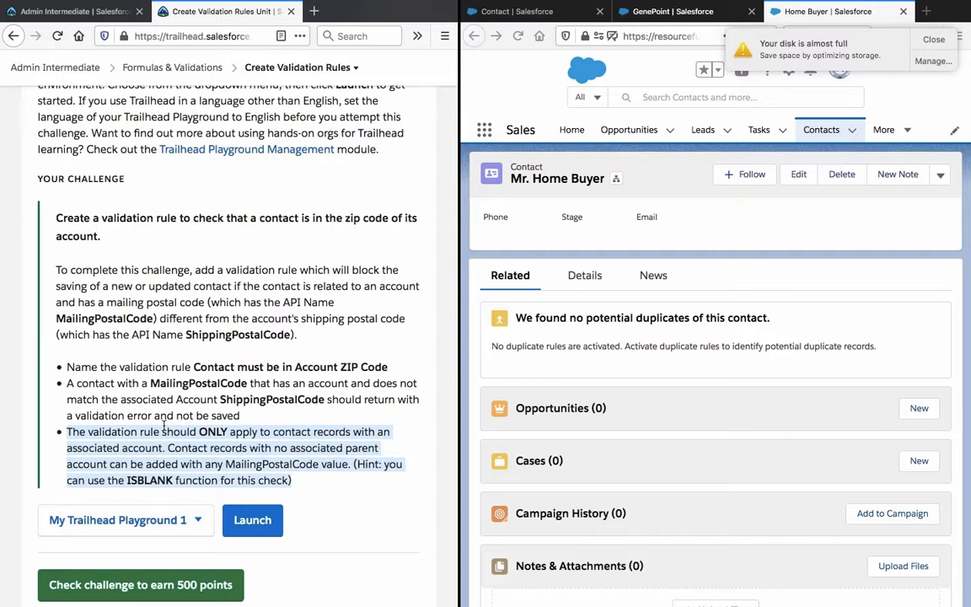
left_click(141, 478)
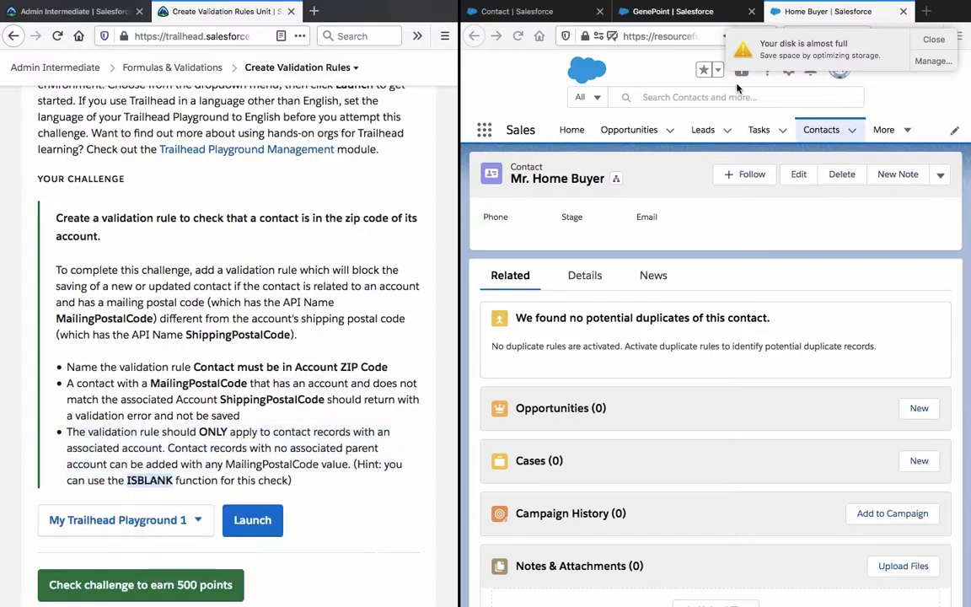
left_click(505, 11)
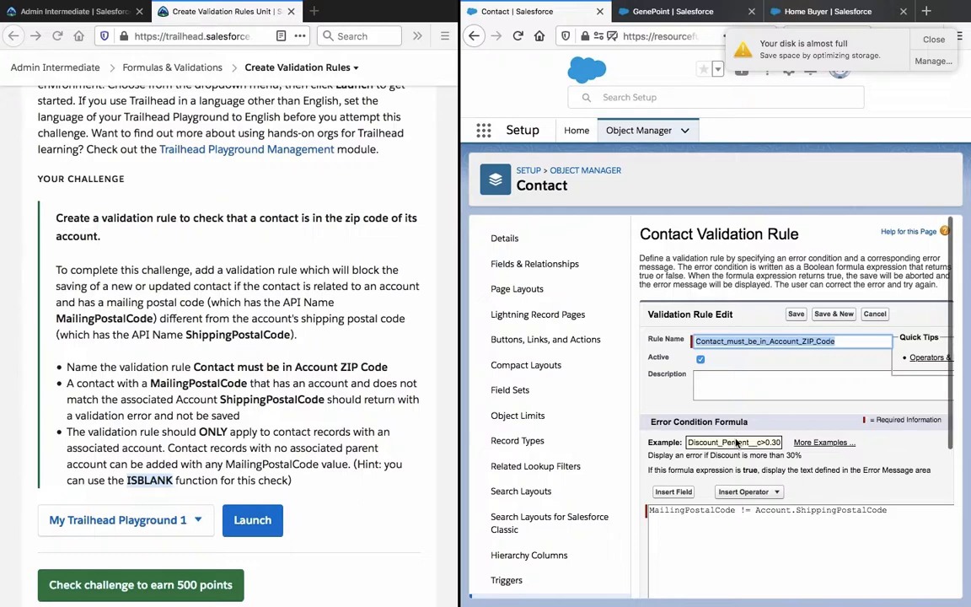
Add ISBLANK on a new line below the postal-code comparison, removing the stray AND.
scroll("down", 3)
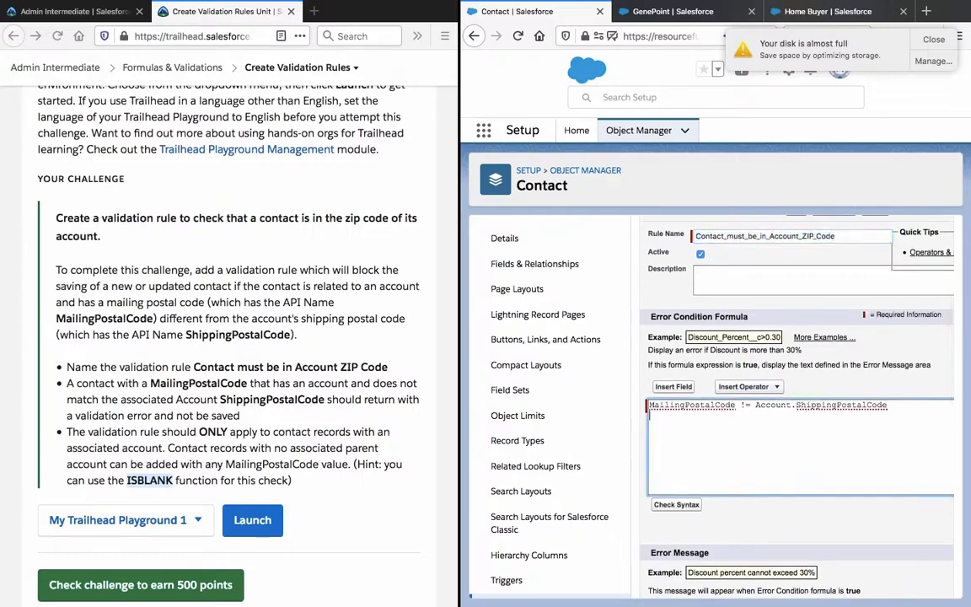
type("ISBLANK")
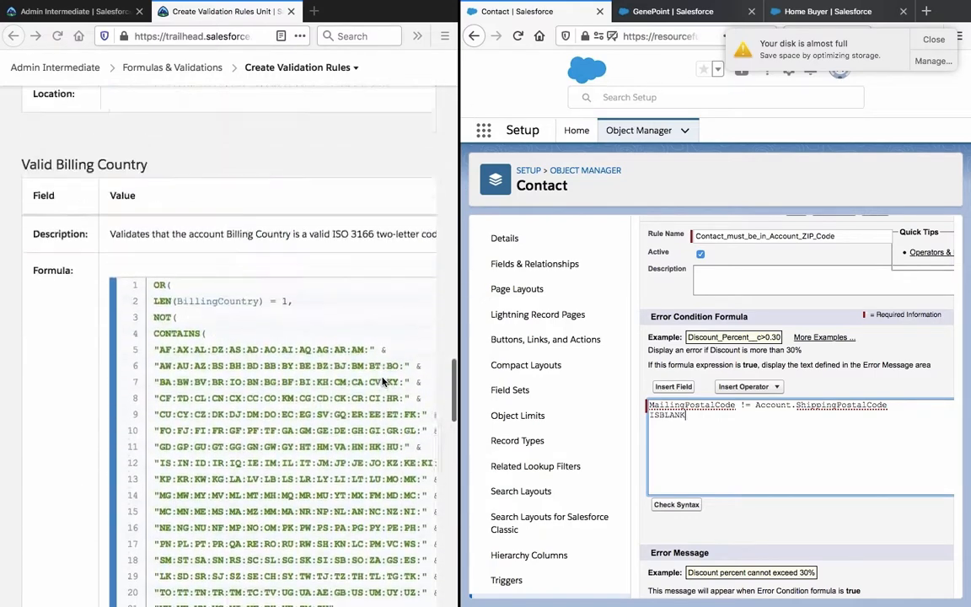
scroll("down", 3)
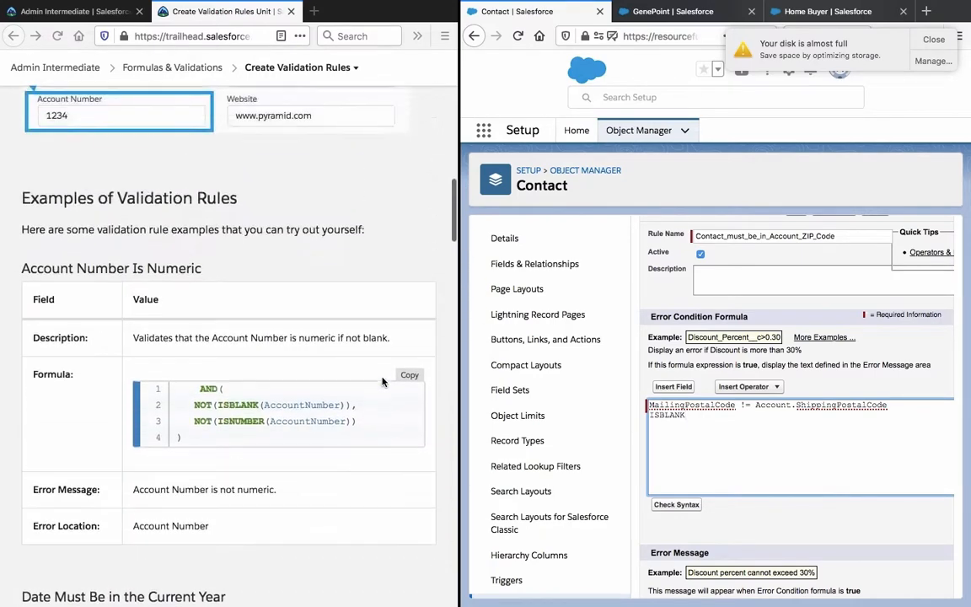
scroll("up", 3)
type("AND (")
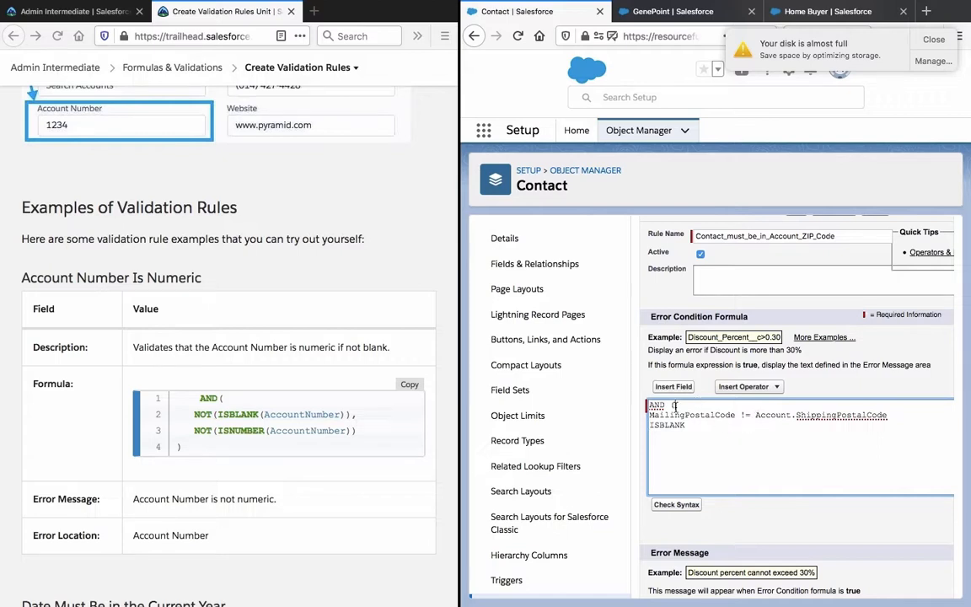
key("Backspace")
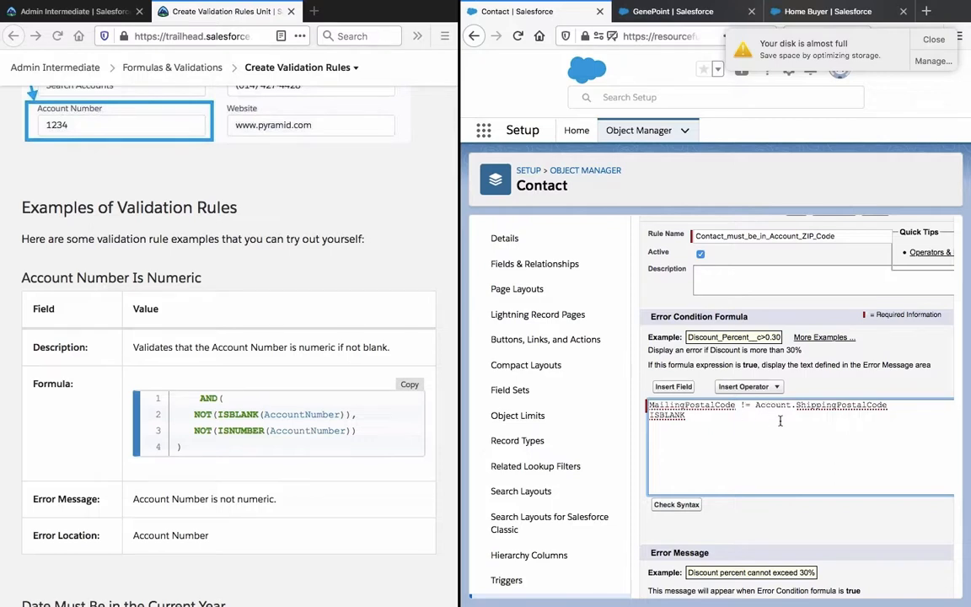
mouse_move(442, 394)
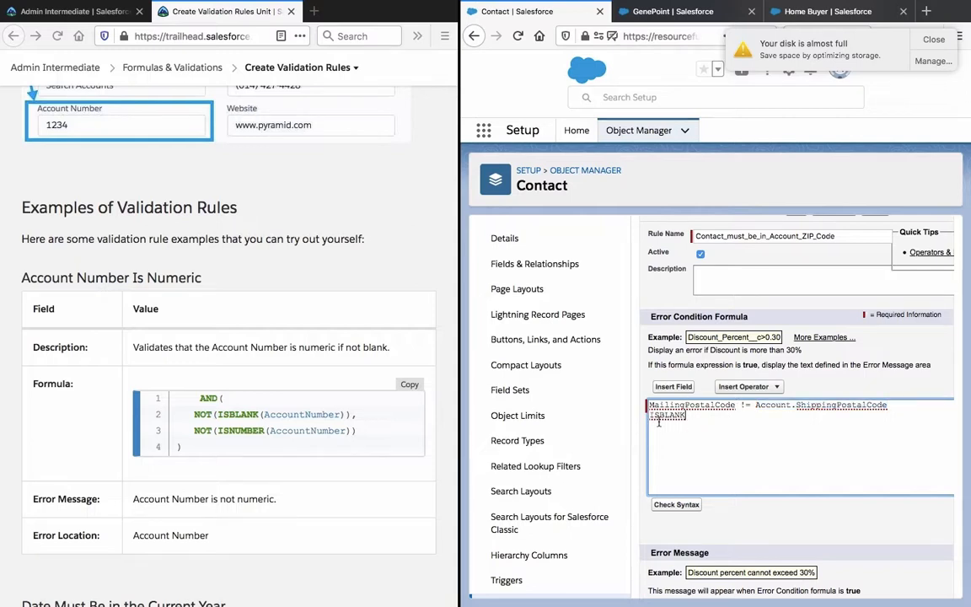
Choose the related Account's Account Name field in the Insert Field picker.
left_click(749, 386)
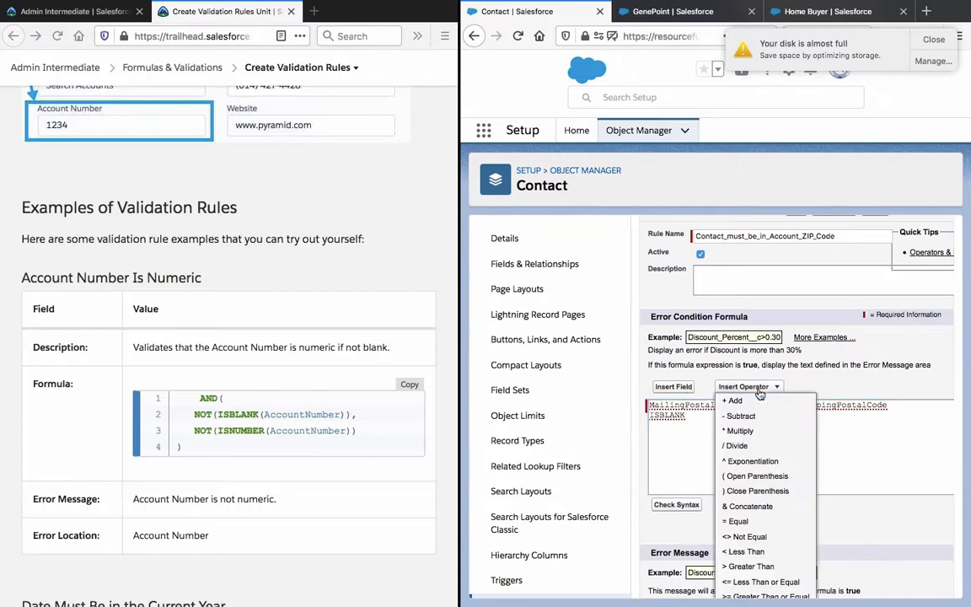
left_click(672, 386)
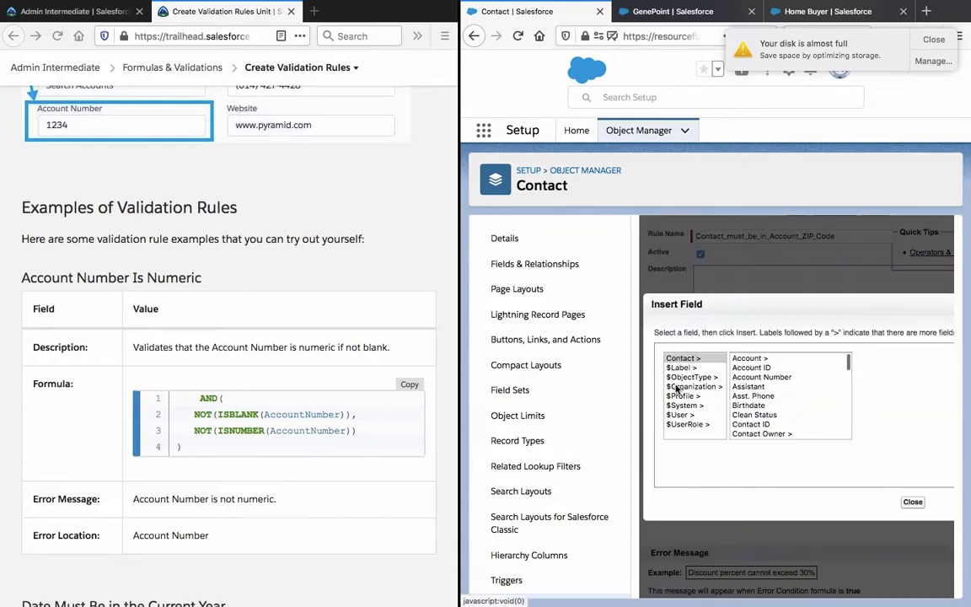
left_click(750, 357)
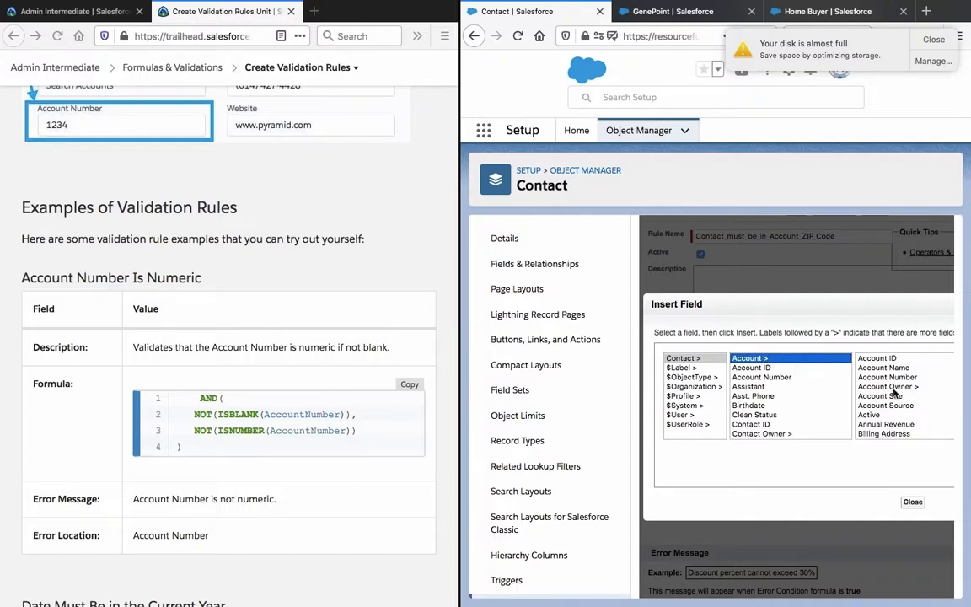
left_click(883, 367)
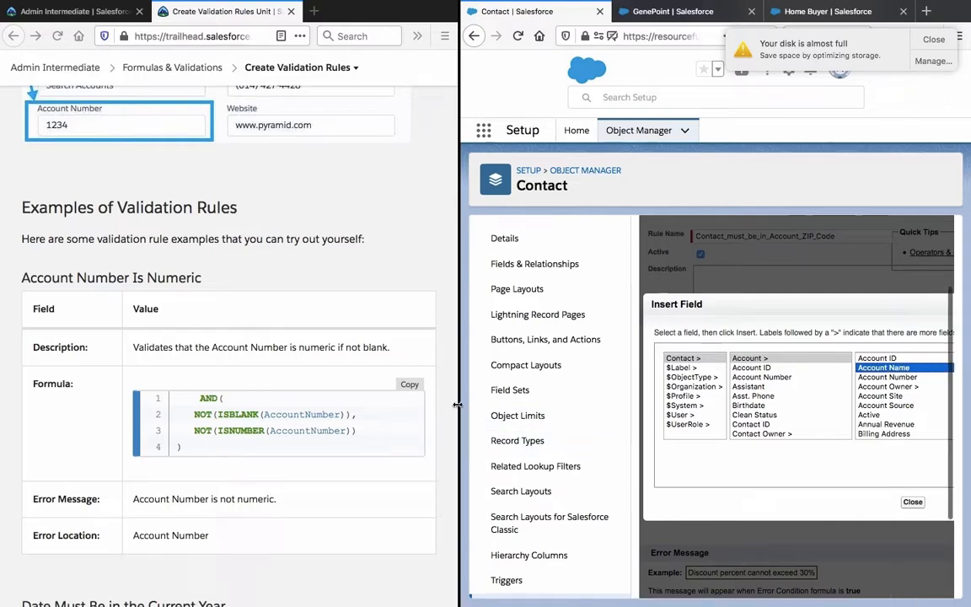
left_click(884, 366)
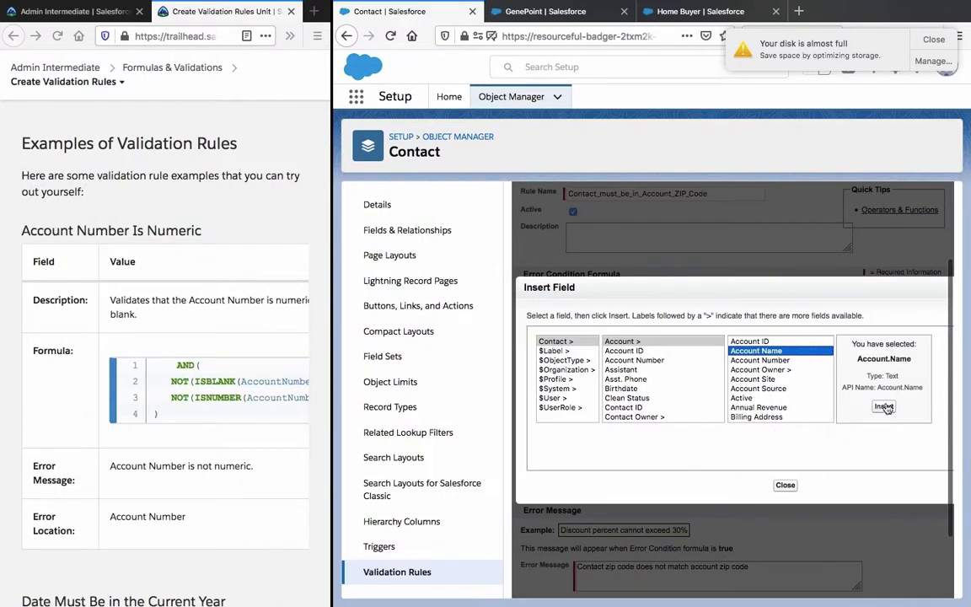